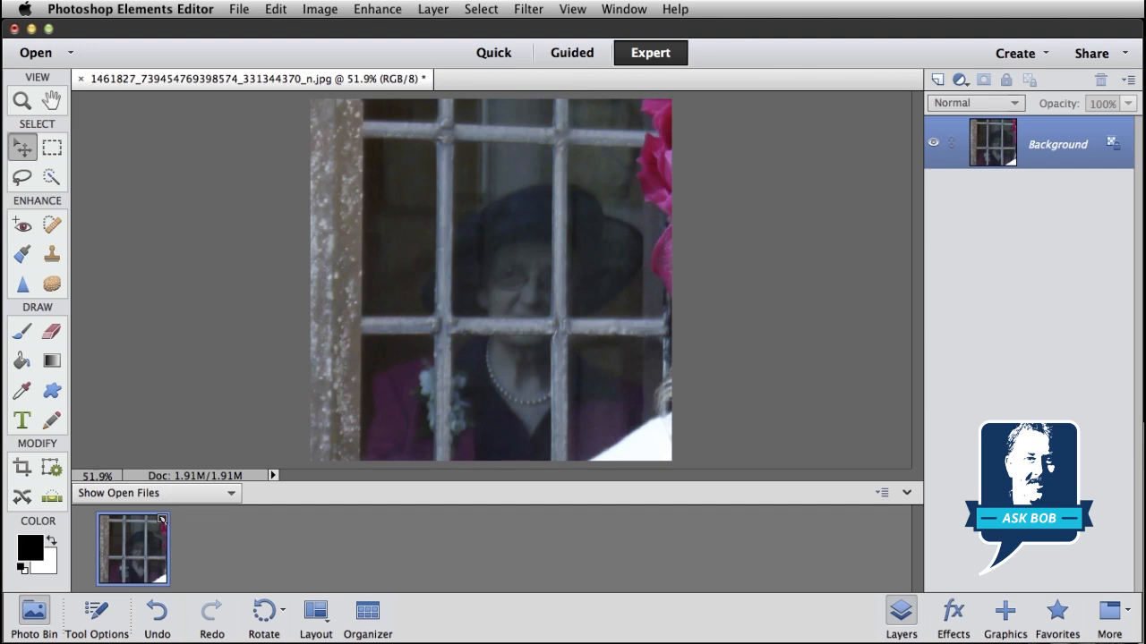
{"action": "mouse_move", "coordinate": [535, 374]}
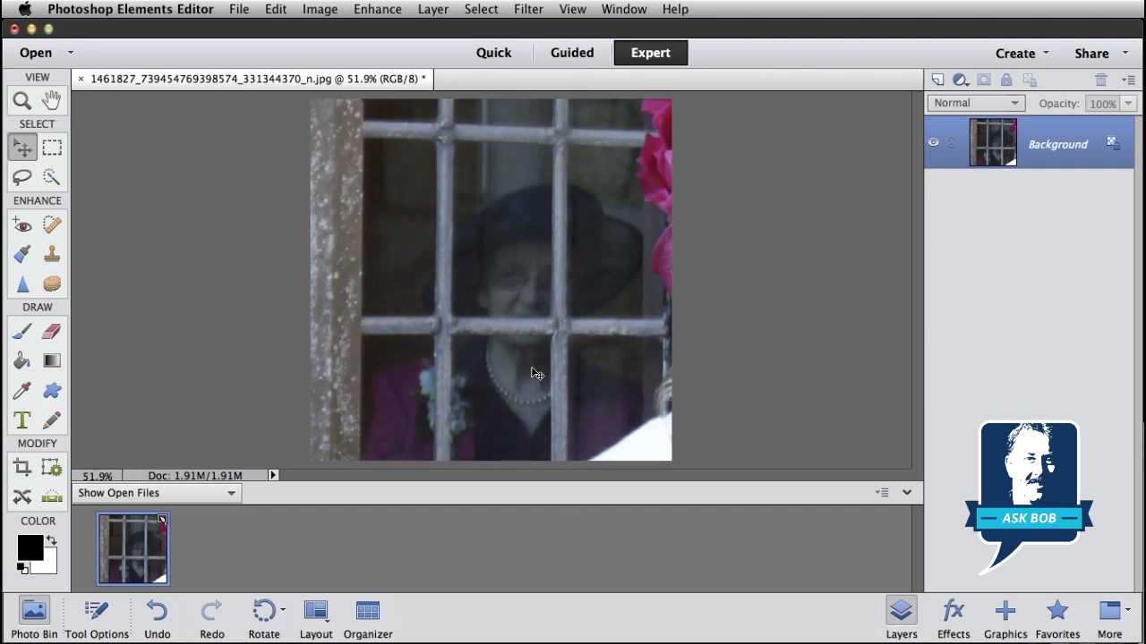
{"action": "mouse_move", "coordinate": [536, 374]}
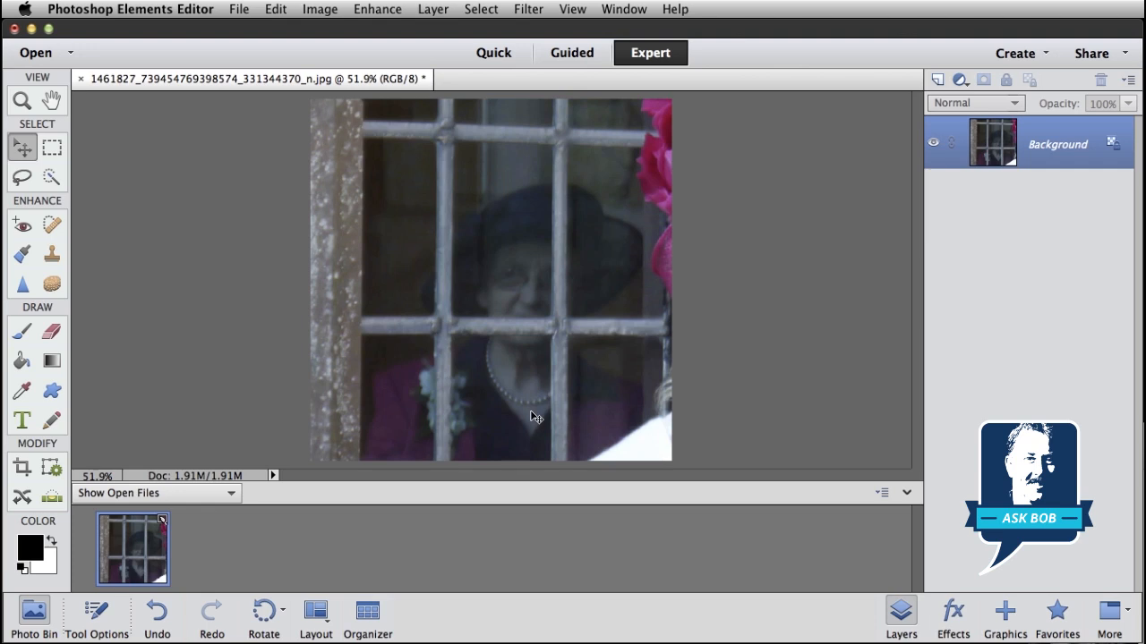
{"action": "mouse_move", "coordinate": [516, 247]}
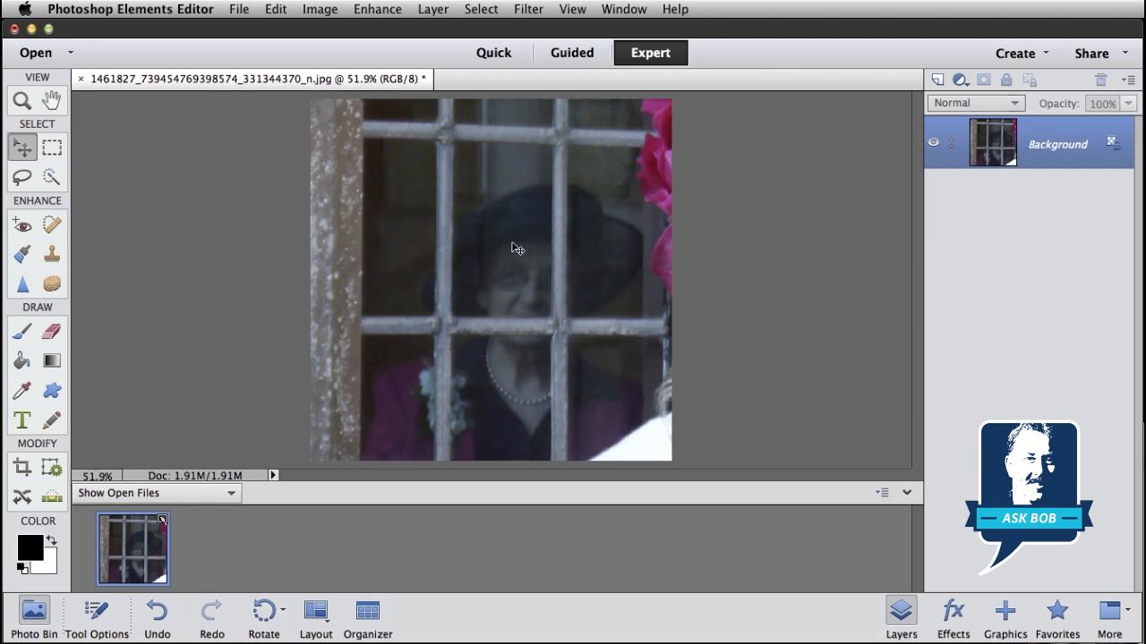
{"action": "mouse_move", "coordinate": [551, 298]}
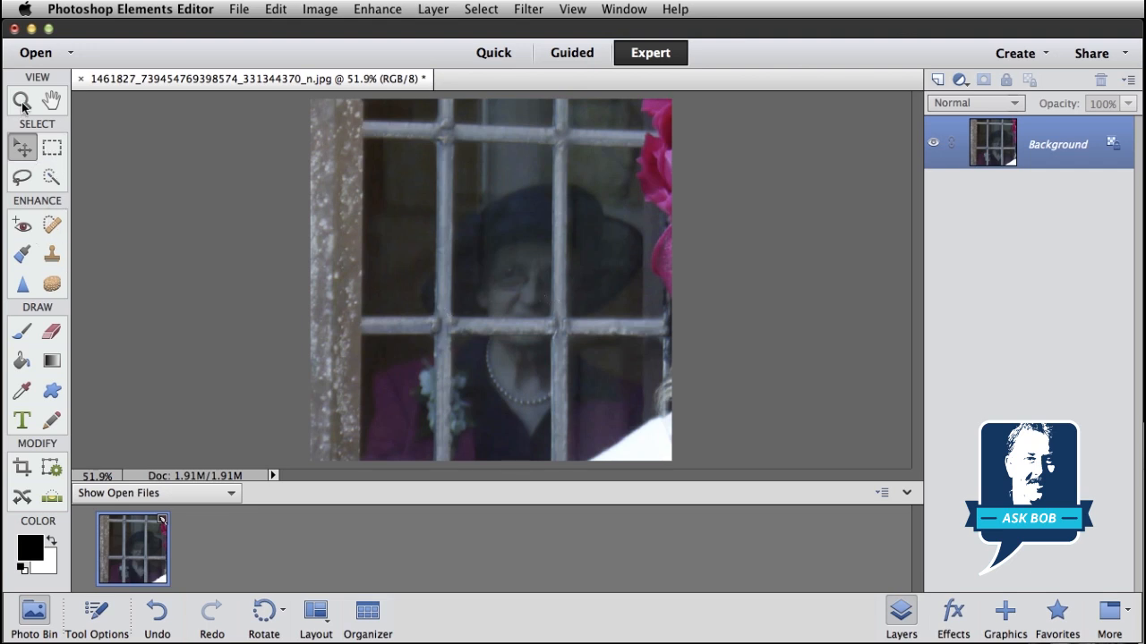
Step: Marquee-select the upper-left window pane at 100% zoom and copy it via Edit > Copy
{"action": "left_click", "coordinate": [562, 259]}
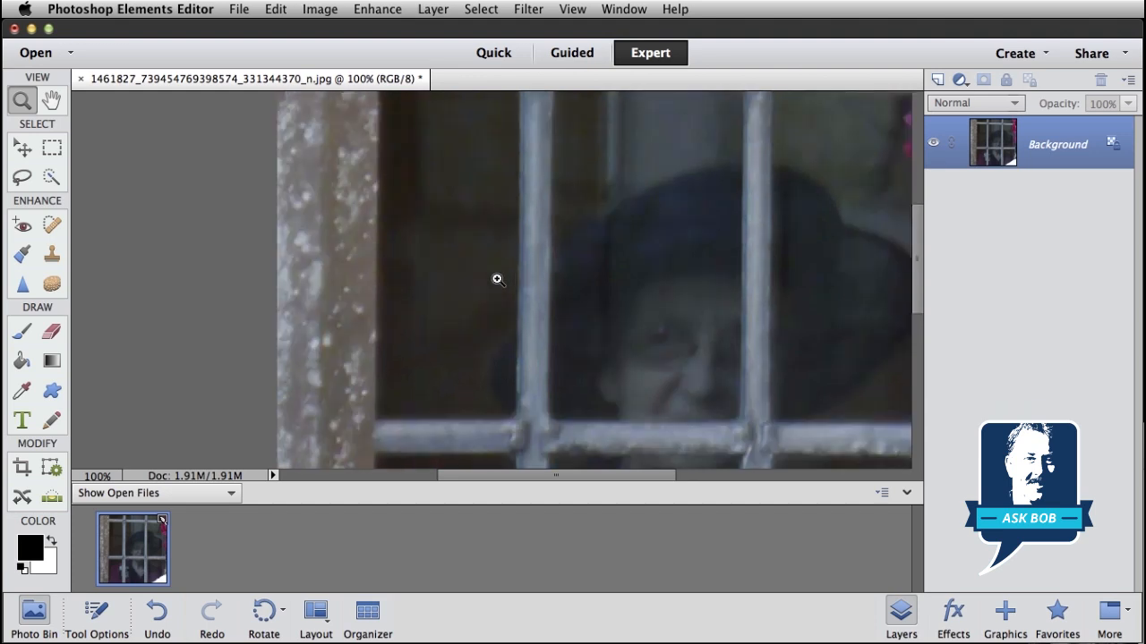
{"action": "mouse_move", "coordinate": [498, 362]}
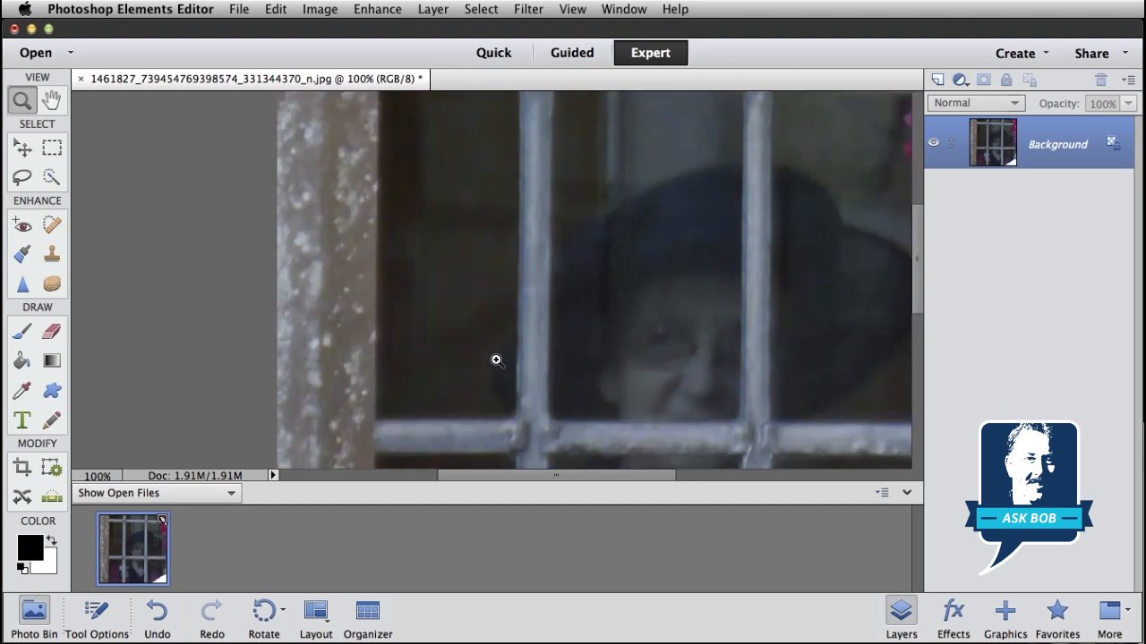
{"action": "mouse_move", "coordinate": [358, 157]}
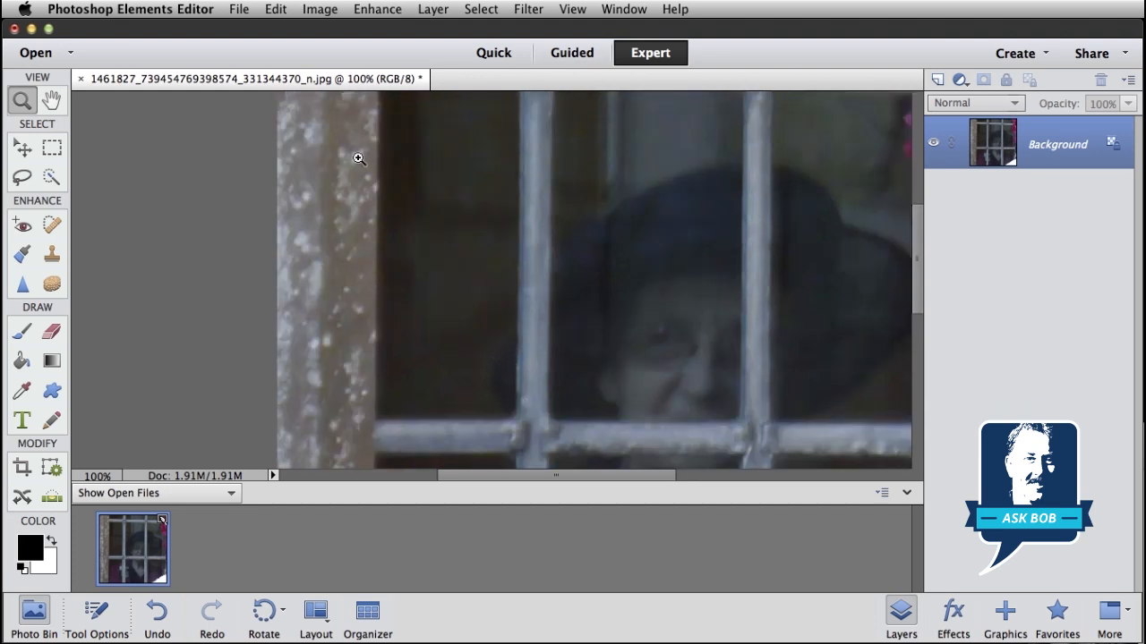
{"action": "mouse_move", "coordinate": [52, 146]}
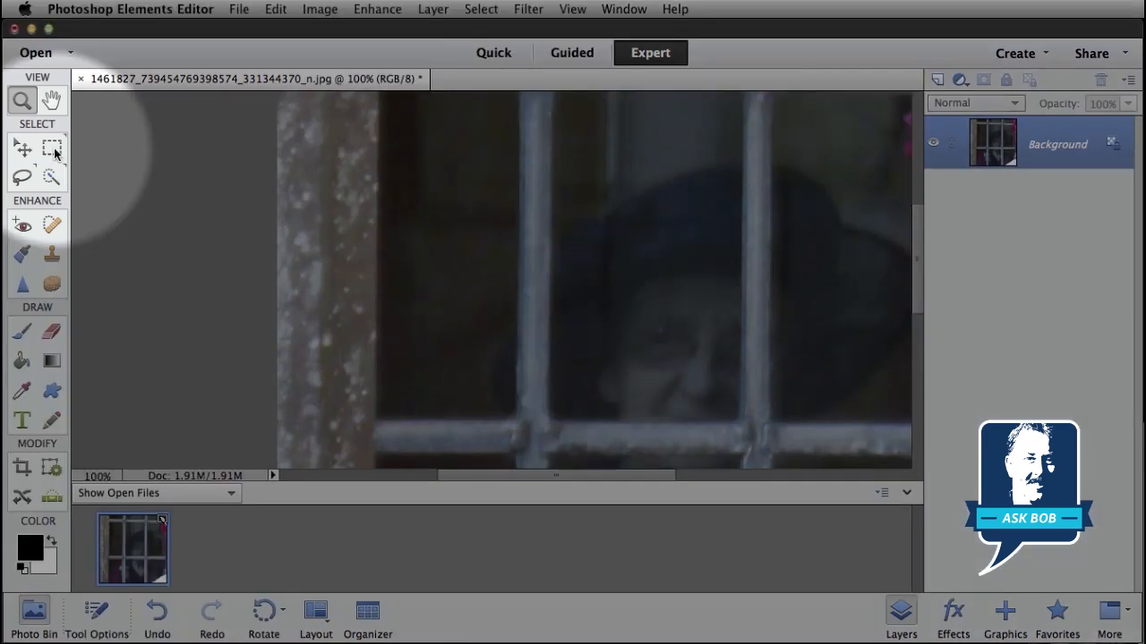
{"action": "left_click", "coordinate": [52, 147]}
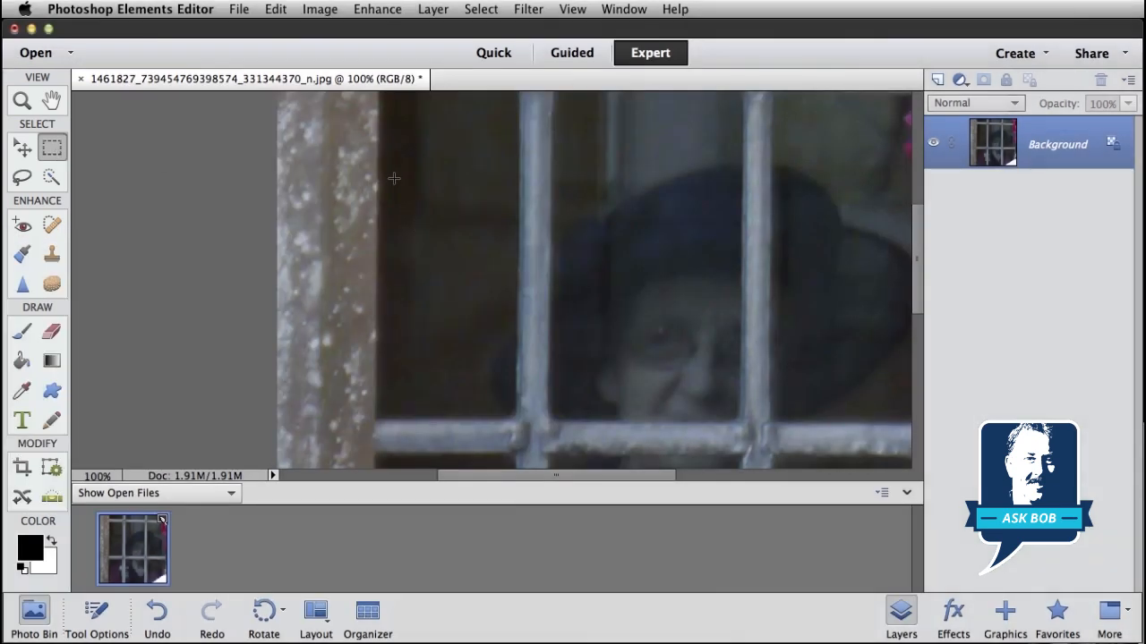
{"action": "left_click_drag", "start_coordinate": [394, 179], "coordinate": [421, 195]}
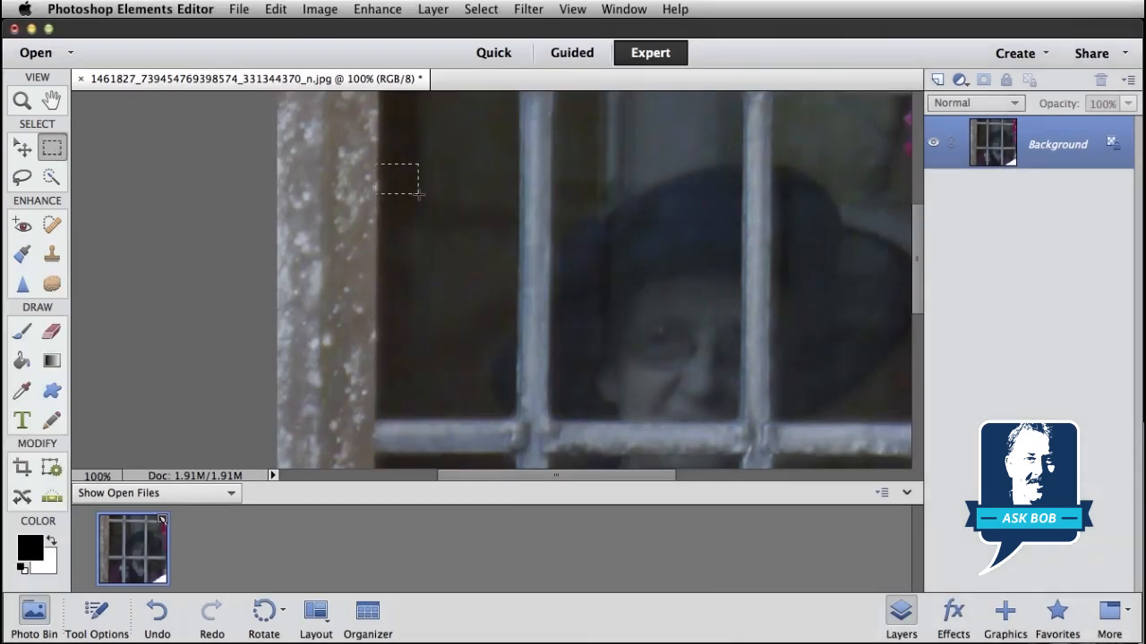
{"action": "left_click_drag", "start_coordinate": [398, 182], "coordinate": [520, 277]}
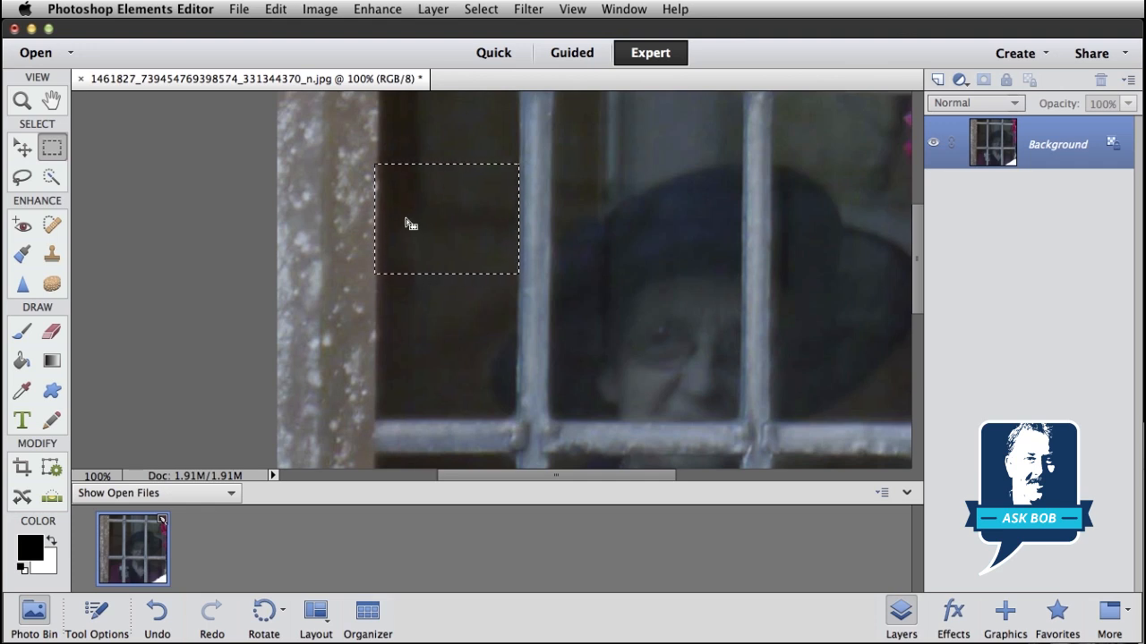
{"action": "left_click", "coordinate": [275, 9]}
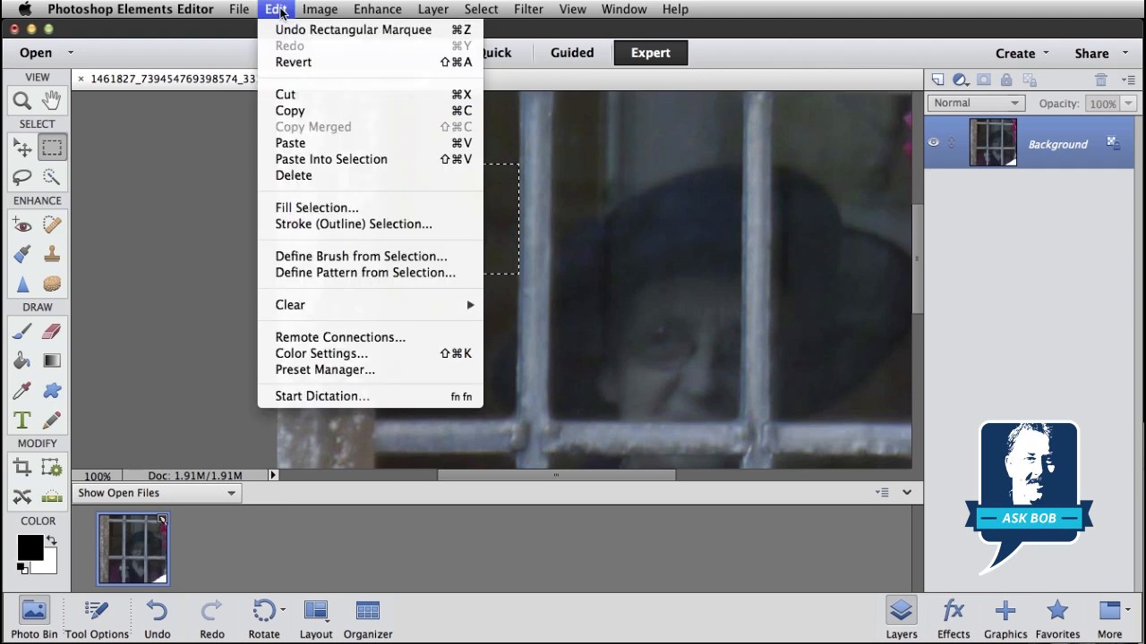
{"action": "left_click", "coordinate": [290, 143]}
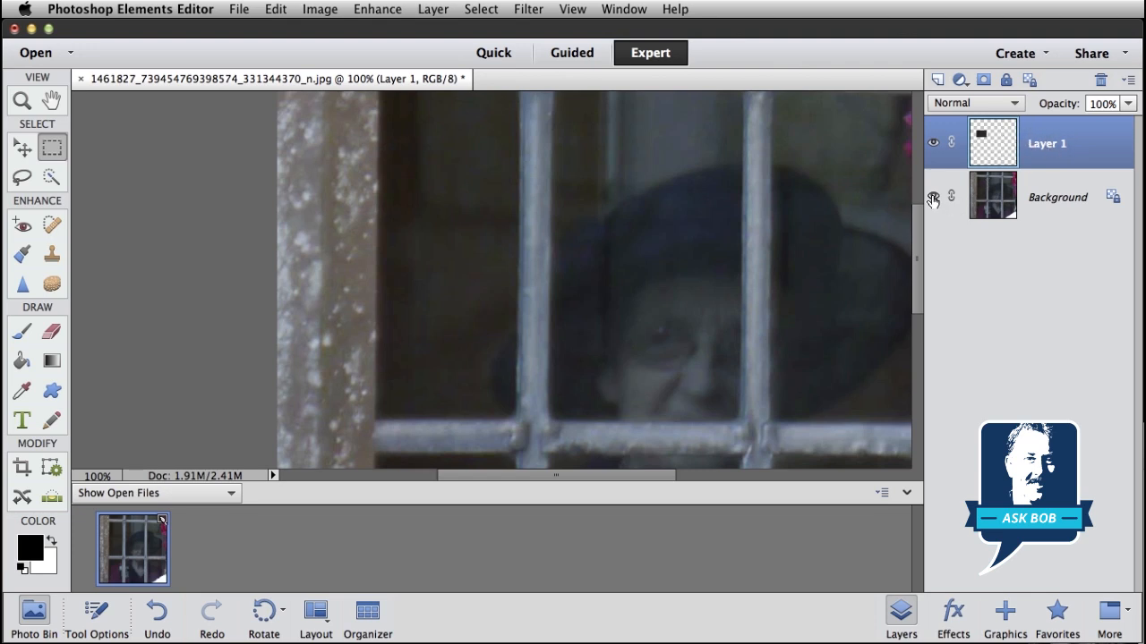
{"action": "left_click", "coordinate": [934, 195]}
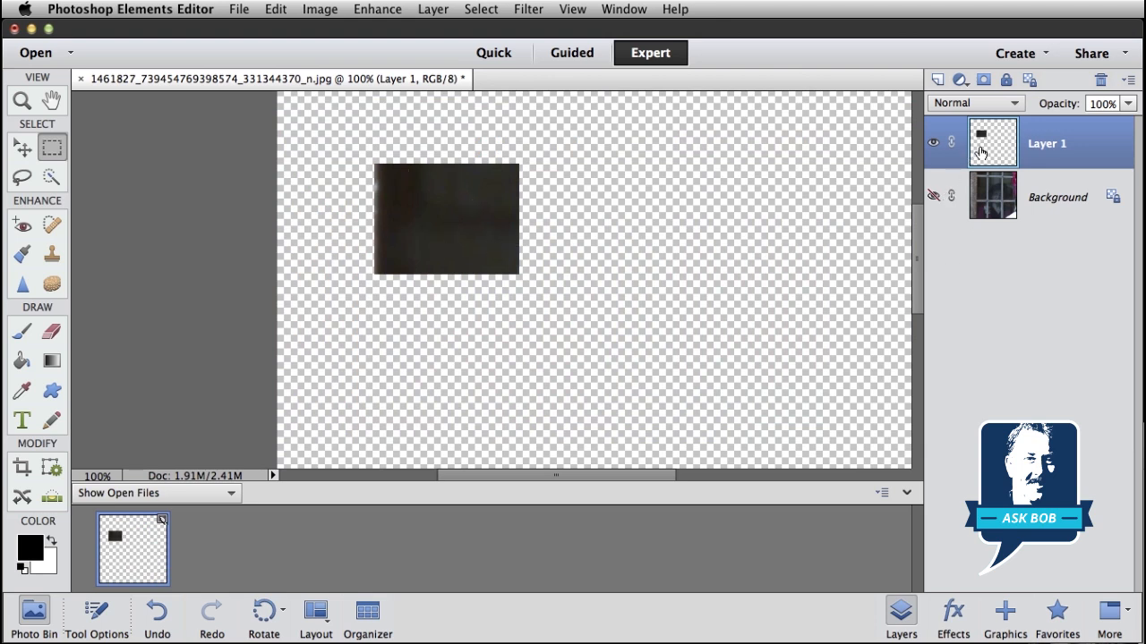
{"action": "mouse_move", "coordinate": [934, 196]}
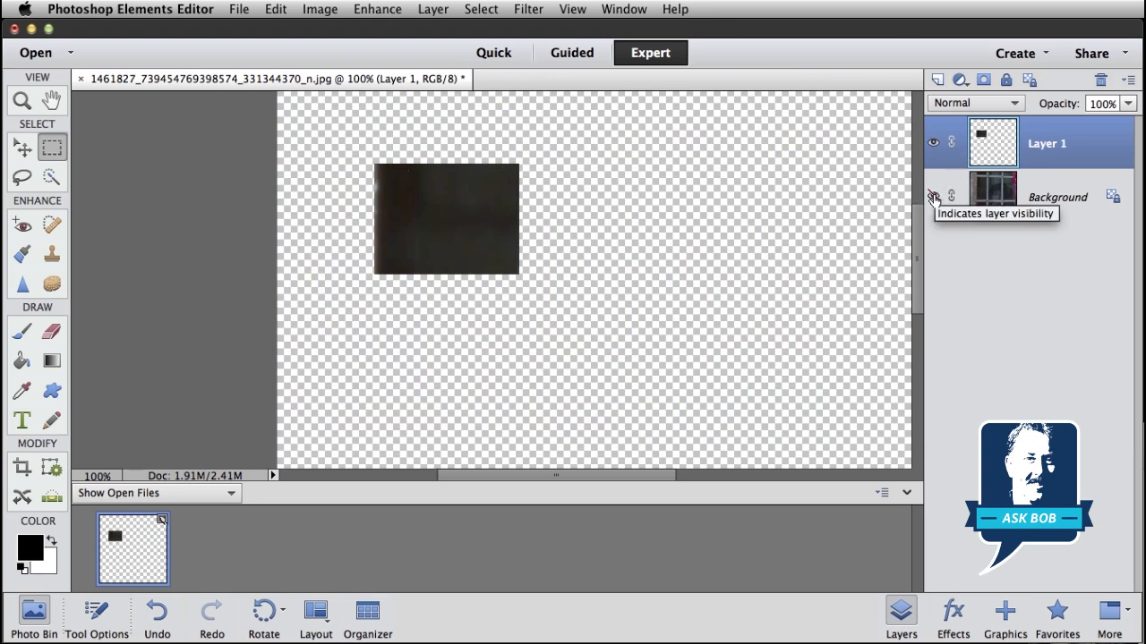
{"action": "left_click", "coordinate": [934, 193]}
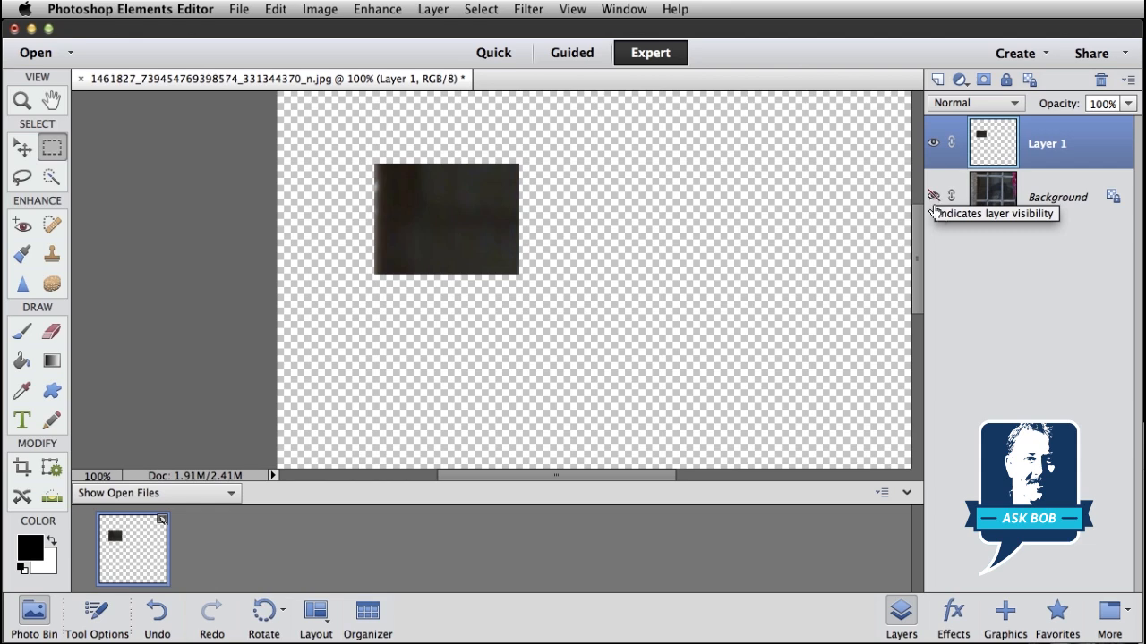
{"action": "left_click", "coordinate": [934, 194]}
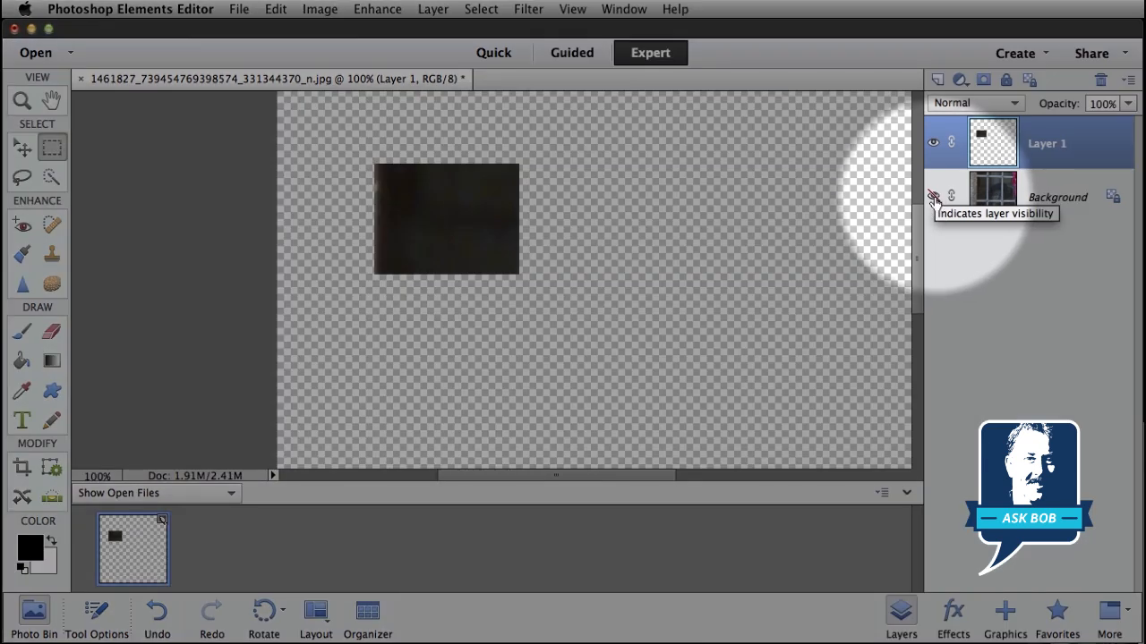
{"action": "left_click", "coordinate": [934, 197]}
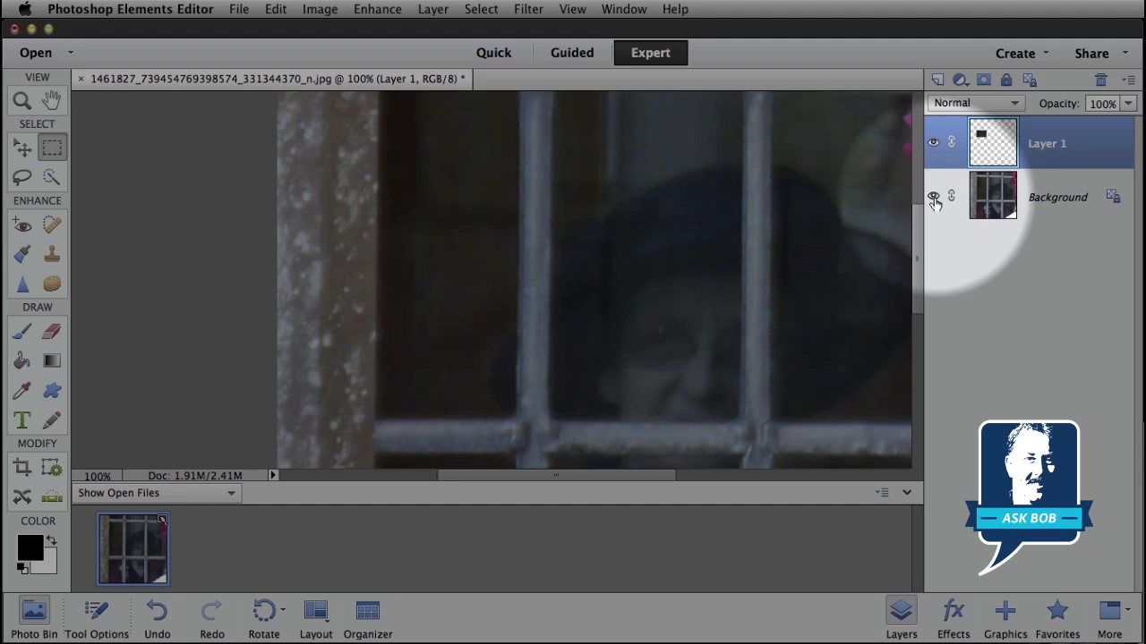
{"action": "left_click", "coordinate": [934, 196]}
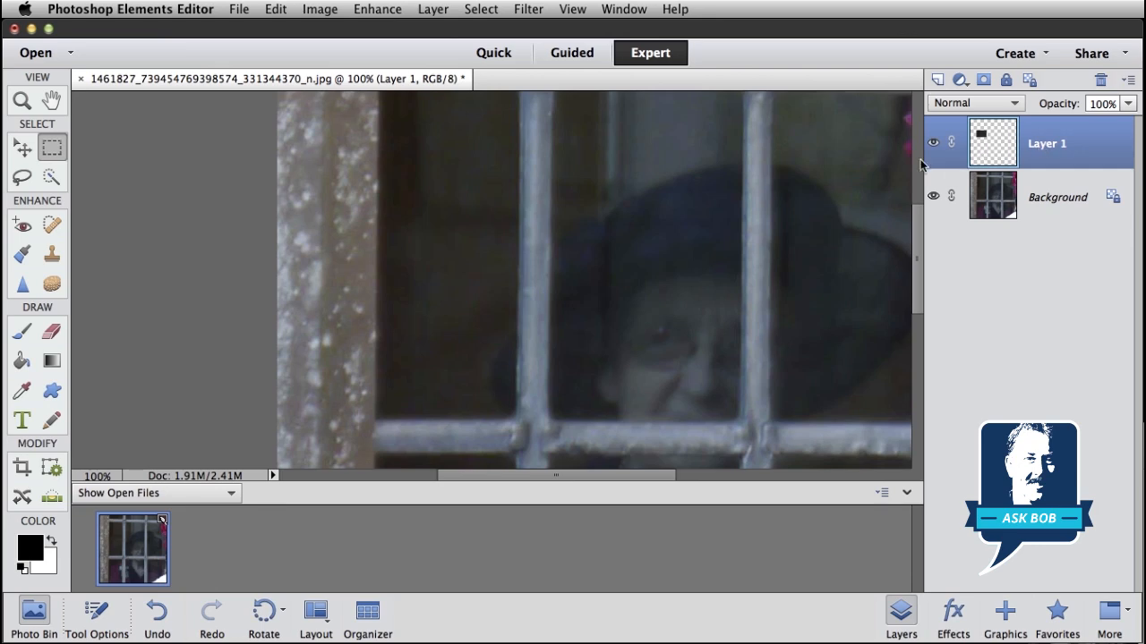
{"action": "mouse_move", "coordinate": [22, 146]}
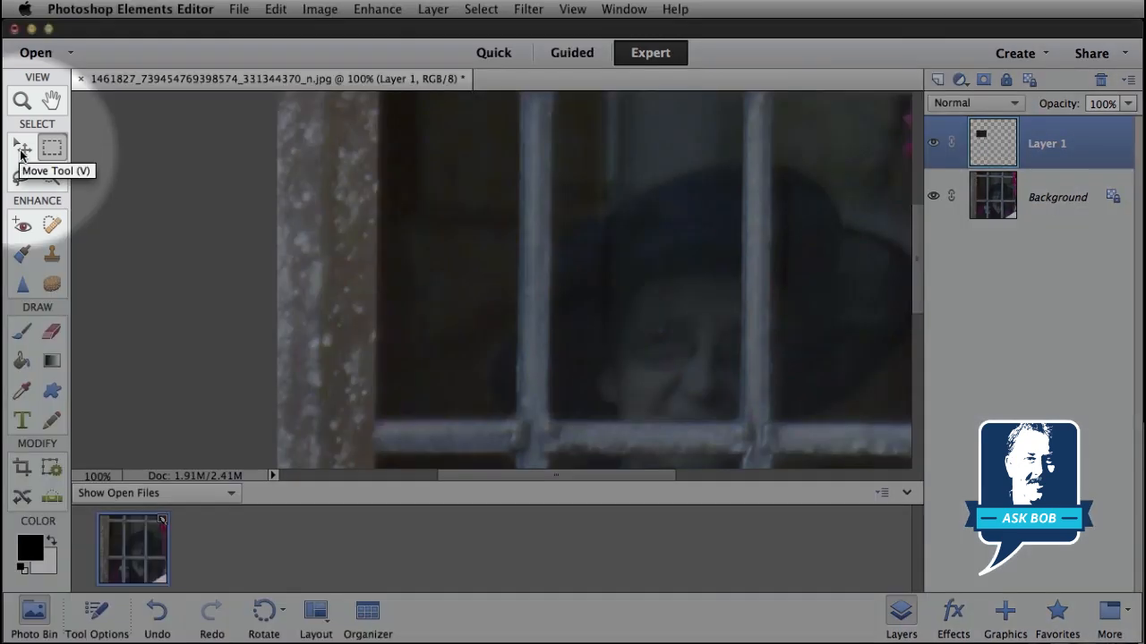
Step: Switch to the Move tool so Layer 1's pane copy shows its bounding box
{"action": "left_click", "coordinate": [21, 147]}
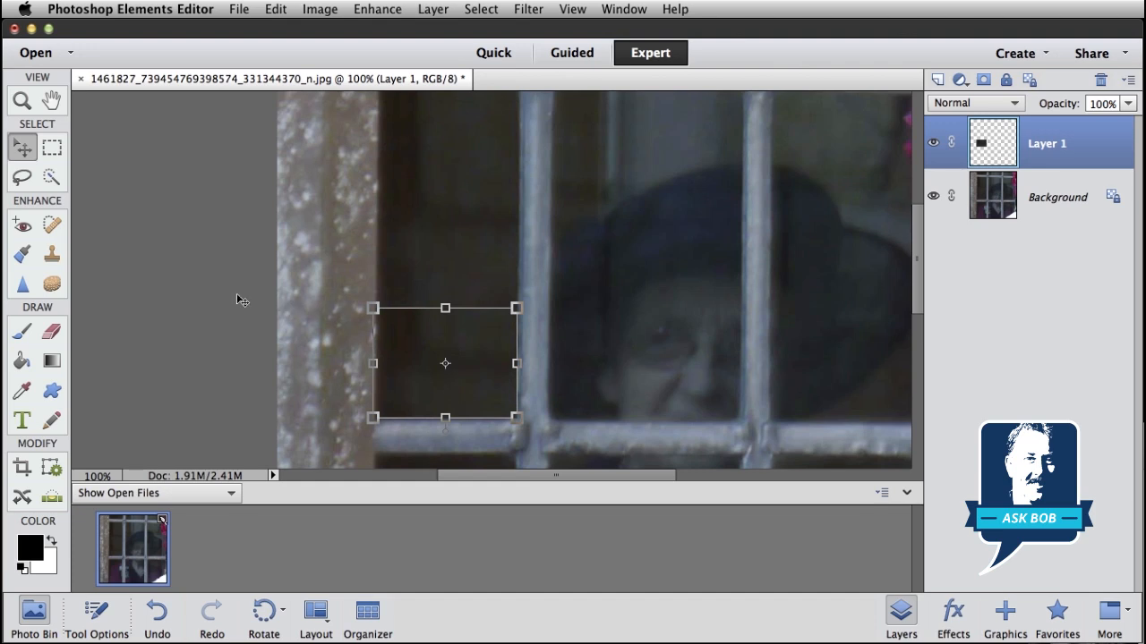
{"action": "left_click", "coordinate": [1058, 197]}
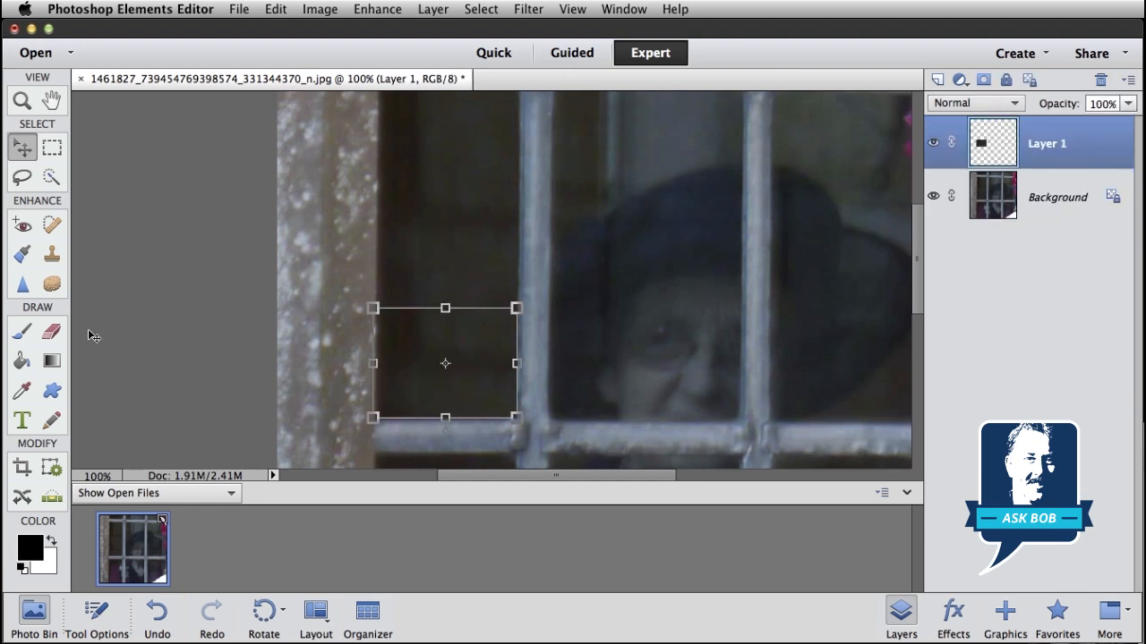
{"action": "mouse_move", "coordinate": [50, 329]}
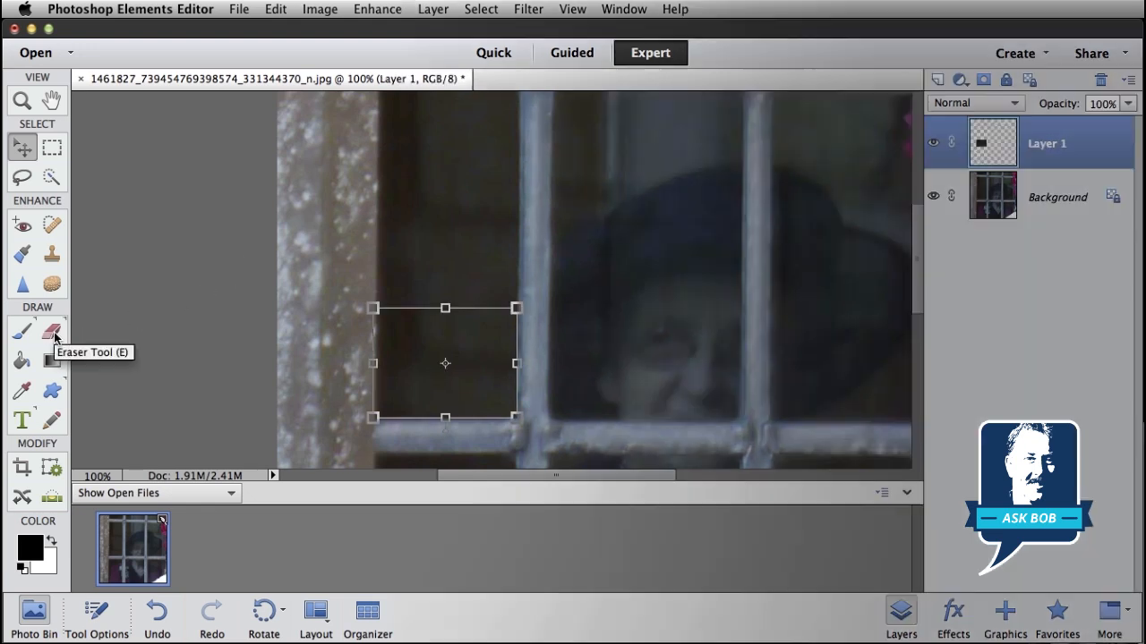
Step: Pick the Eraser tool ready to erase on Layer 1's pane copy
{"action": "left_click", "coordinate": [50, 330]}
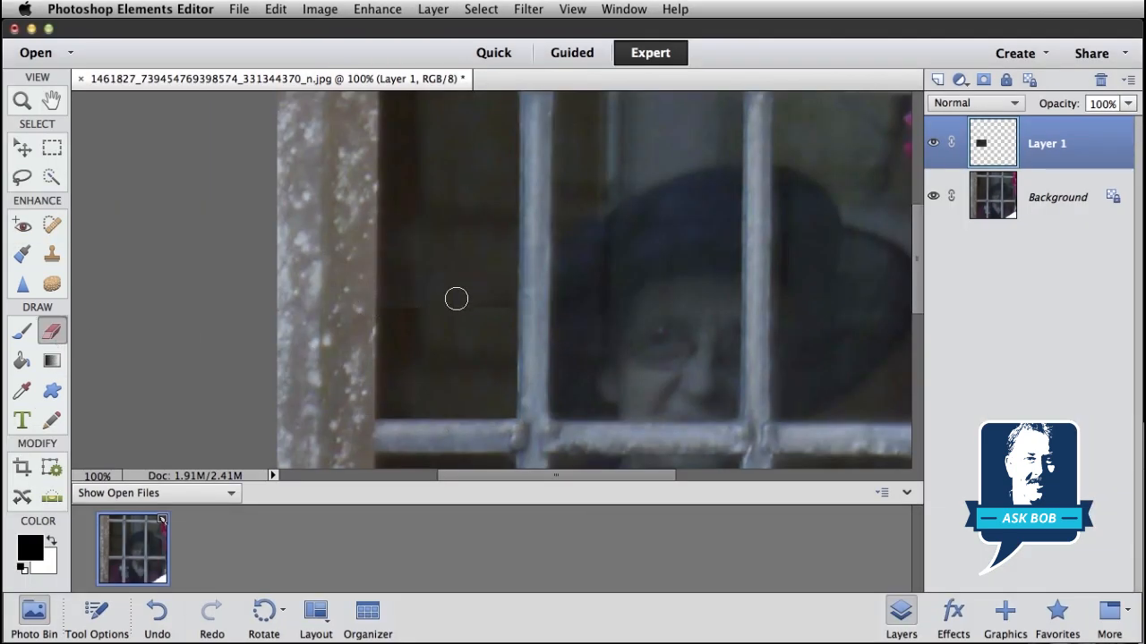
{"action": "mouse_move", "coordinate": [404, 319]}
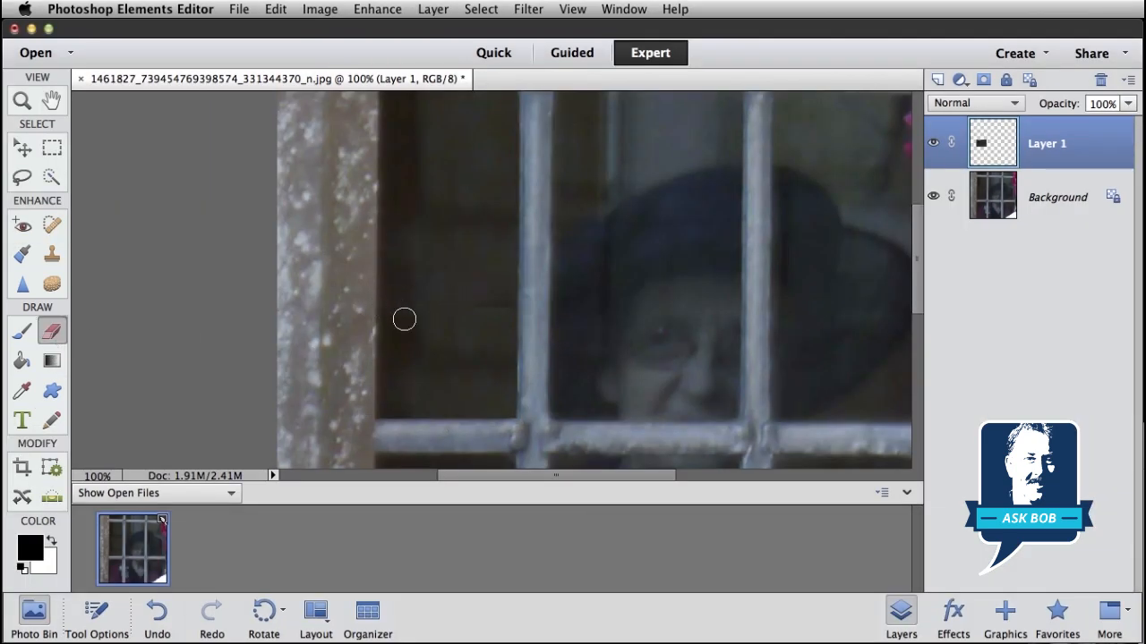
{"action": "mouse_move", "coordinate": [509, 312]}
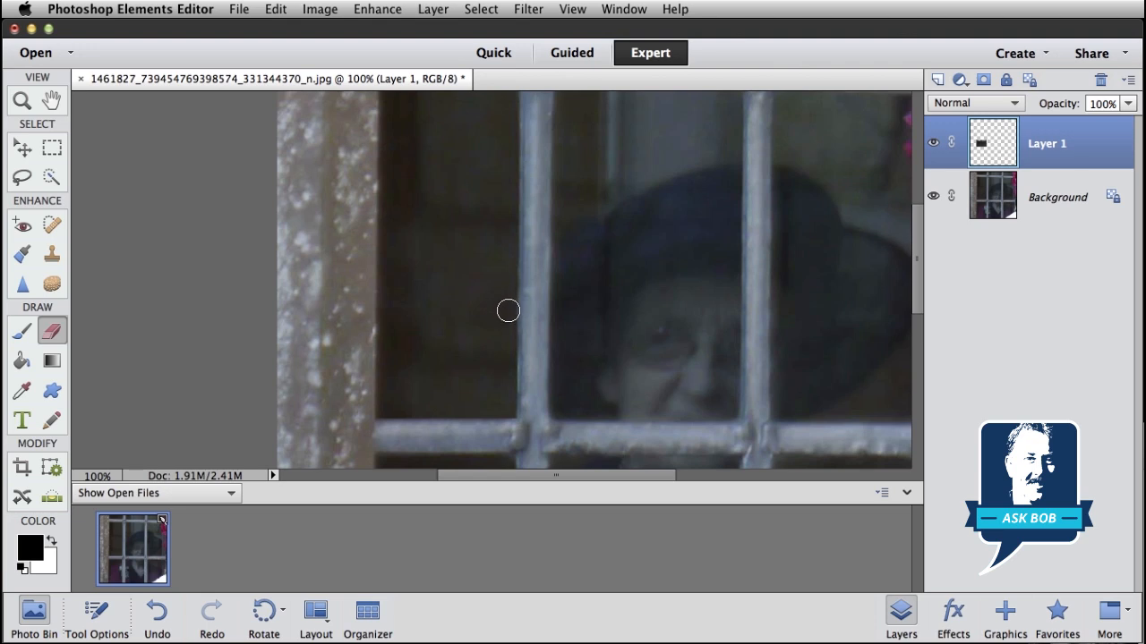
{"action": "mouse_move", "coordinate": [484, 315]}
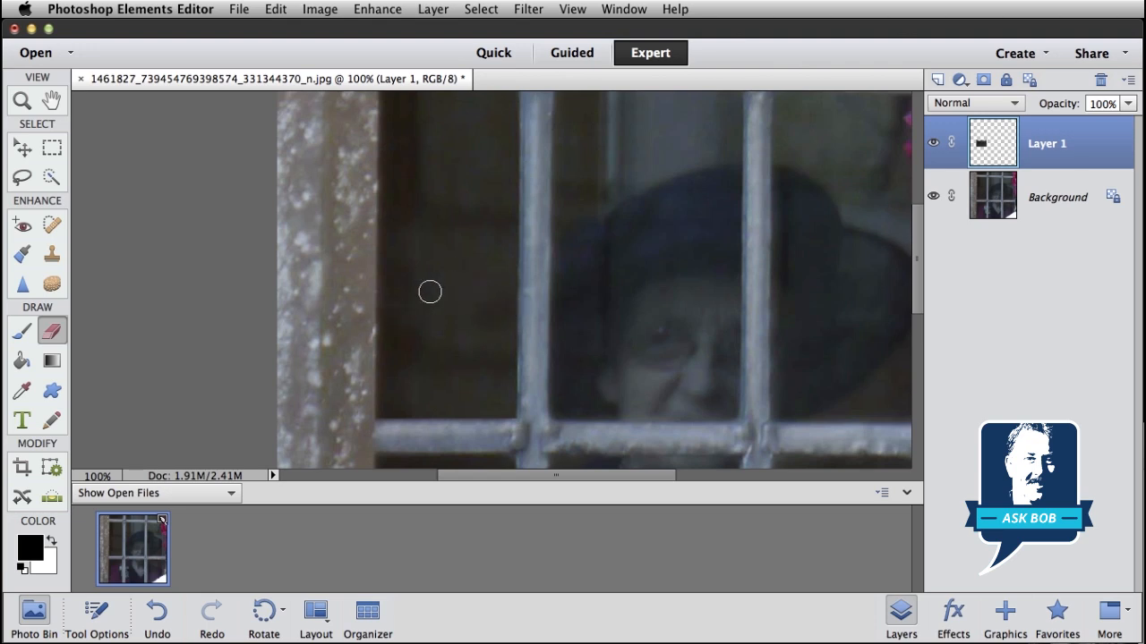
{"action": "left_click", "coordinate": [22, 100]}
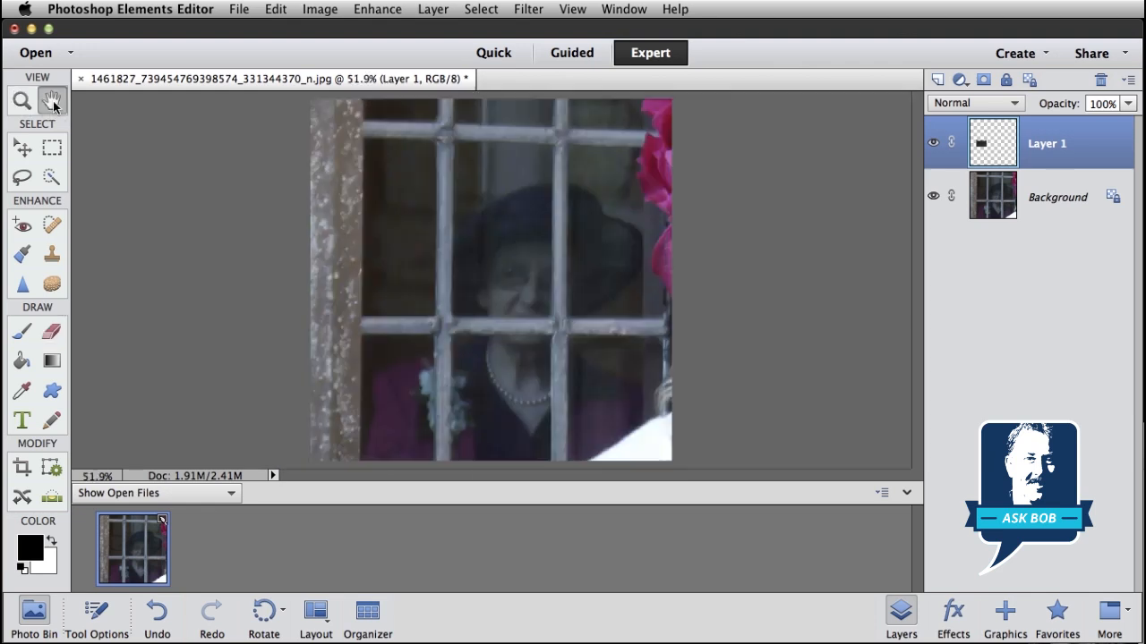
{"action": "mouse_move", "coordinate": [53, 100]}
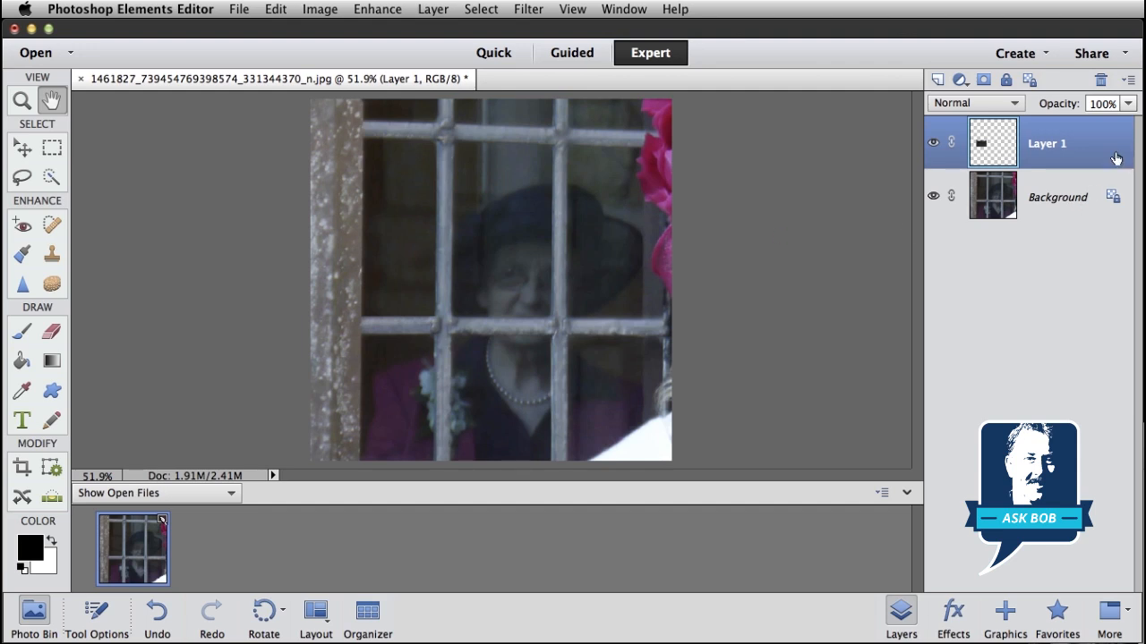
{"action": "mouse_move", "coordinate": [993, 143]}
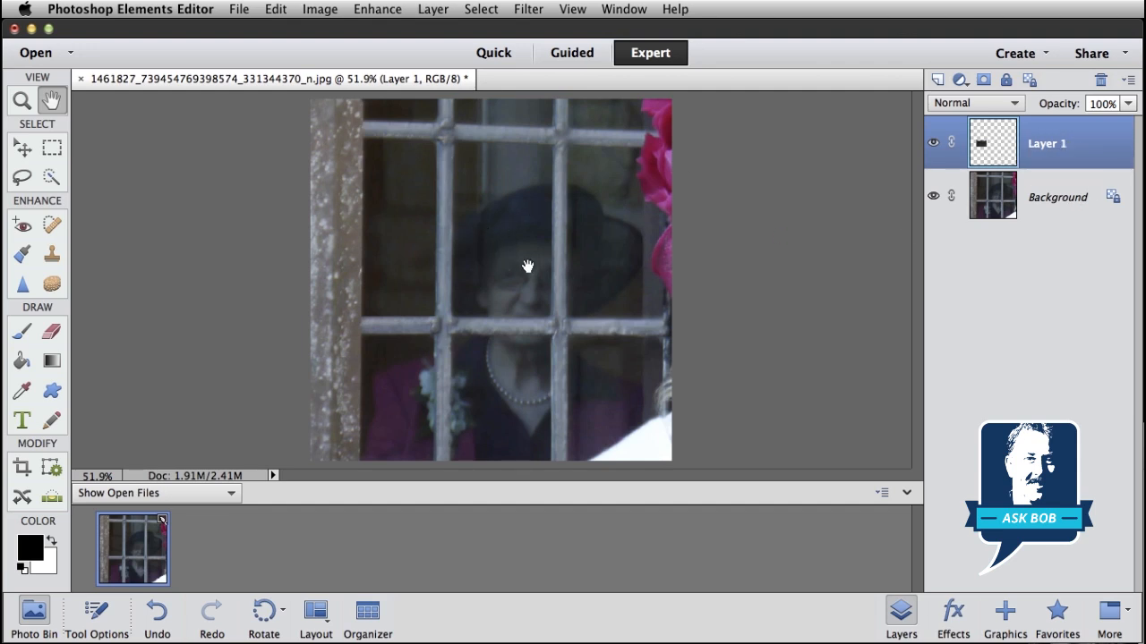
{"action": "mouse_move", "coordinate": [476, 154]}
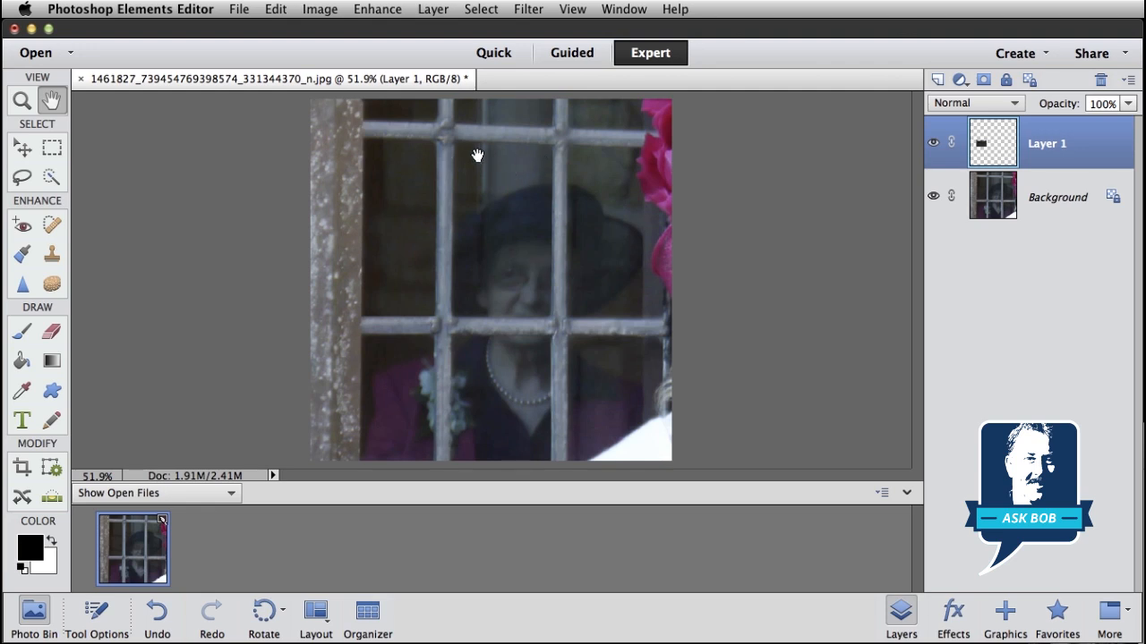
{"action": "mouse_move", "coordinate": [541, 157]}
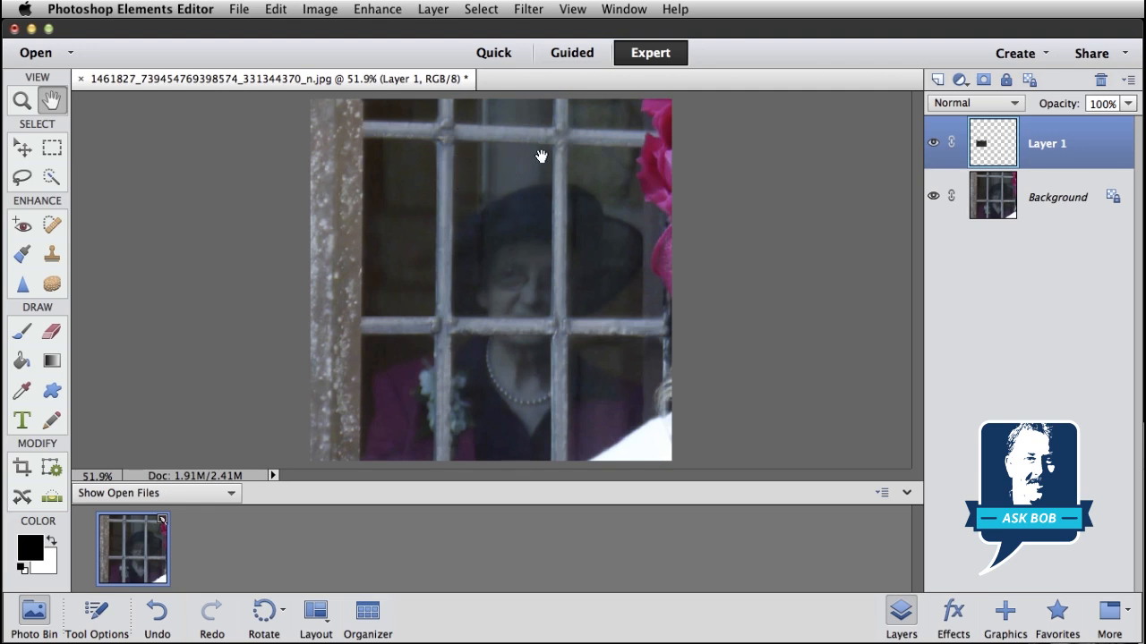
{"action": "mouse_move", "coordinate": [540, 169]}
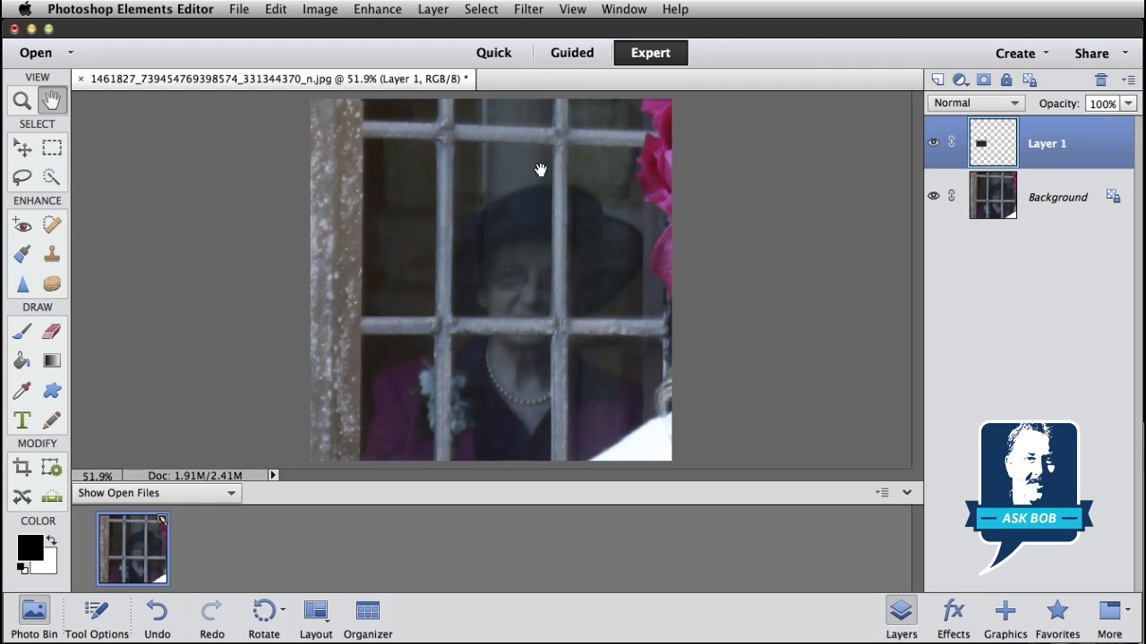
{"action": "mouse_move", "coordinate": [70, 164]}
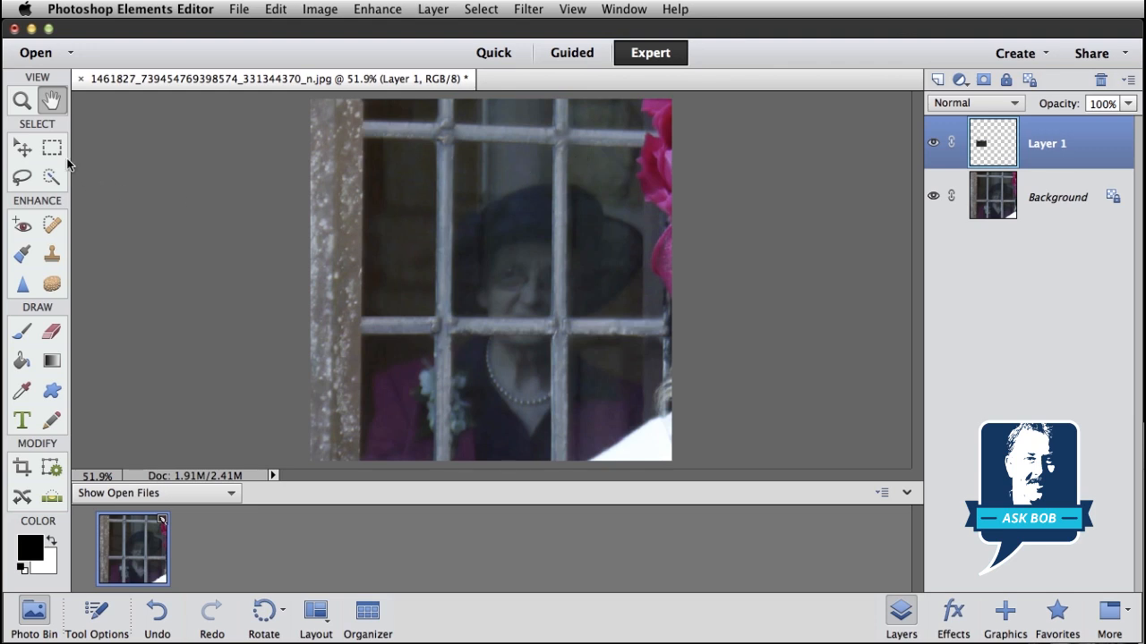
{"action": "mouse_move", "coordinate": [50, 147]}
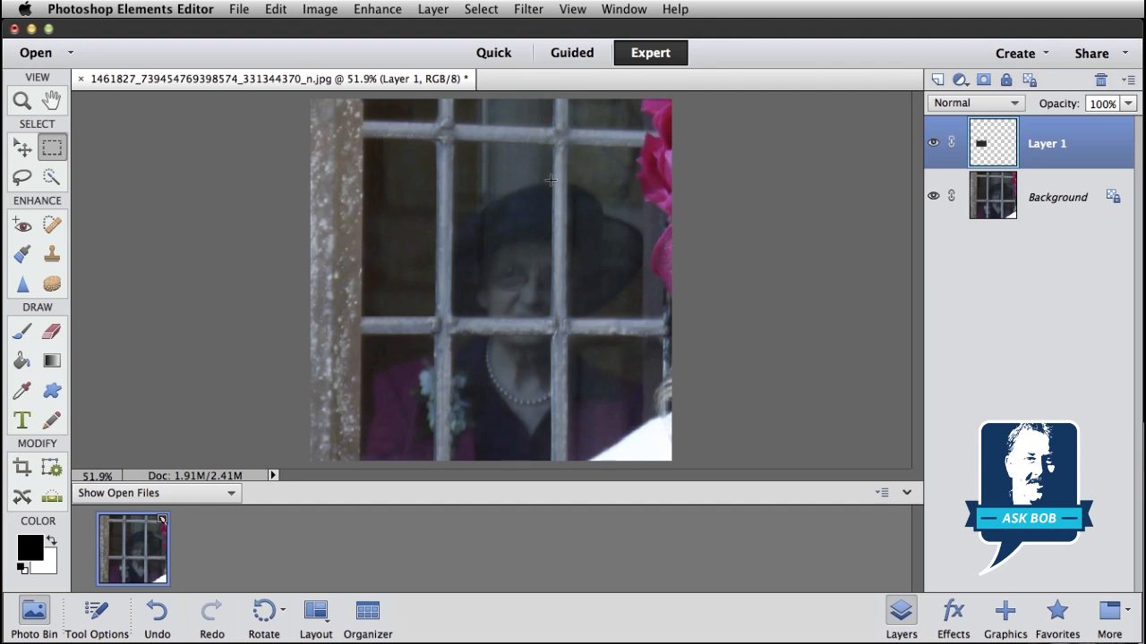
Step: Select the upper middle pane on Background and paste it as new Layer 2
{"action": "left_click_drag", "start_coordinate": [473, 150], "coordinate": [551, 183]}
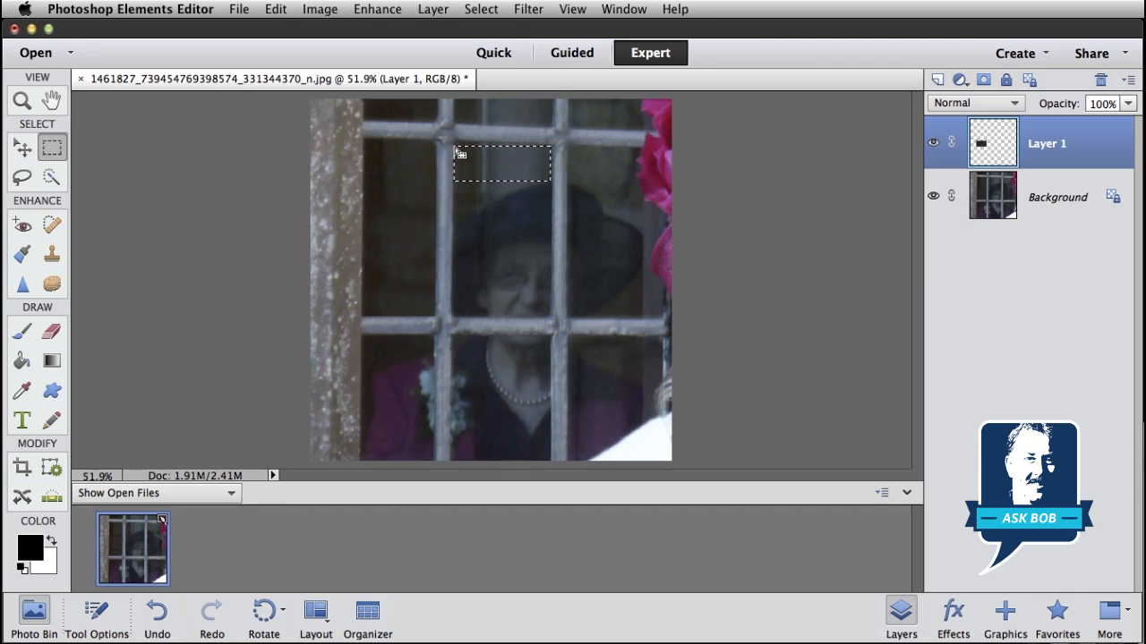
{"action": "left_click", "coordinate": [276, 9]}
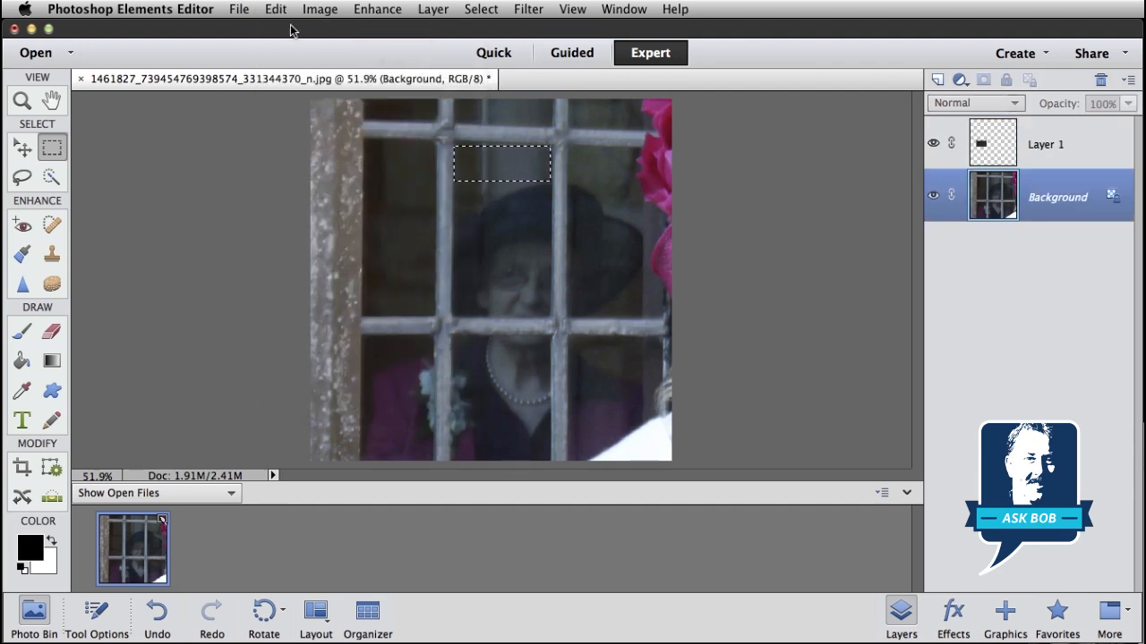
{"action": "left_click", "coordinate": [276, 9]}
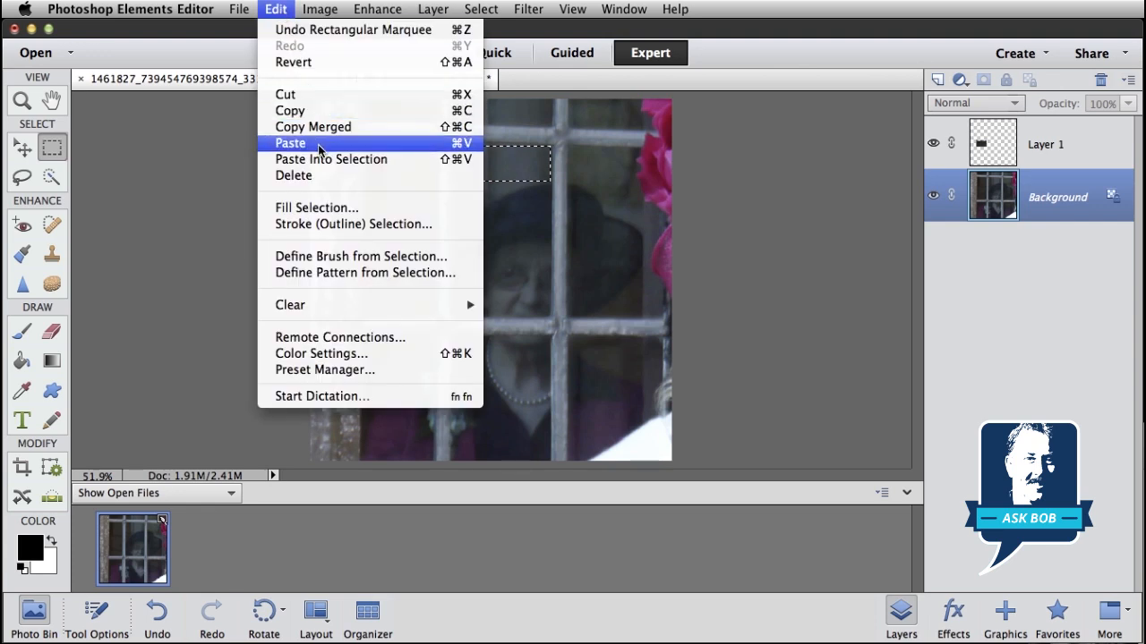
{"action": "left_click", "coordinate": [290, 143]}
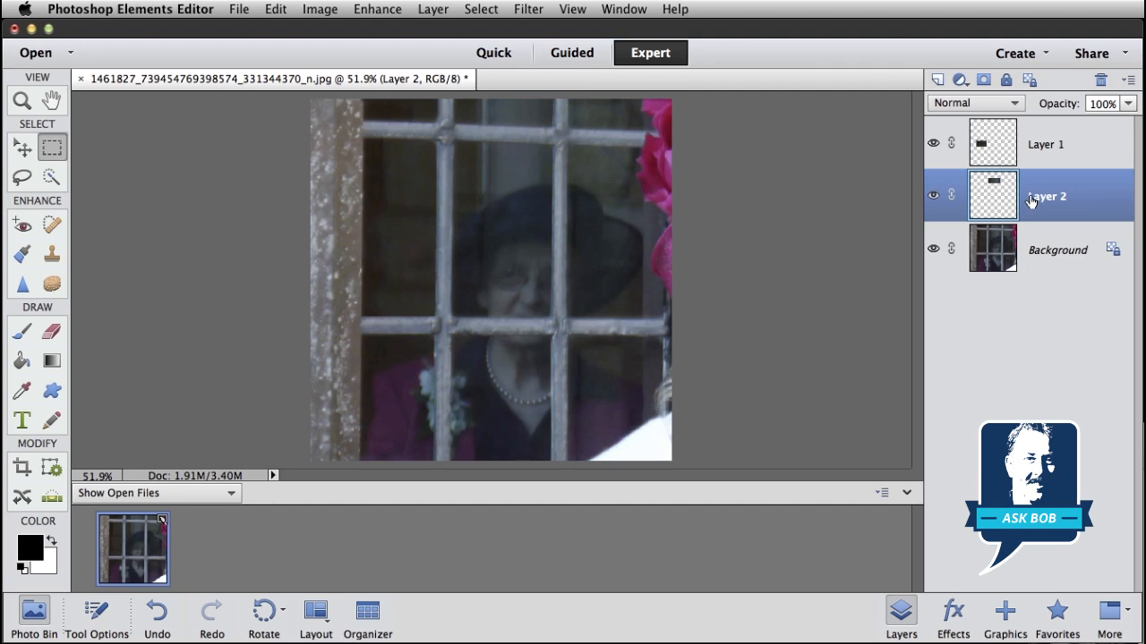
{"action": "mouse_move", "coordinate": [992, 194]}
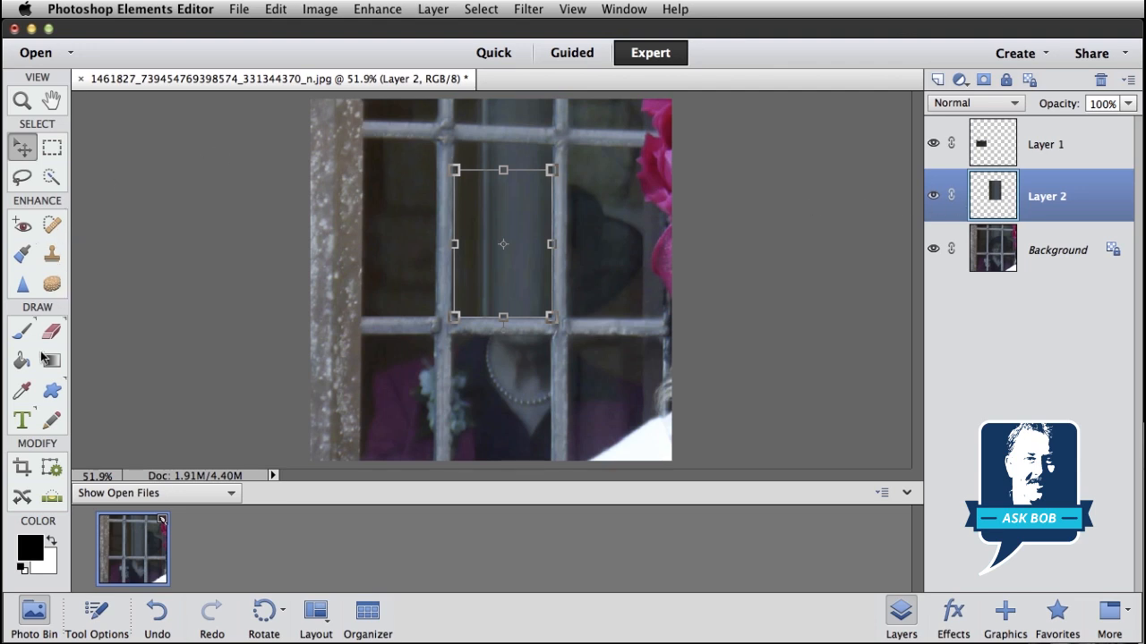
Step: Commit Layer 2's vertically stretched patch covering the woman's face
{"action": "left_click", "coordinate": [50, 330]}
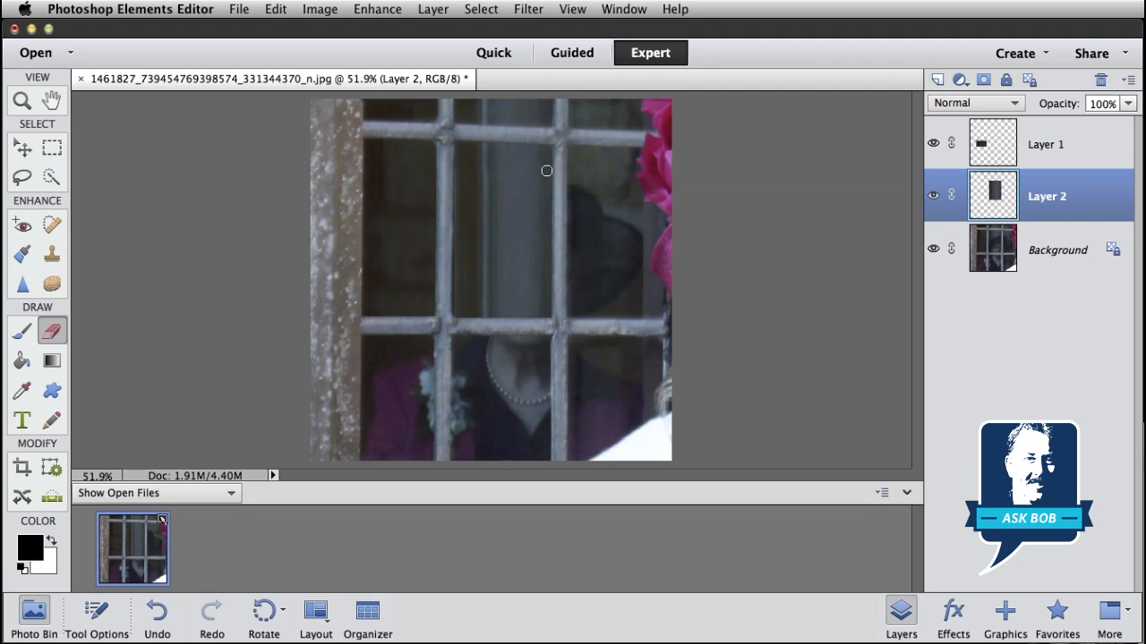
{"action": "mouse_move", "coordinate": [458, 170]}
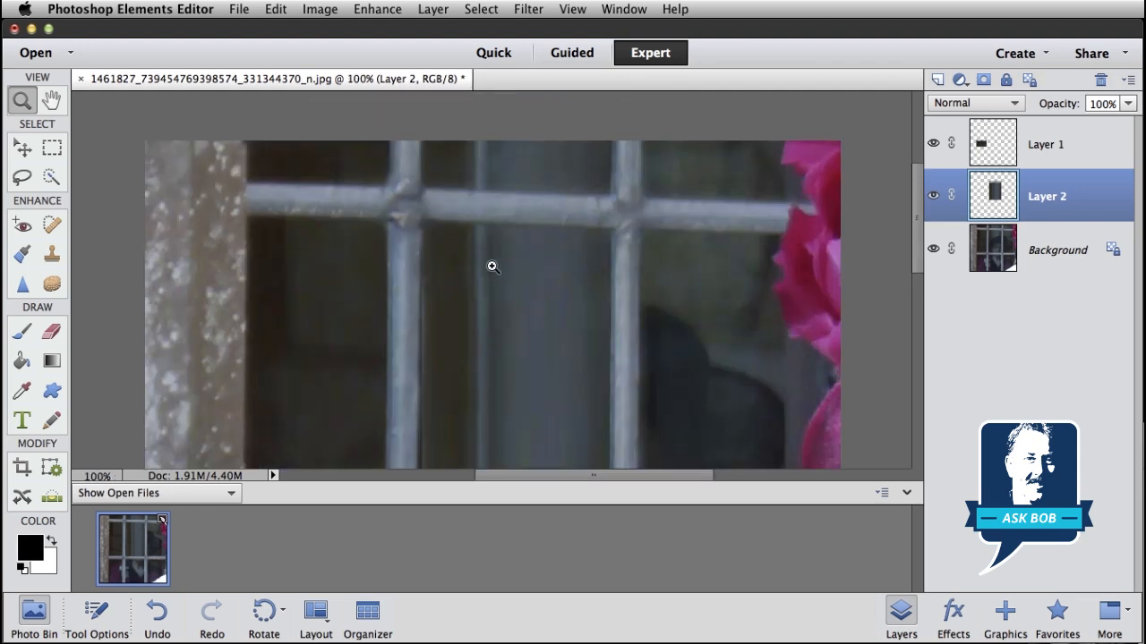
{"action": "mouse_move", "coordinate": [50, 152]}
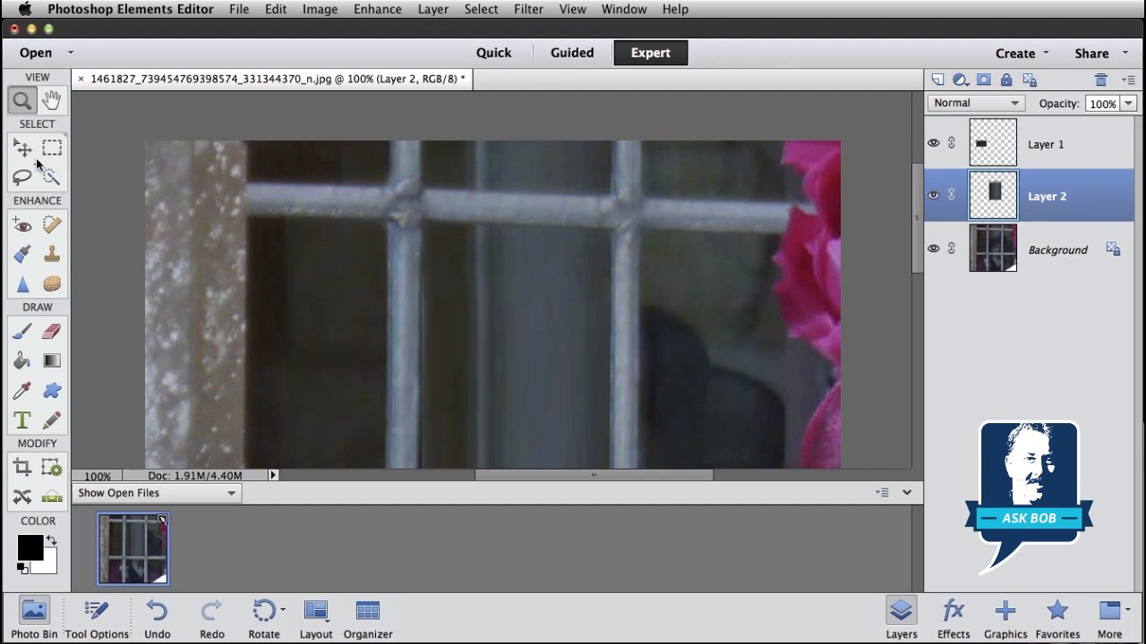
{"action": "left_click", "coordinate": [22, 147]}
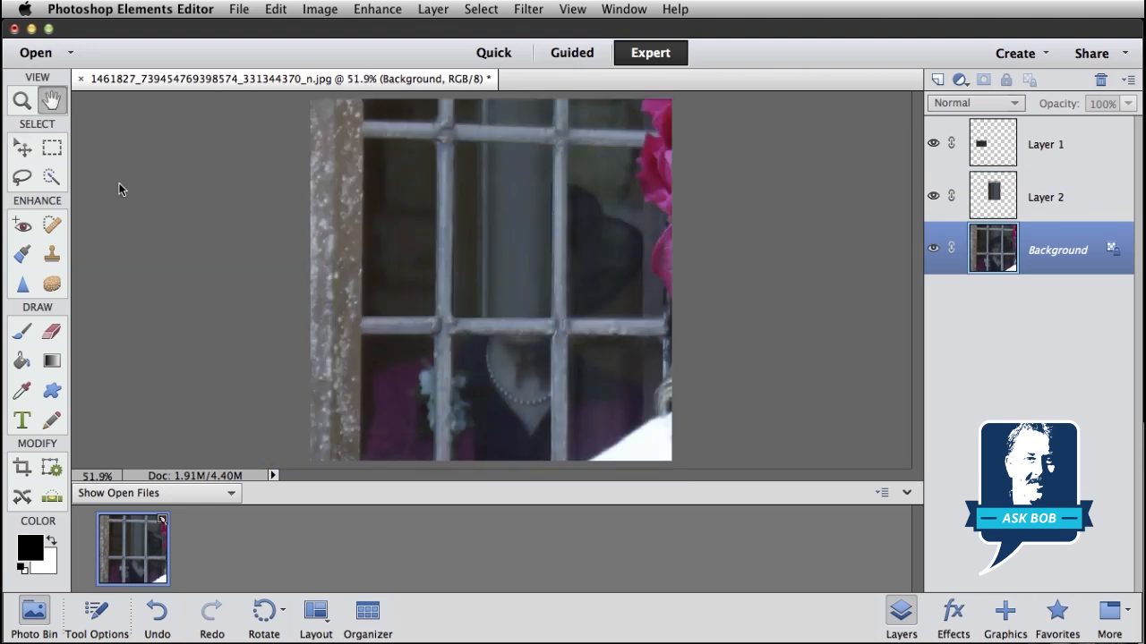
{"action": "mouse_move", "coordinate": [512, 237]}
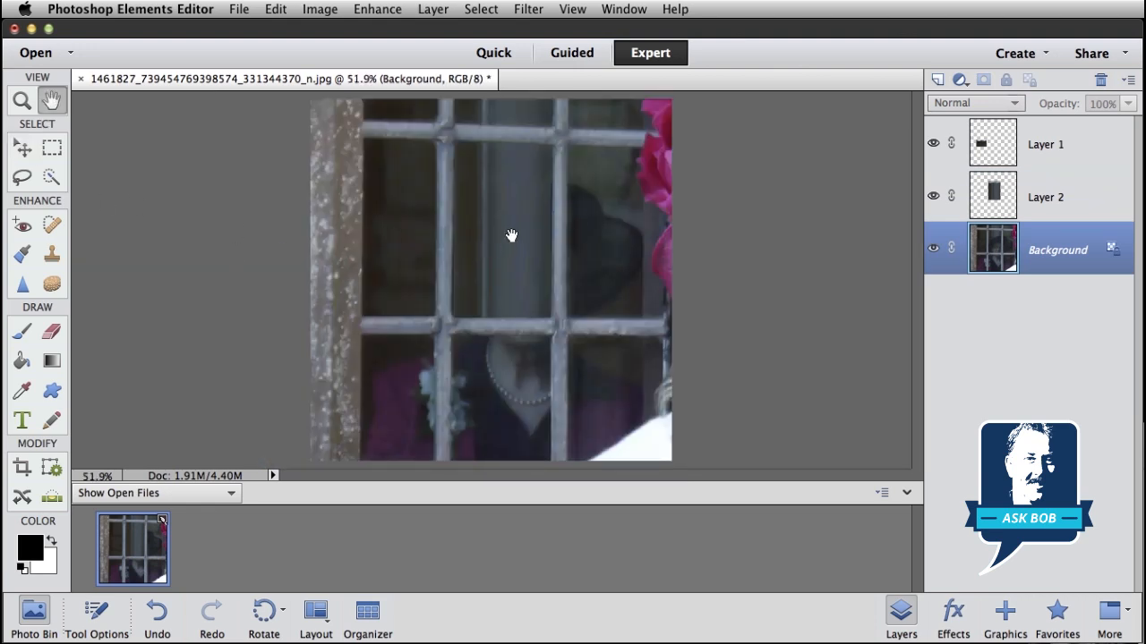
{"action": "mouse_move", "coordinate": [128, 261]}
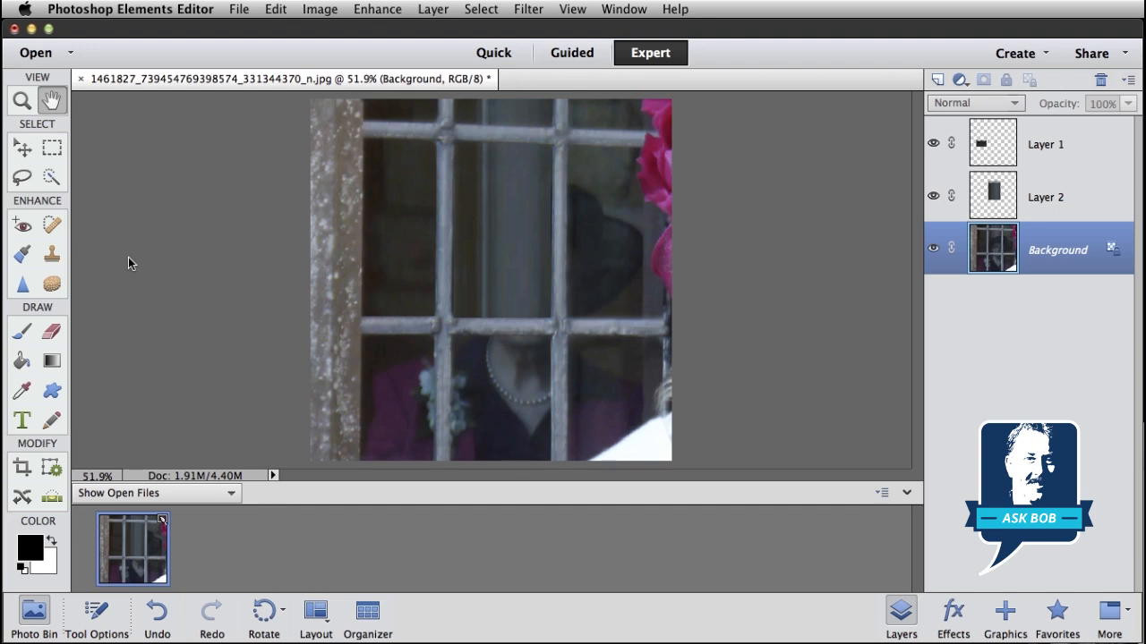
{"action": "mouse_move", "coordinate": [562, 222]}
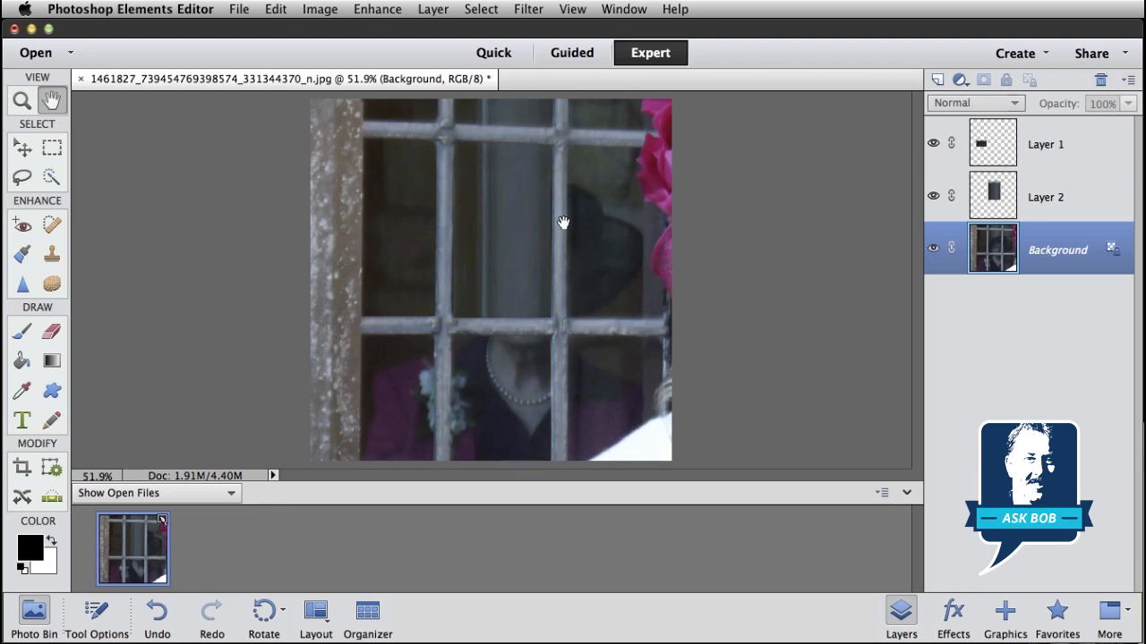
{"action": "left_click", "coordinate": [1045, 195]}
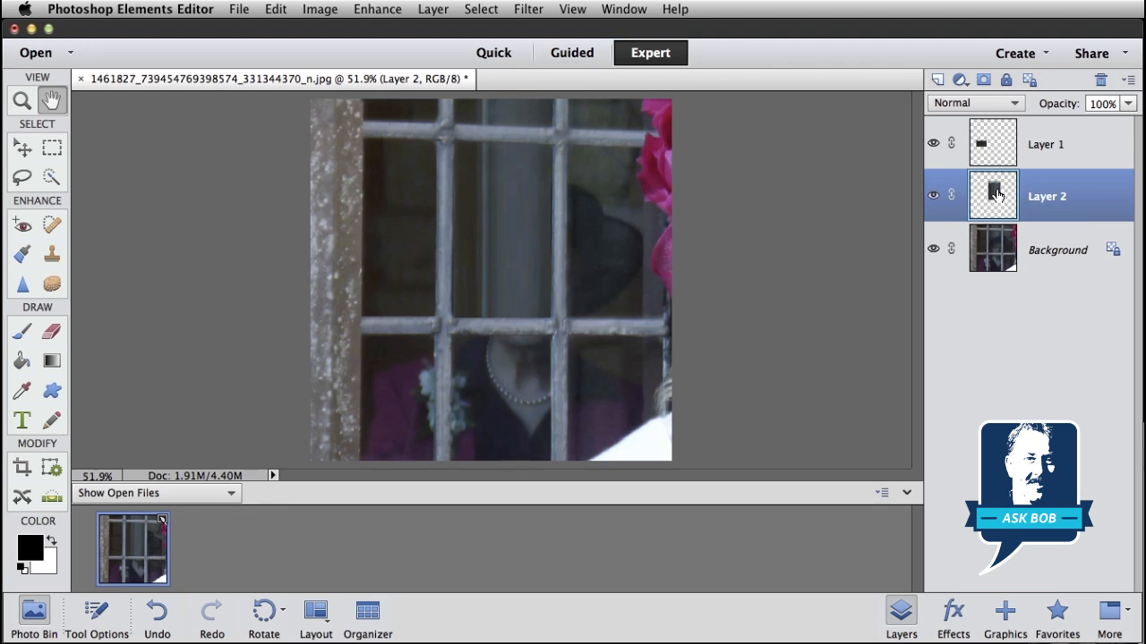
{"action": "mouse_move", "coordinate": [992, 194]}
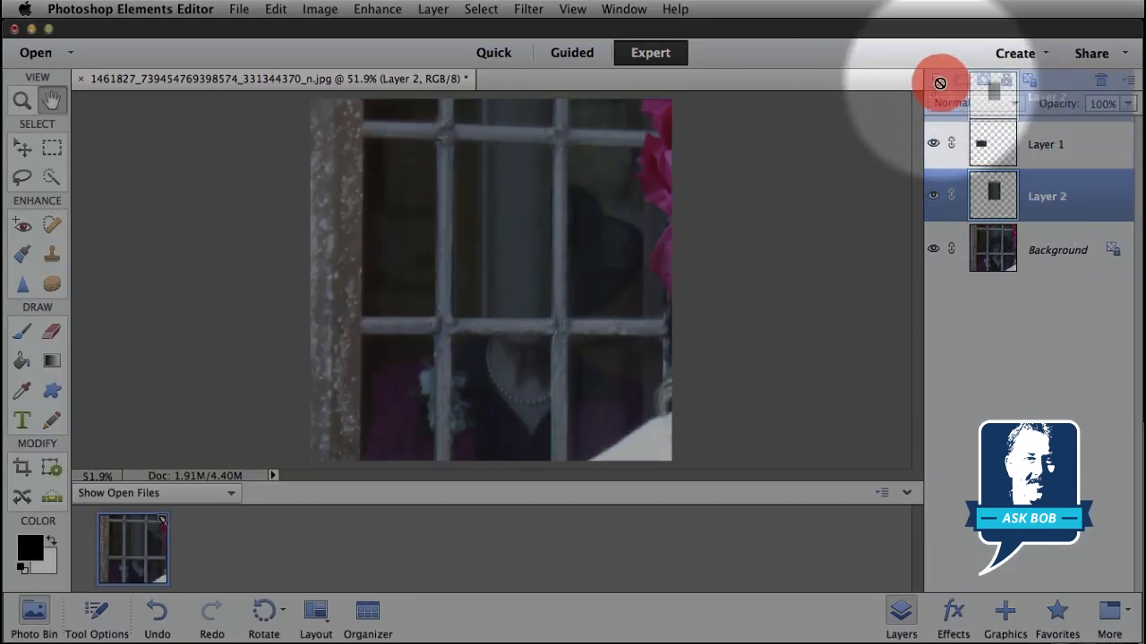
Step: Duplicate Layer 2 as Layer 2 copy via the New Layer icon
{"action": "left_click", "coordinate": [938, 78]}
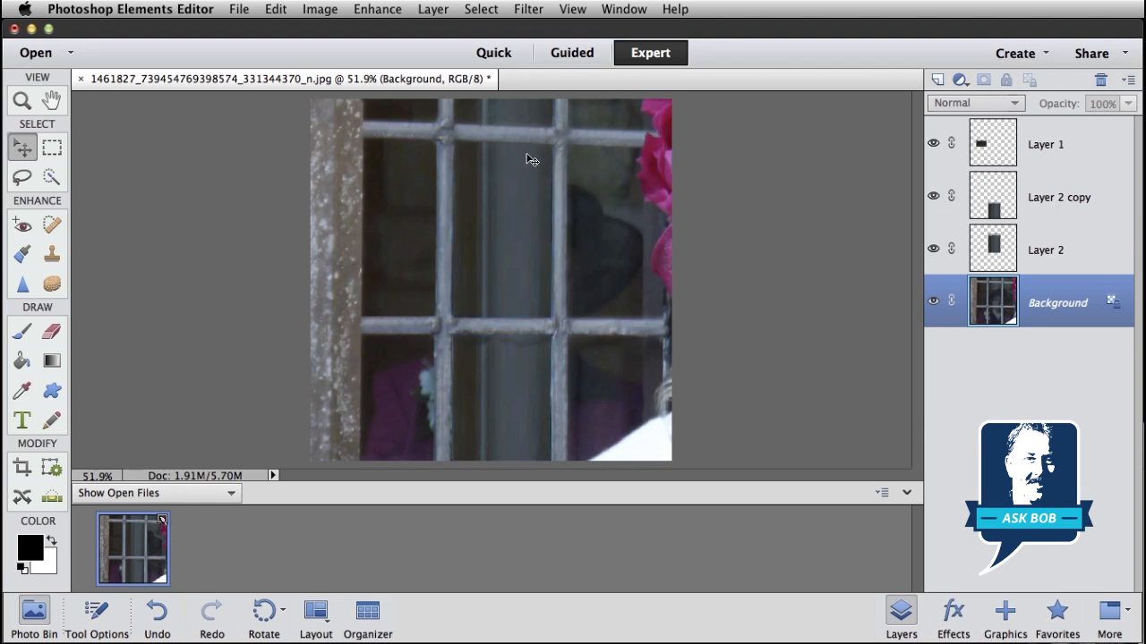
{"action": "mouse_move", "coordinate": [795, 269]}
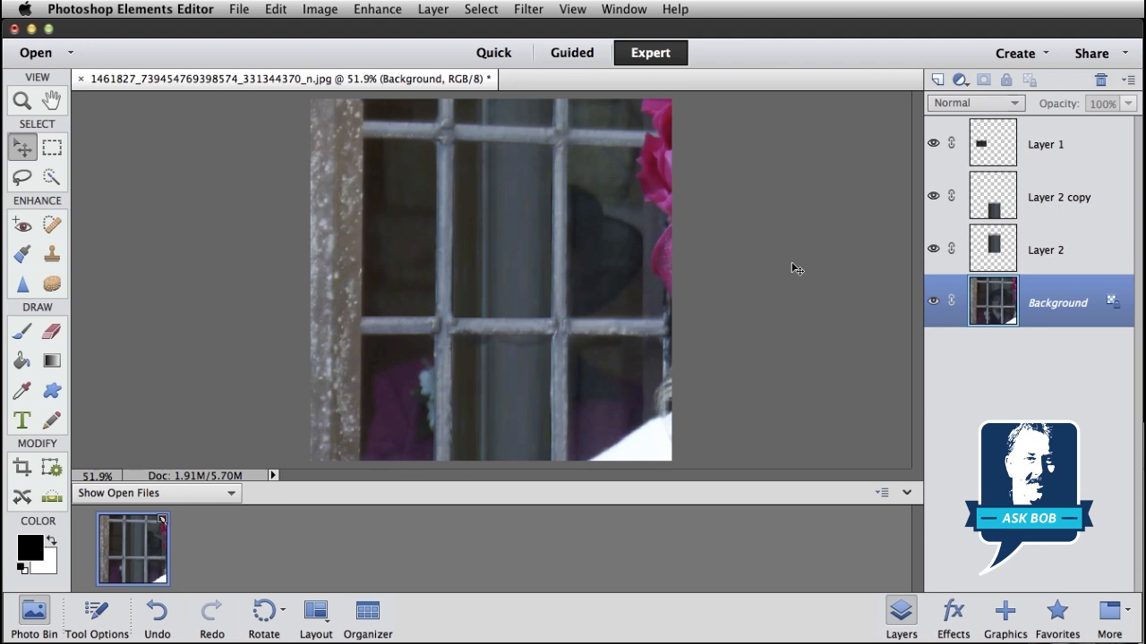
{"action": "mouse_move", "coordinate": [644, 176]}
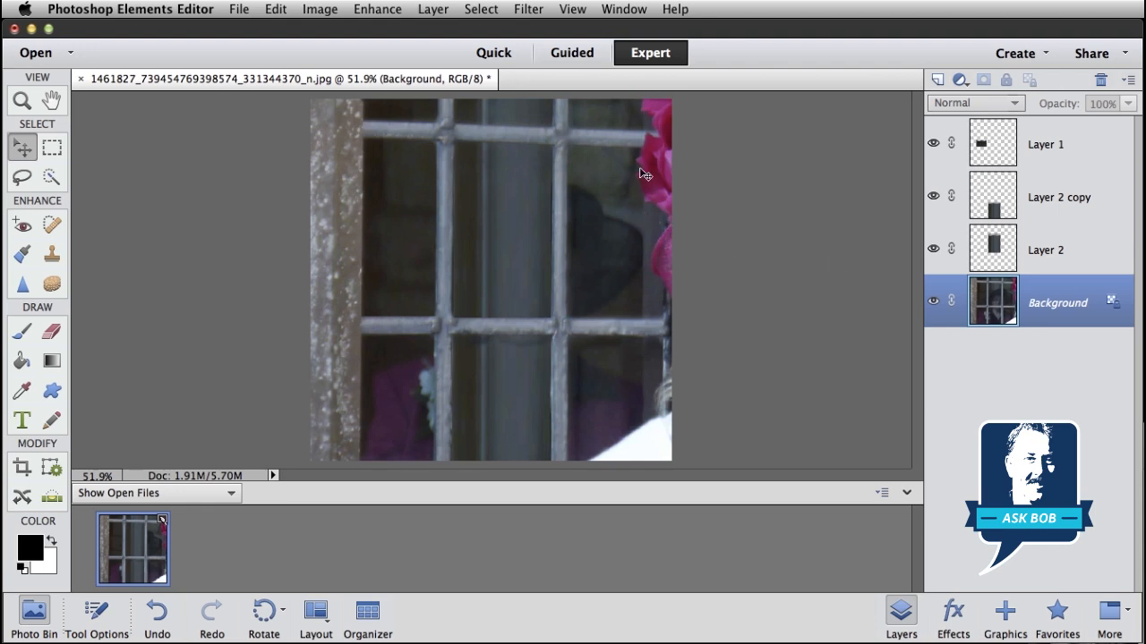
{"action": "mouse_move", "coordinate": [617, 236]}
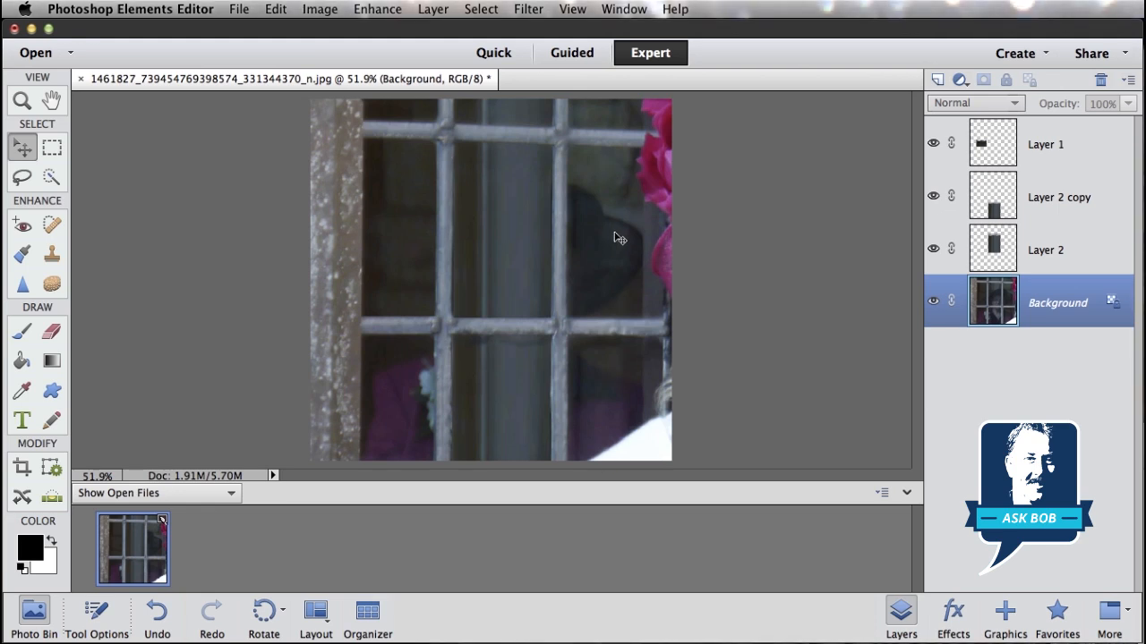
{"action": "mouse_move", "coordinate": [401, 496]}
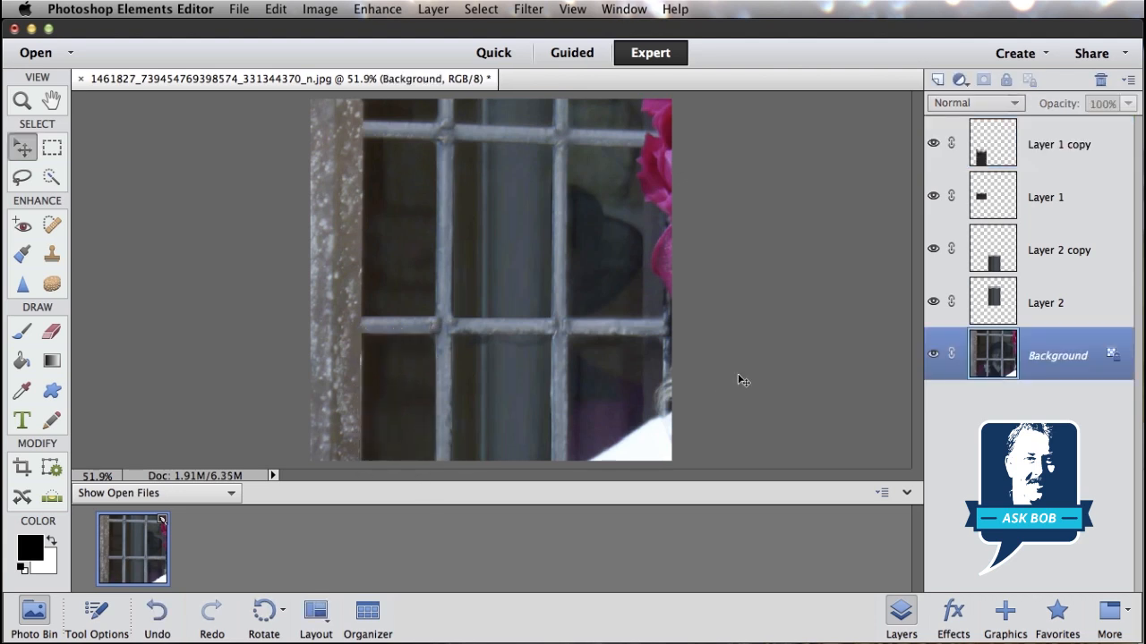
{"action": "mouse_move", "coordinate": [935, 355]}
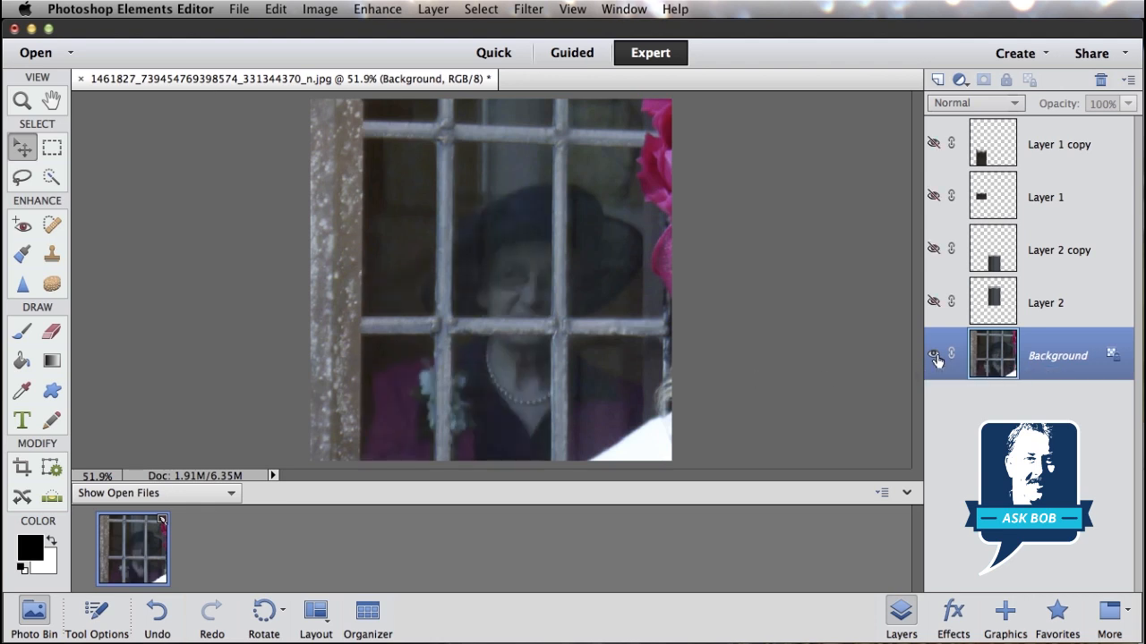
{"action": "left_click", "coordinate": [934, 354]}
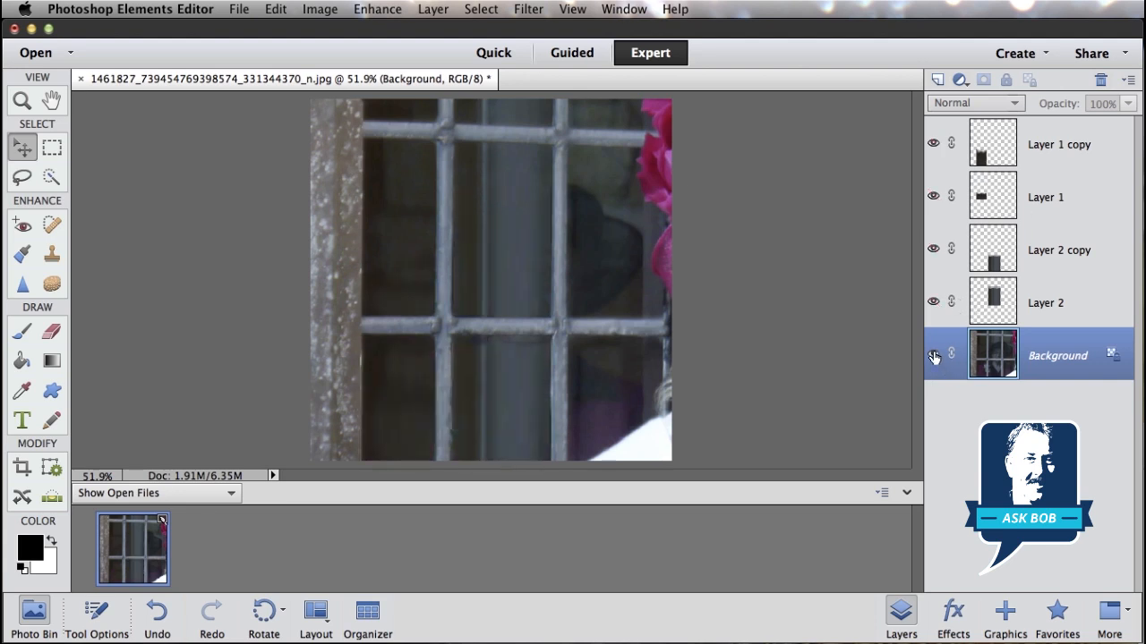
{"action": "mouse_move", "coordinate": [934, 354]}
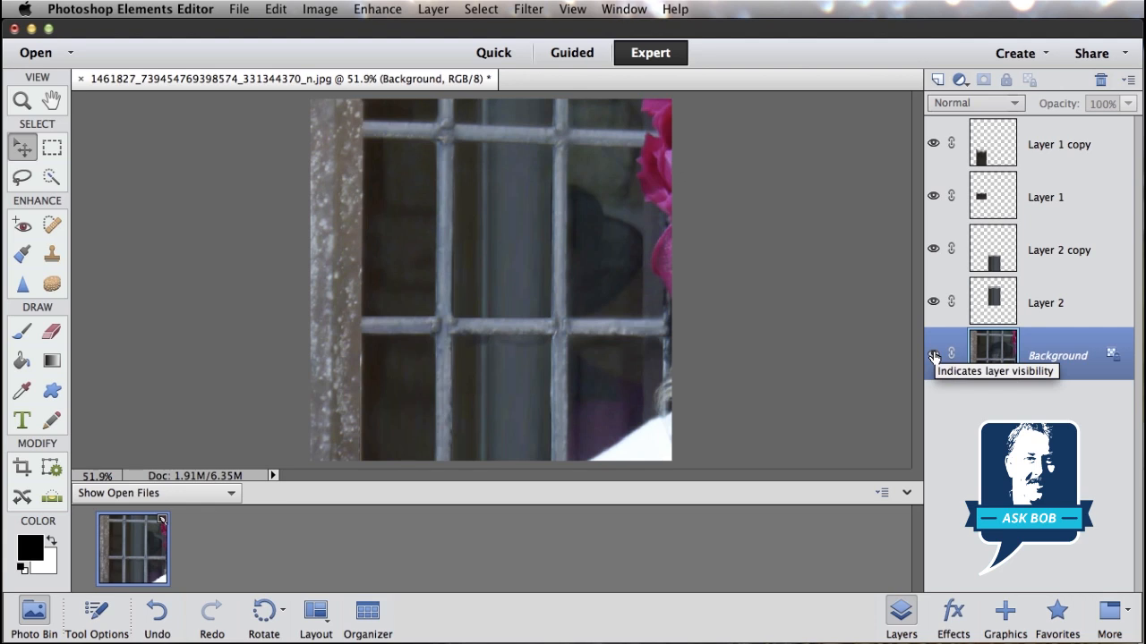
{"action": "mouse_move", "coordinate": [694, 256]}
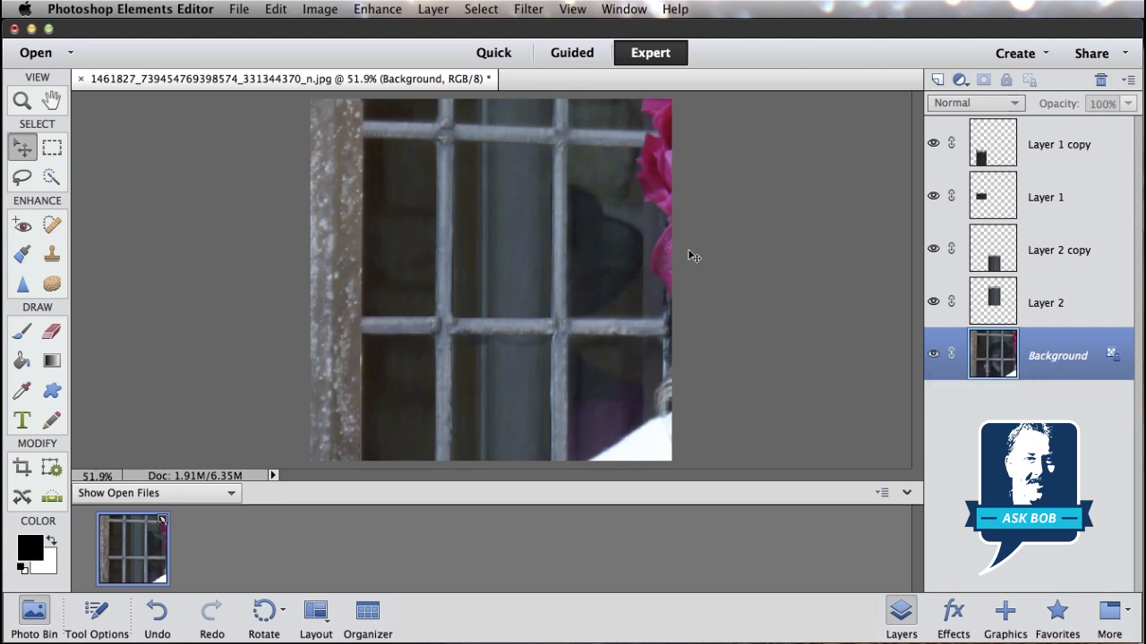
{"action": "mouse_move", "coordinate": [841, 277]}
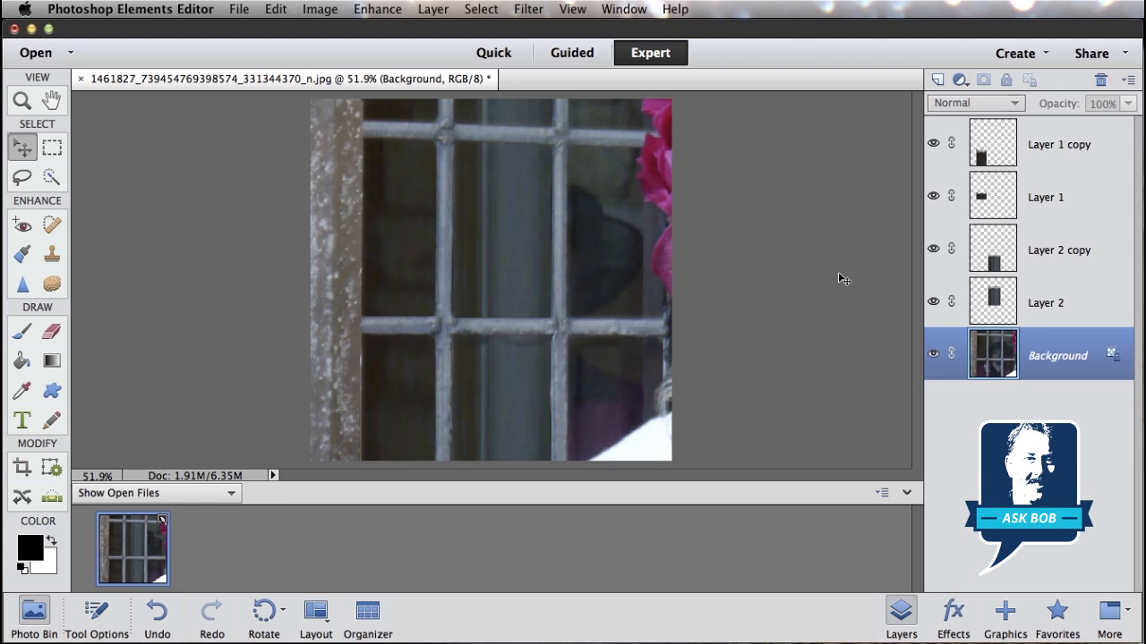
{"action": "mouse_move", "coordinate": [844, 275]}
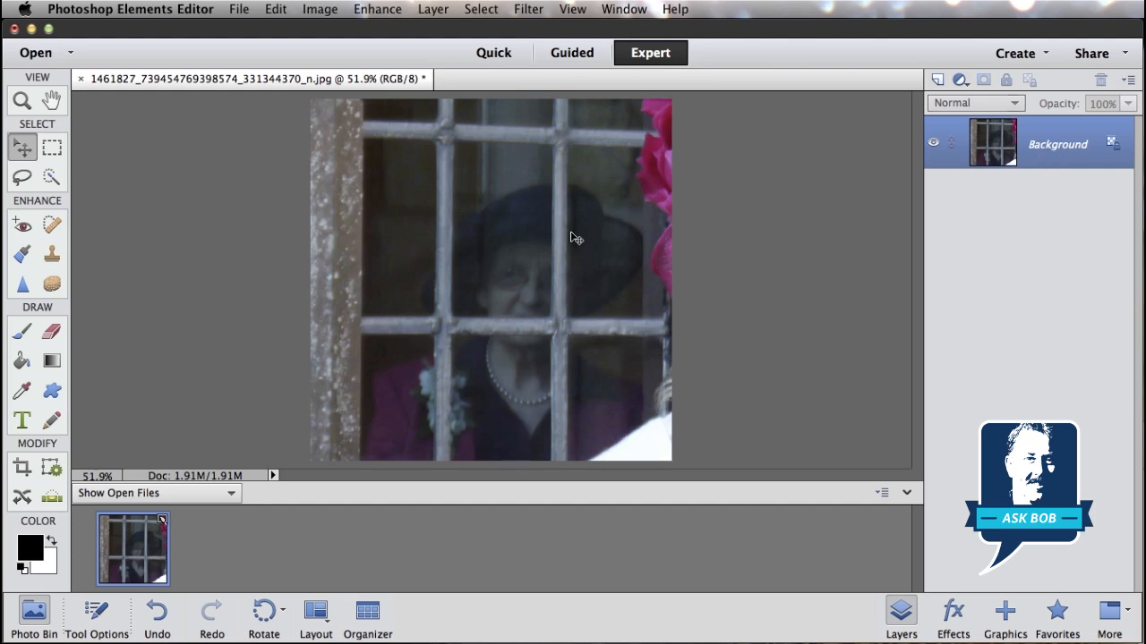
{"action": "mouse_move", "coordinate": [494, 271]}
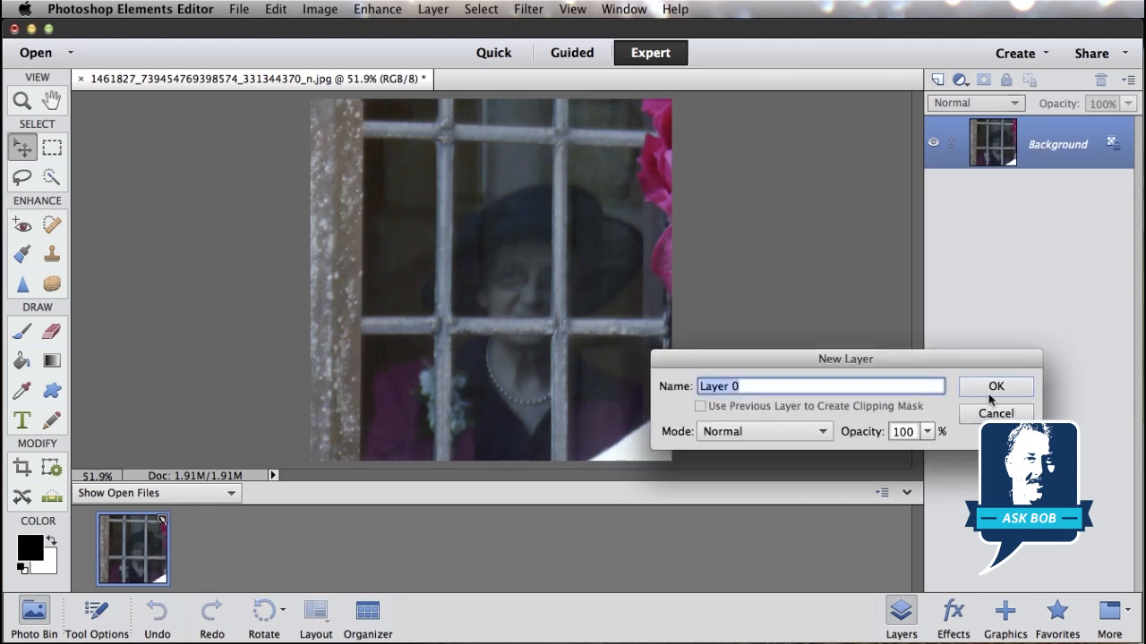
Step: Confirm Background as Layer 0 and attach a white layer mask to it
{"action": "left_click", "coordinate": [995, 387]}
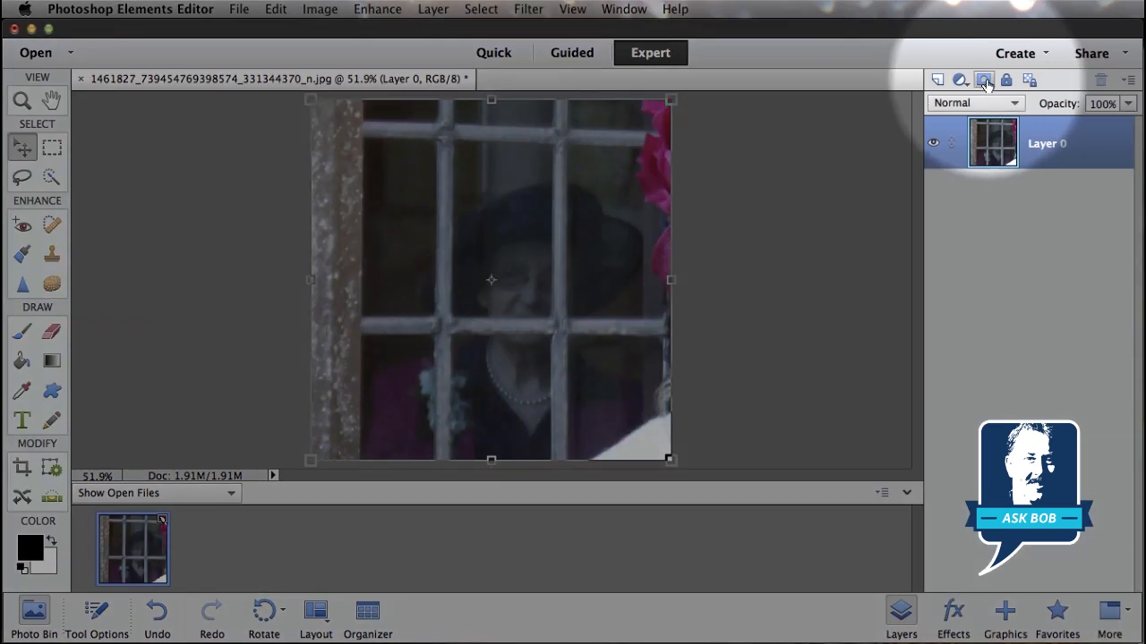
{"action": "left_click", "coordinate": [983, 79]}
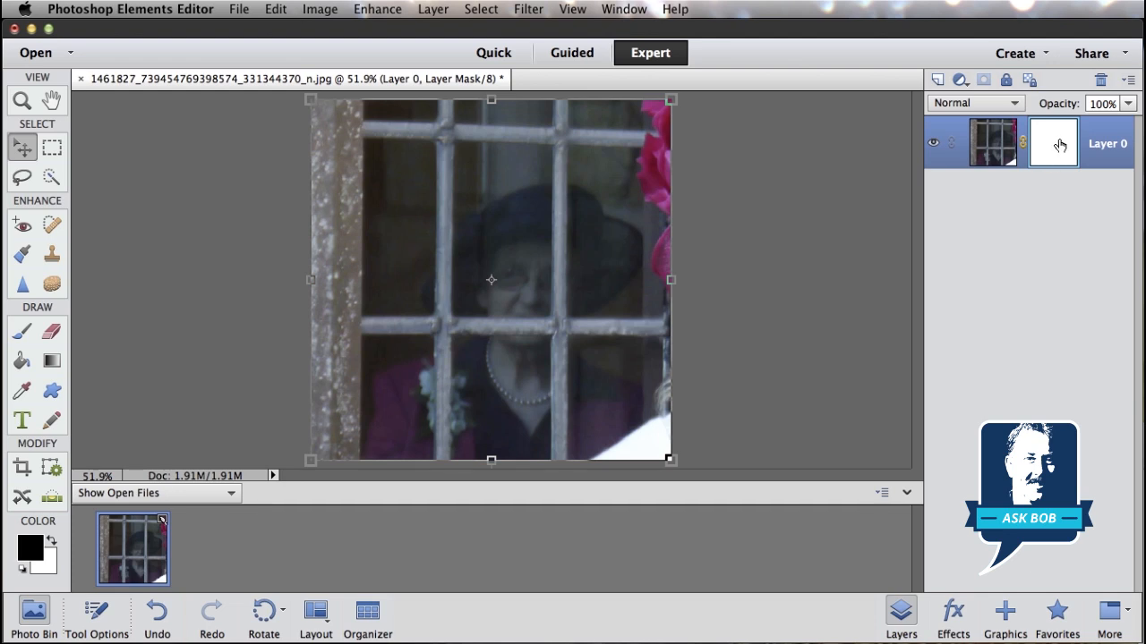
{"action": "mouse_move", "coordinate": [1054, 143]}
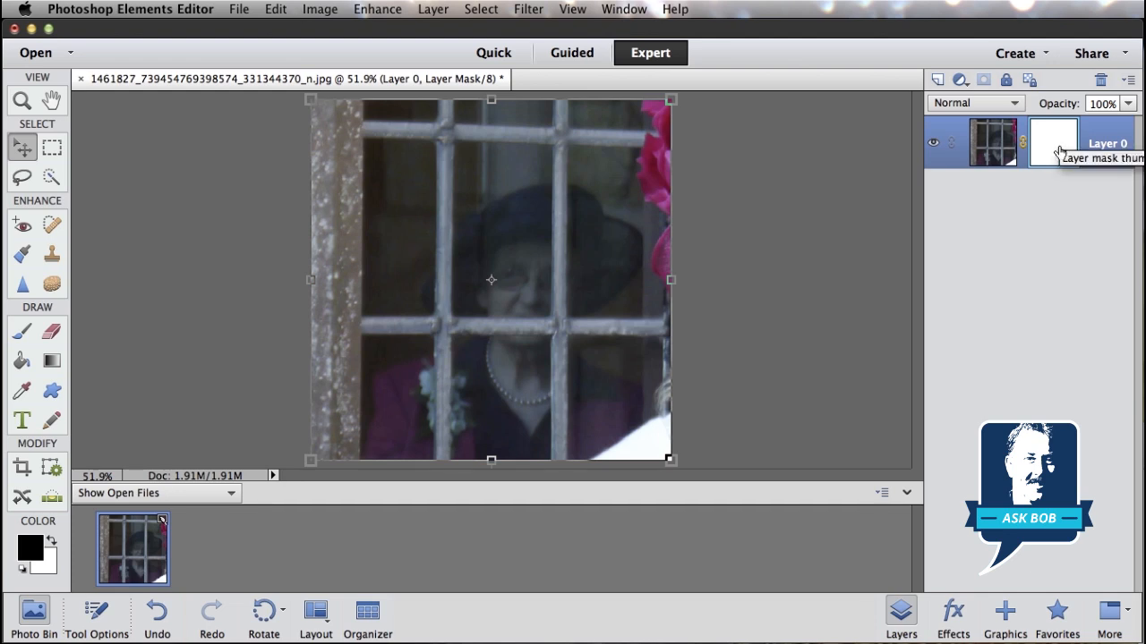
{"action": "mouse_move", "coordinate": [526, 261]}
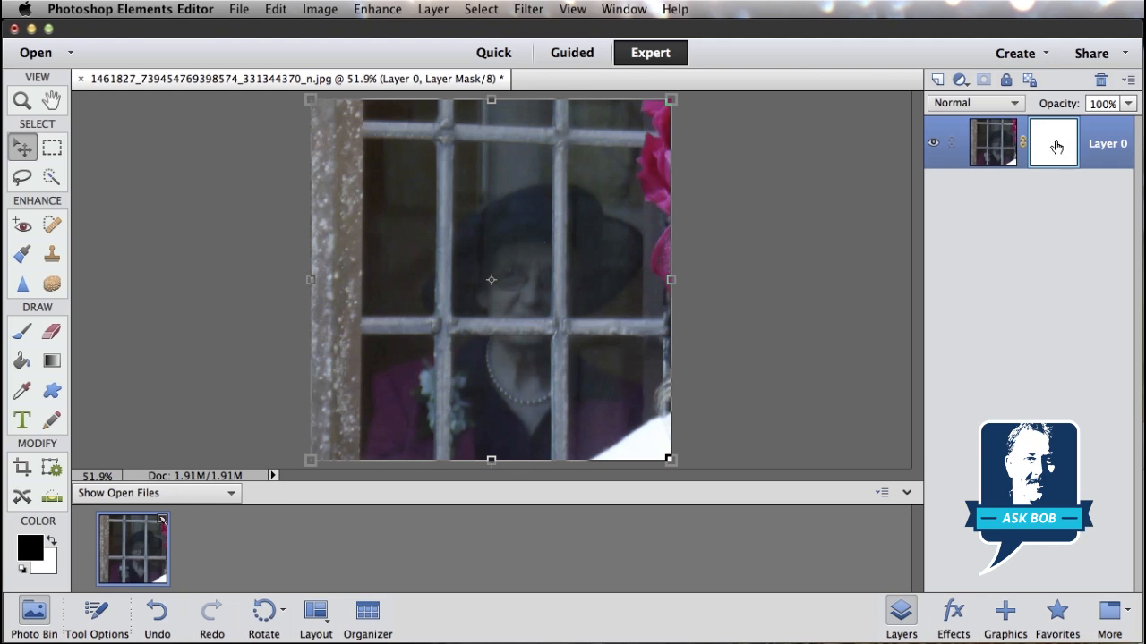
Step: Choose the Brush tool and set its size to about 100 px in Tool Options
{"action": "left_click", "coordinate": [22, 332]}
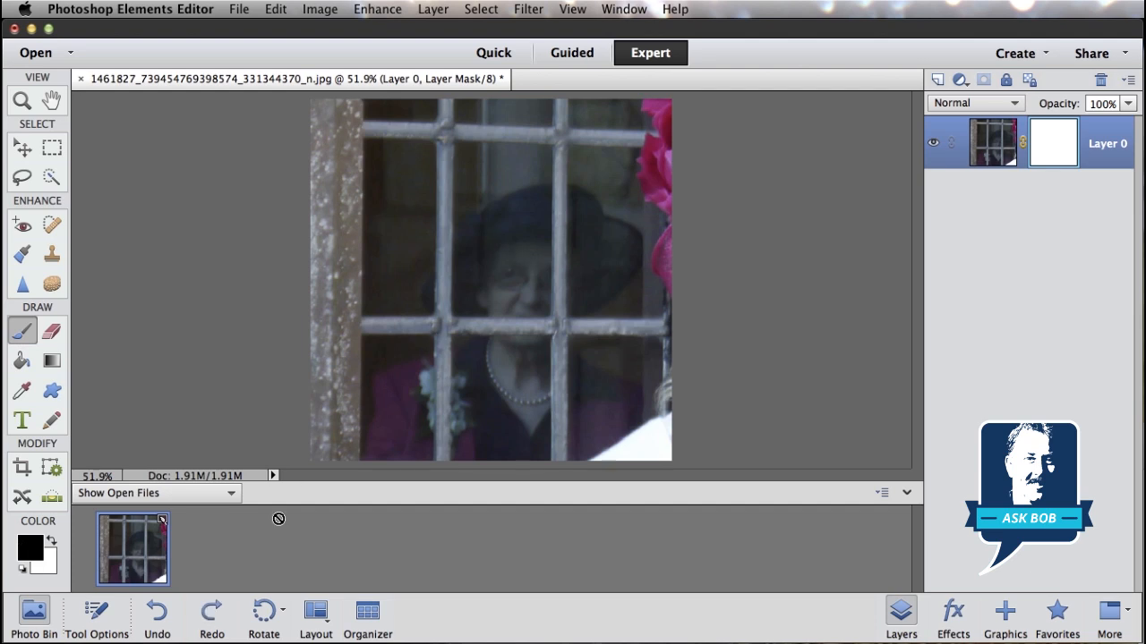
{"action": "left_click", "coordinate": [96, 610]}
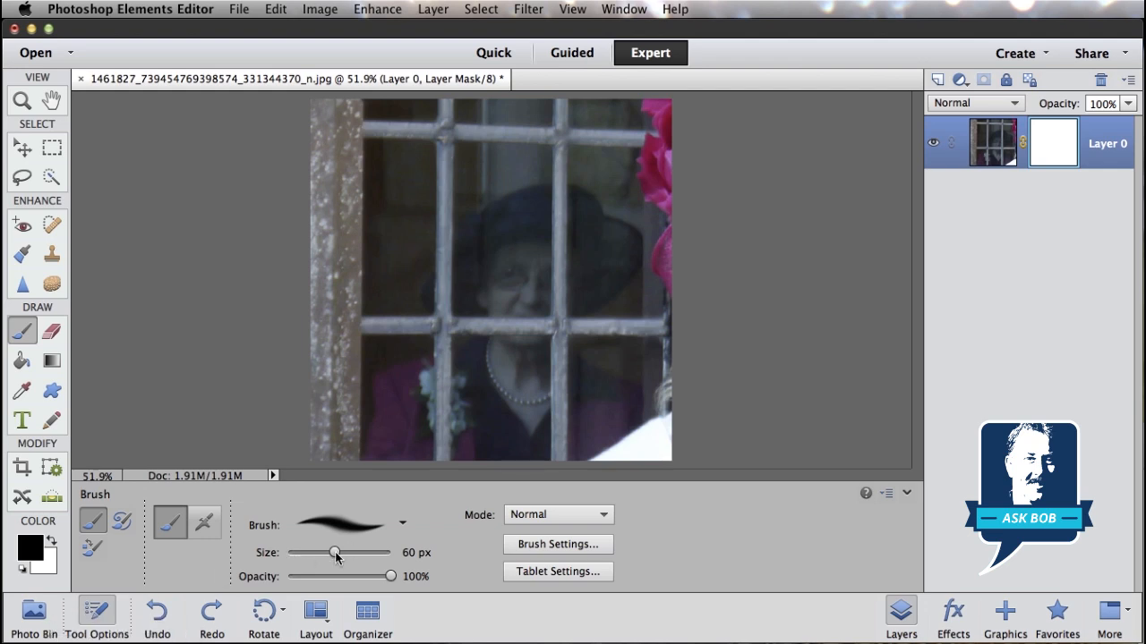
{"action": "left_click_drag", "start_coordinate": [333, 551], "coordinate": [295, 551]}
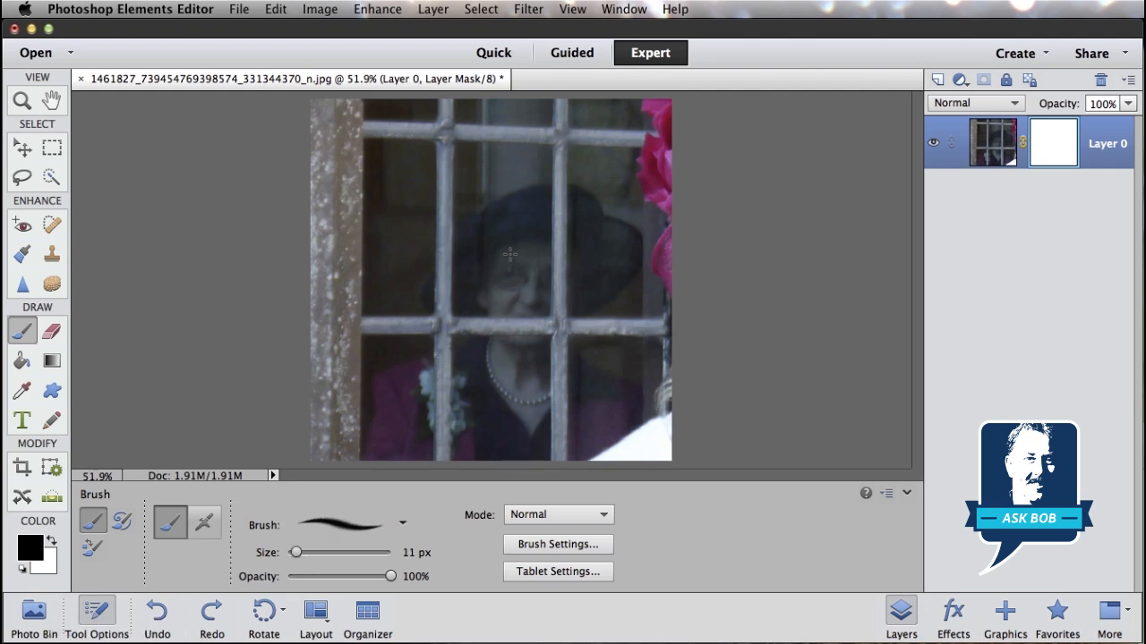
{"action": "left_click_drag", "start_coordinate": [295, 552], "coordinate": [308, 551]}
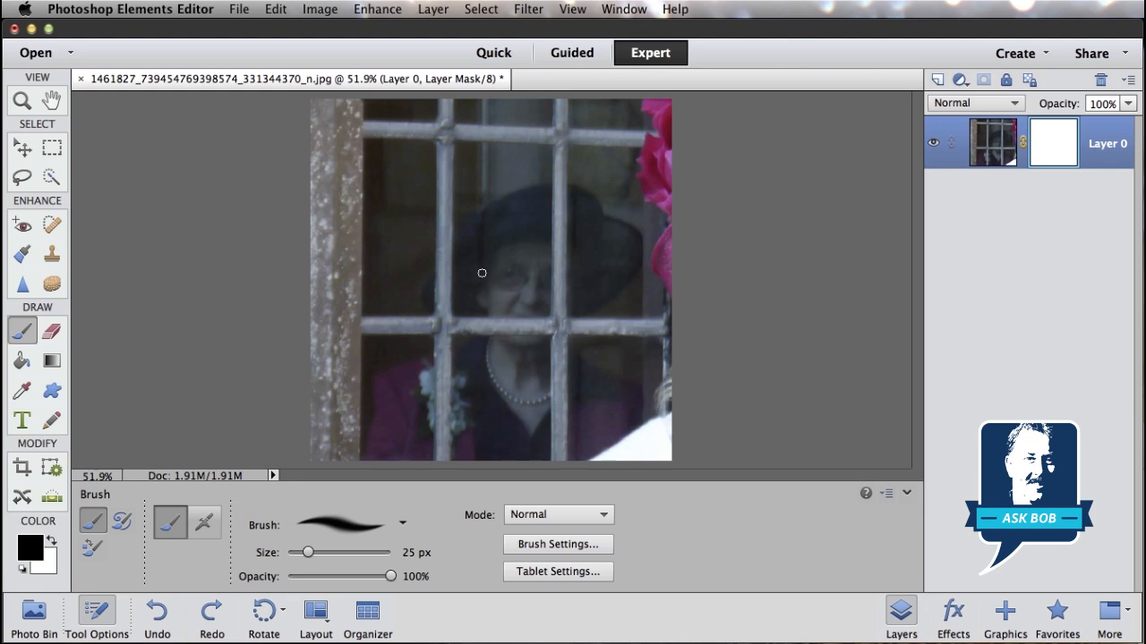
{"action": "left_click_drag", "start_coordinate": [308, 551], "coordinate": [339, 552]}
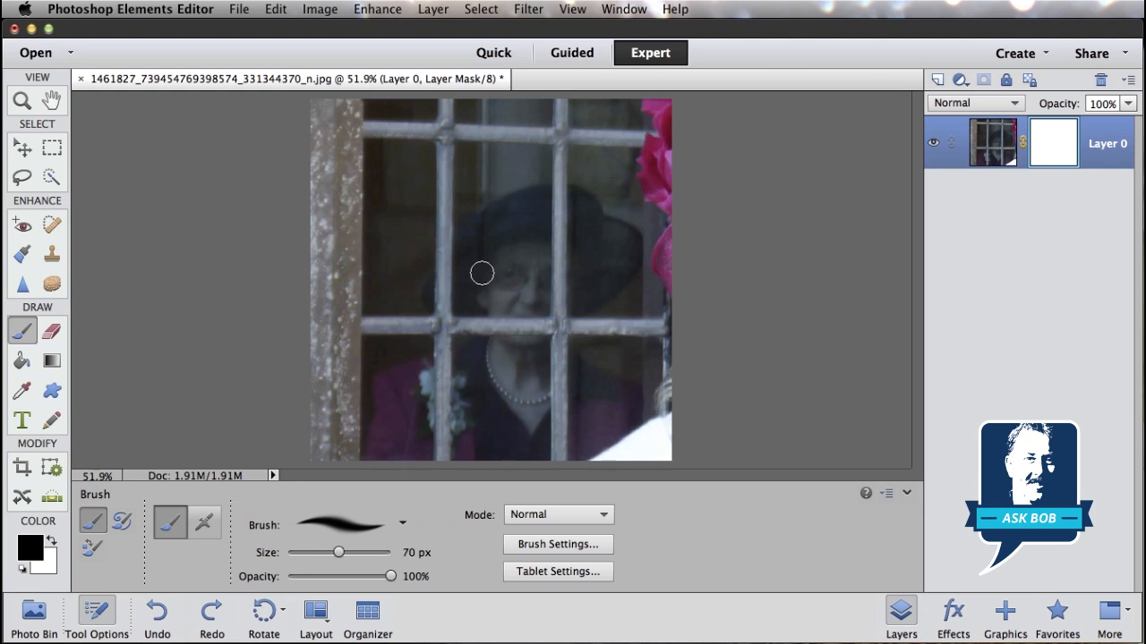
{"action": "left_click_drag", "start_coordinate": [339, 551], "coordinate": [320, 552]}
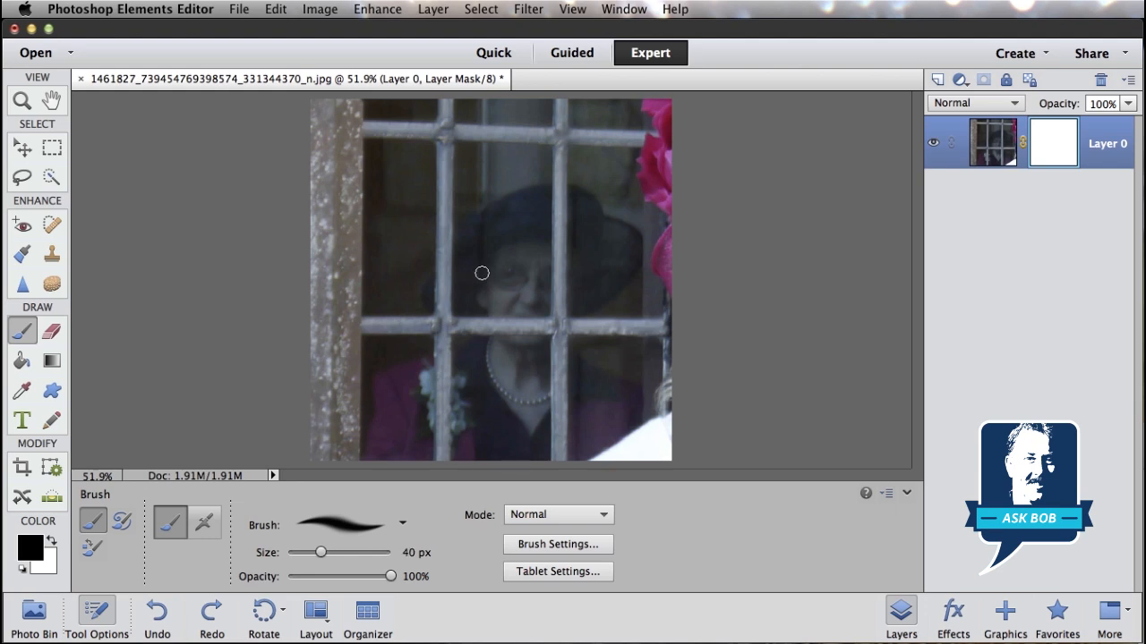
{"action": "left_click_drag", "start_coordinate": [322, 551], "coordinate": [342, 551]}
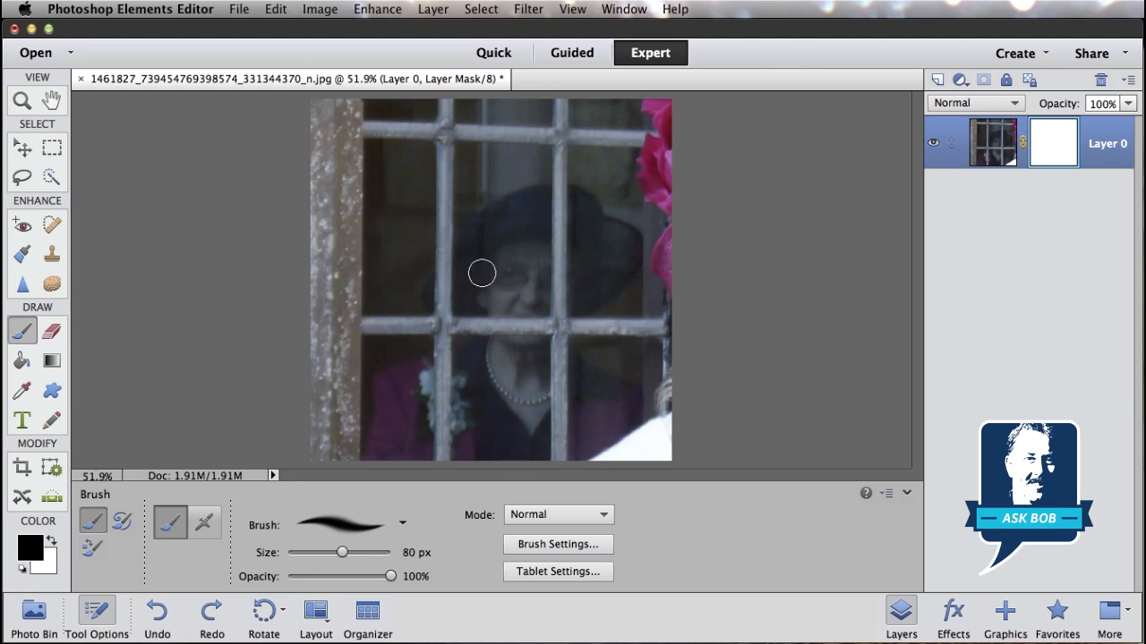
{"action": "left_click_drag", "start_coordinate": [342, 551], "coordinate": [351, 552]}
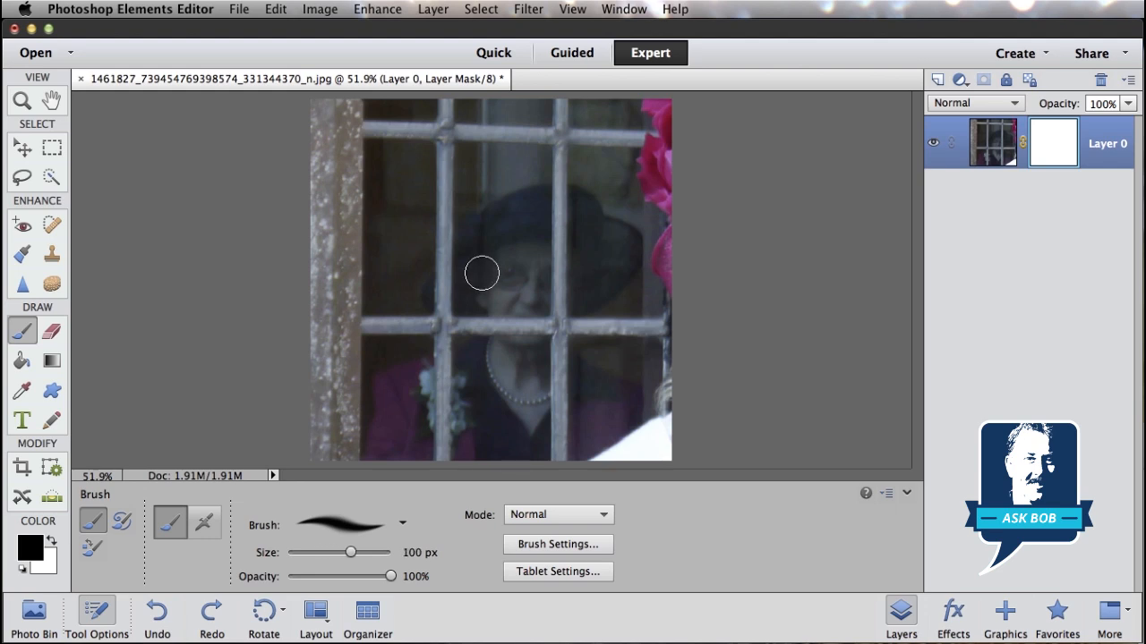
{"action": "left_click_drag", "start_coordinate": [351, 551], "coordinate": [346, 552]}
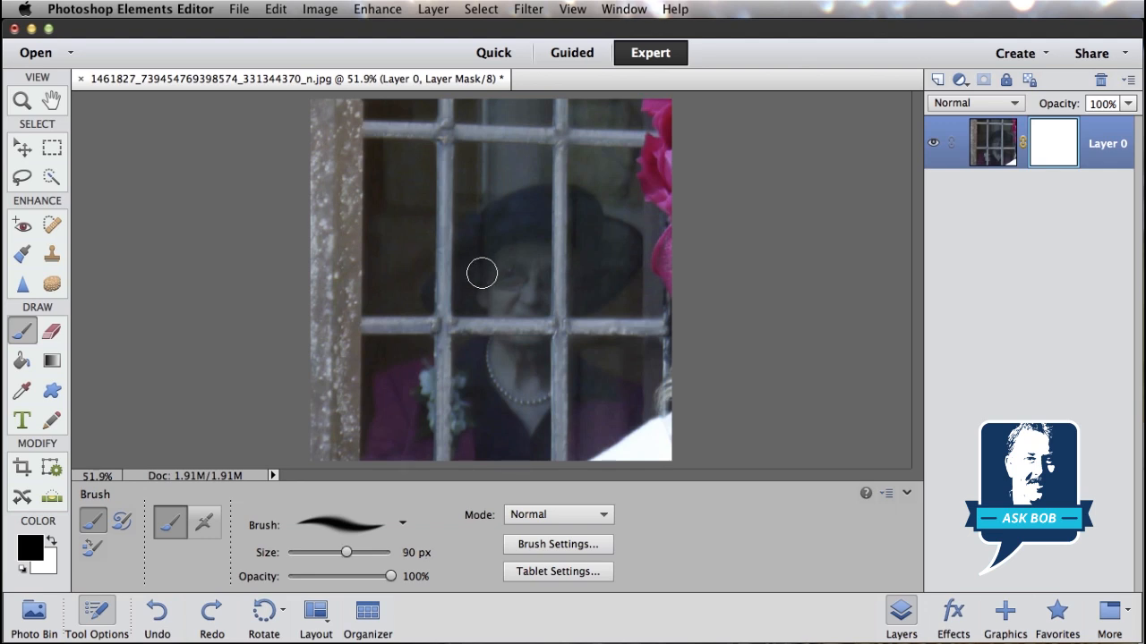
{"action": "left_click_drag", "start_coordinate": [345, 551], "coordinate": [351, 551]}
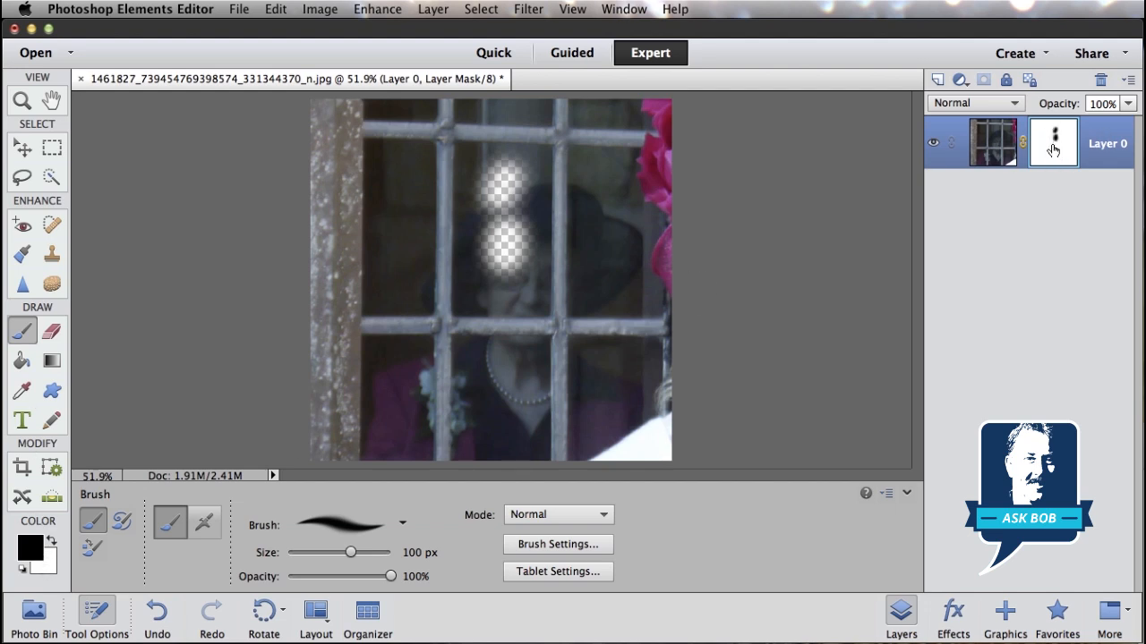
Step: Paint black on Layer 0's mask over the upper middle pane, then reduce the brush to 45 px
{"action": "left_click_drag", "start_coordinate": [510, 224], "coordinate": [491, 211]}
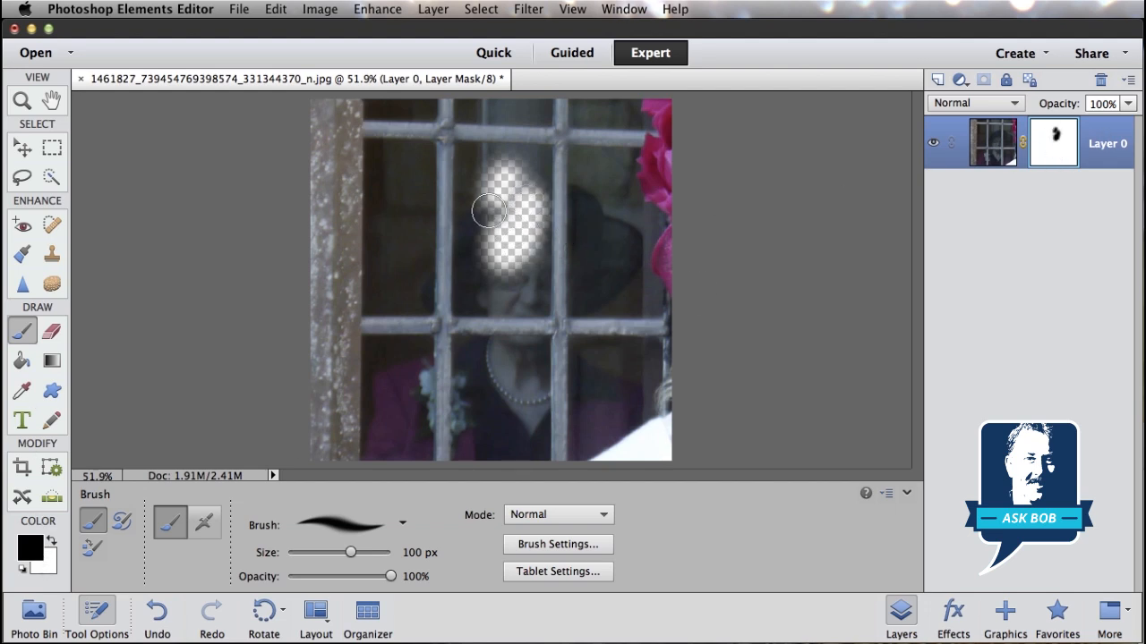
{"action": "left_click_drag", "start_coordinate": [490, 212], "coordinate": [515, 283]}
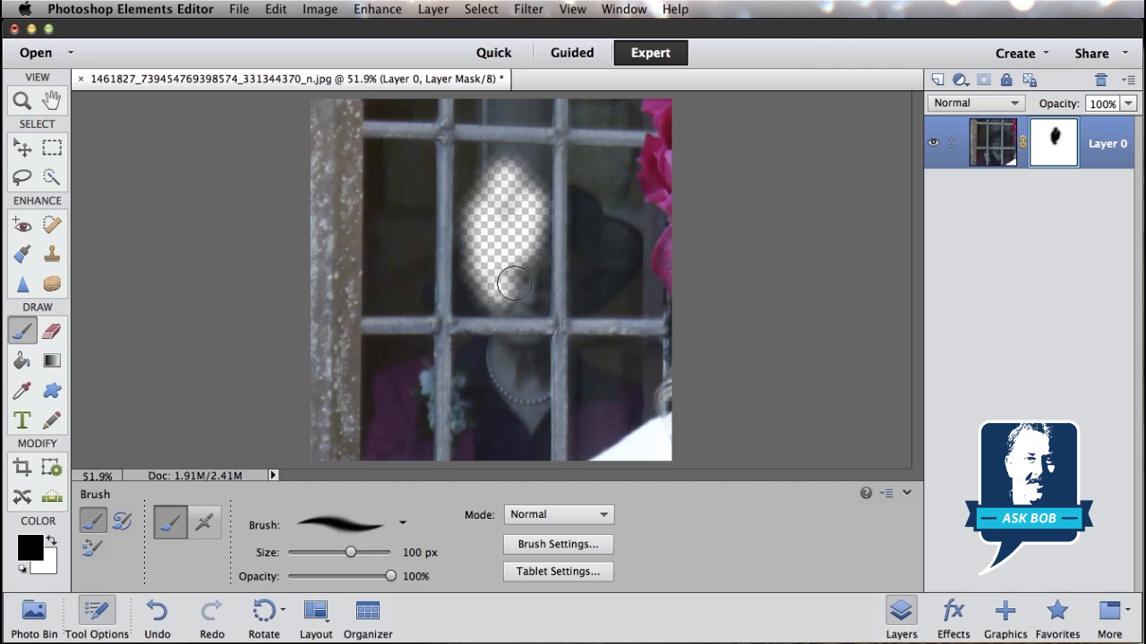
{"action": "left_click_drag", "start_coordinate": [515, 283], "coordinate": [523, 268]}
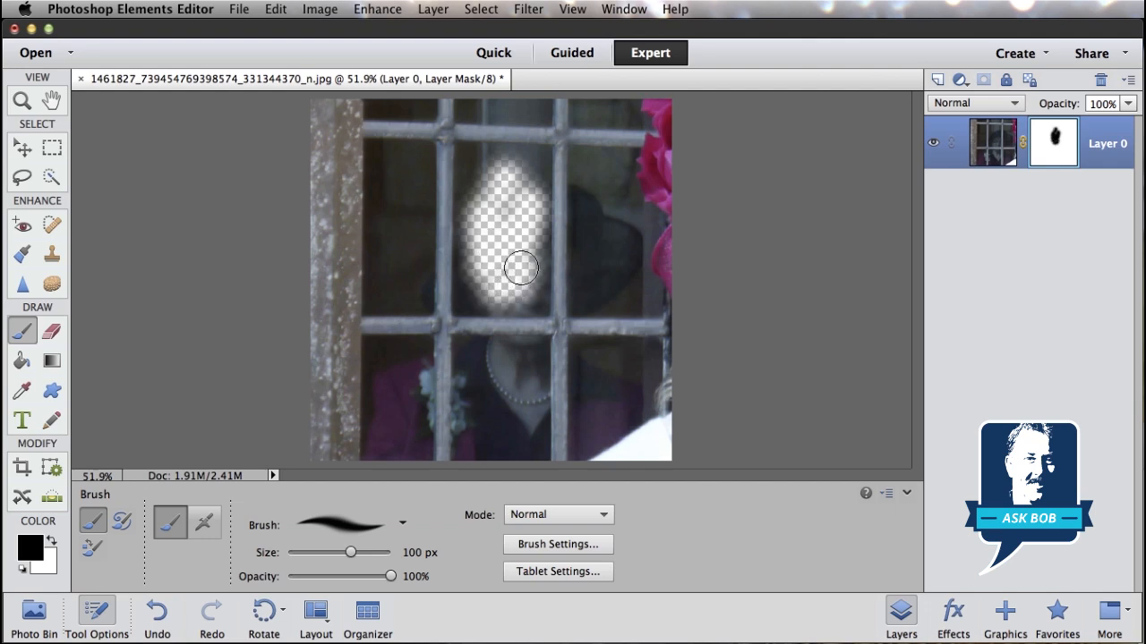
{"action": "left_click_drag", "start_coordinate": [351, 551], "coordinate": [326, 551]}
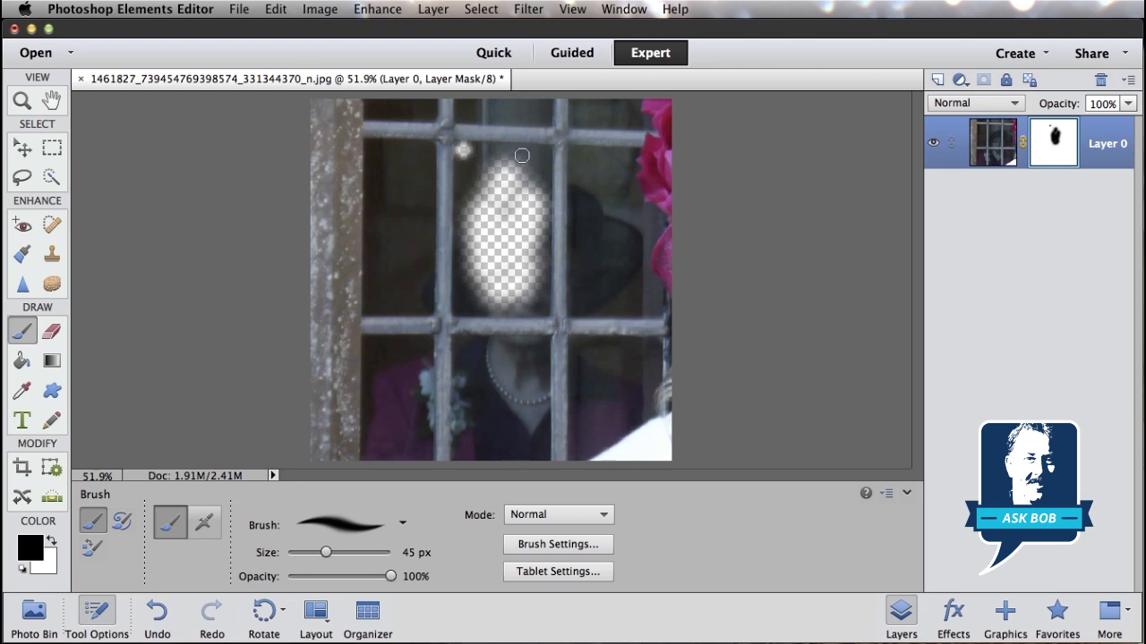
Step: Fill the pane's top strip and edges so the whole upper middle pane is transparent
{"action": "left_click_drag", "start_coordinate": [523, 154], "coordinate": [541, 308]}
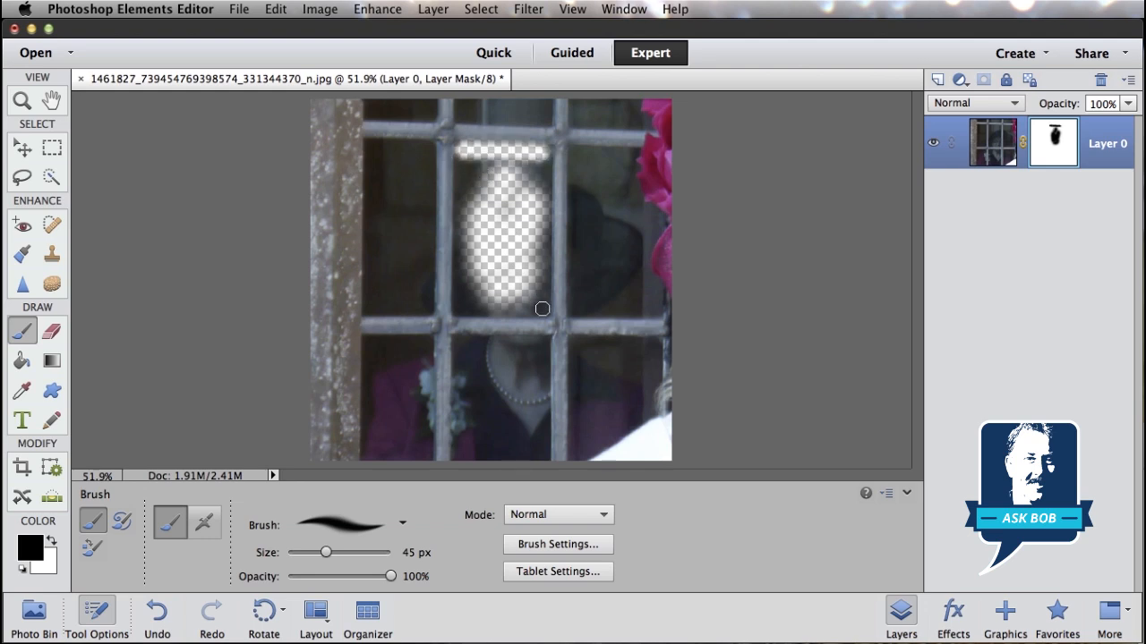
{"action": "left_click_drag", "start_coordinate": [542, 308], "coordinate": [458, 311]}
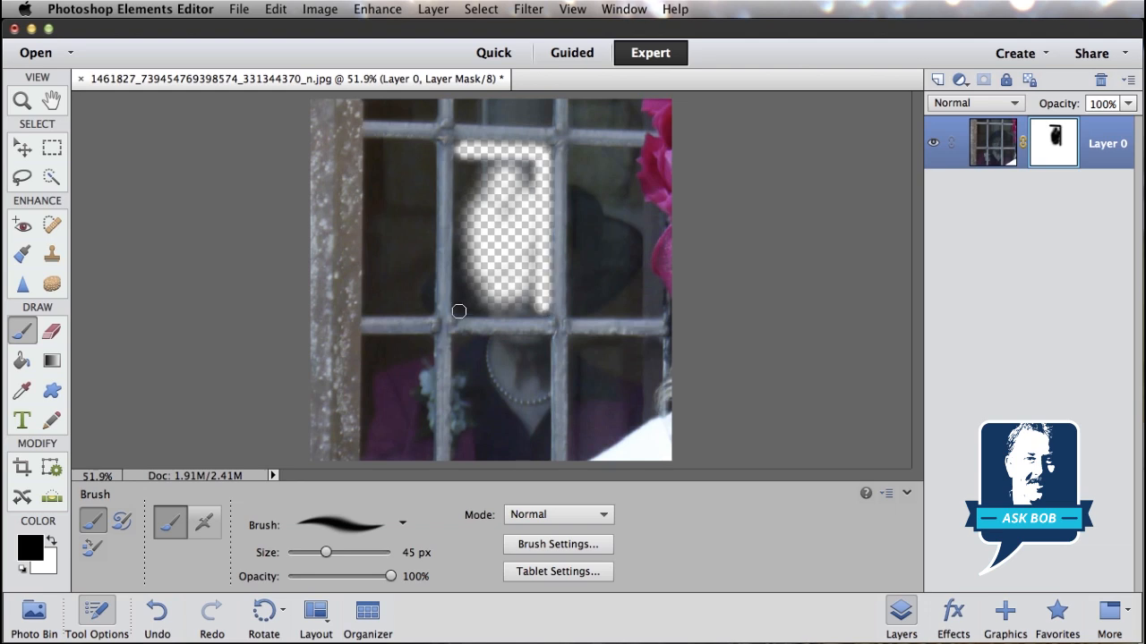
{"action": "left_click_drag", "start_coordinate": [458, 312], "coordinate": [469, 188]}
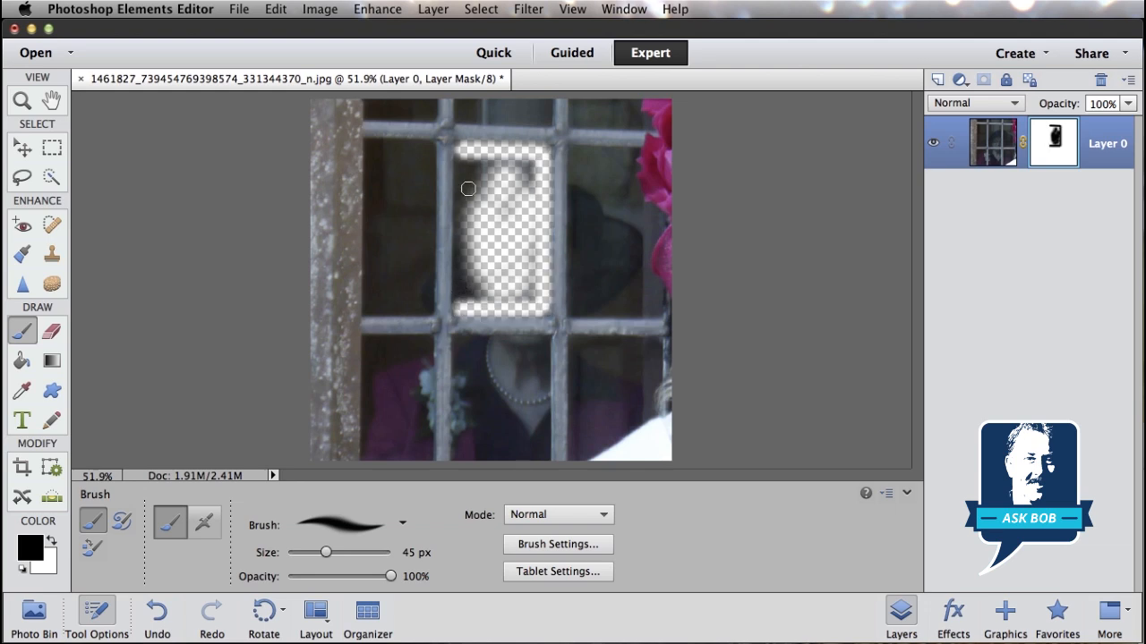
{"action": "left_click_drag", "start_coordinate": [469, 188], "coordinate": [471, 156]}
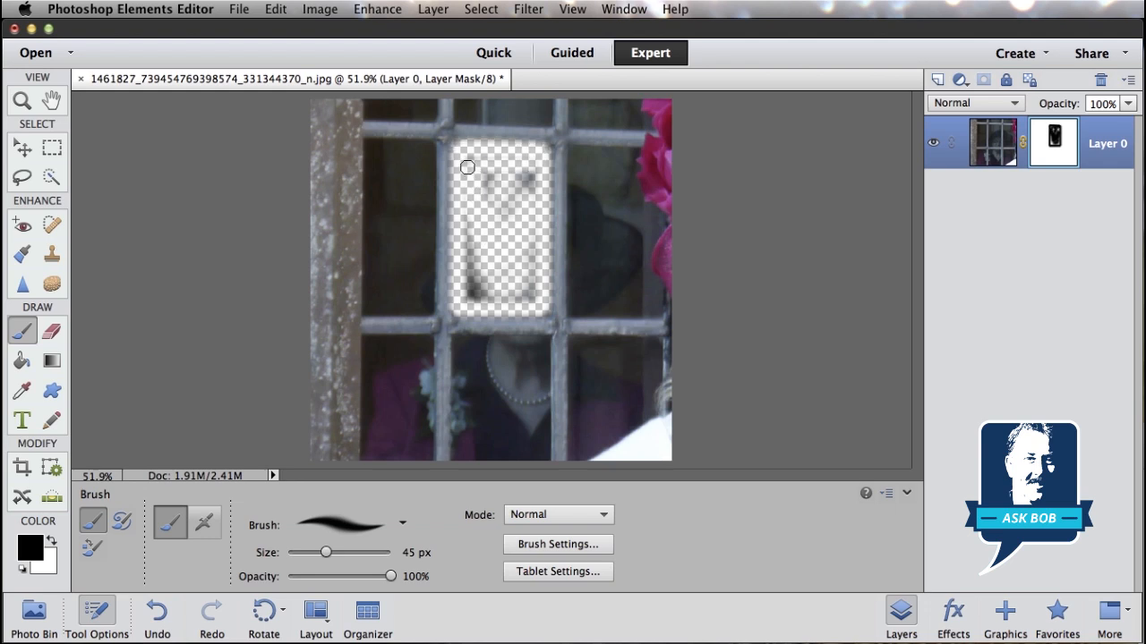
{"action": "left_click_drag", "start_coordinate": [467, 166], "coordinate": [479, 281]}
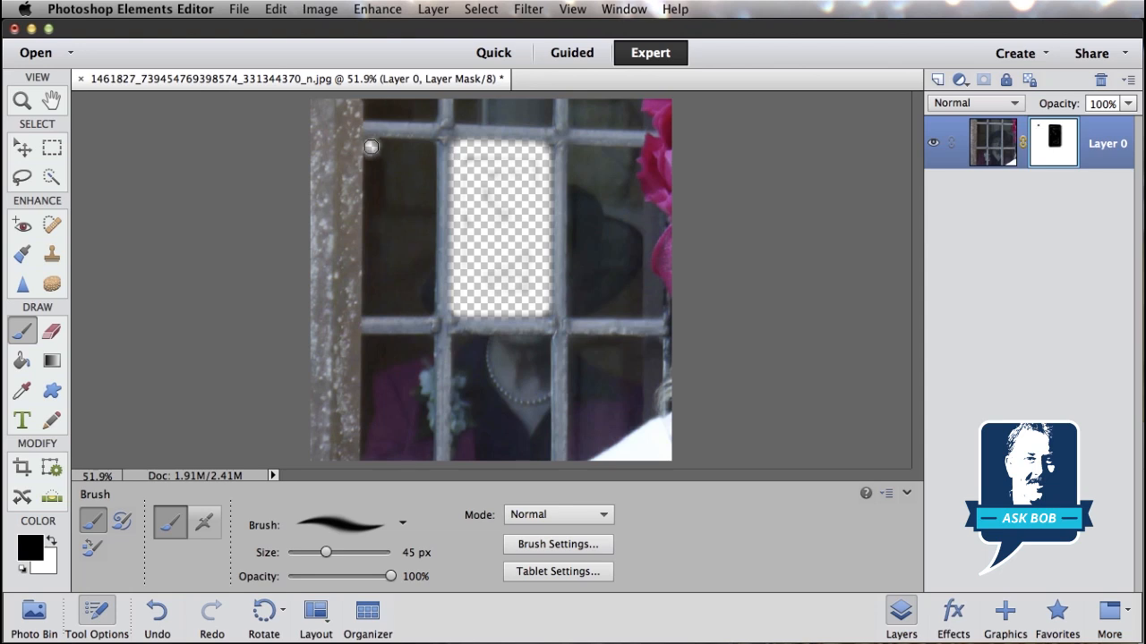
Step: Mask the upper left pane to transparency on Layer 0's mask
{"action": "left_click_drag", "start_coordinate": [373, 147], "coordinate": [430, 147]}
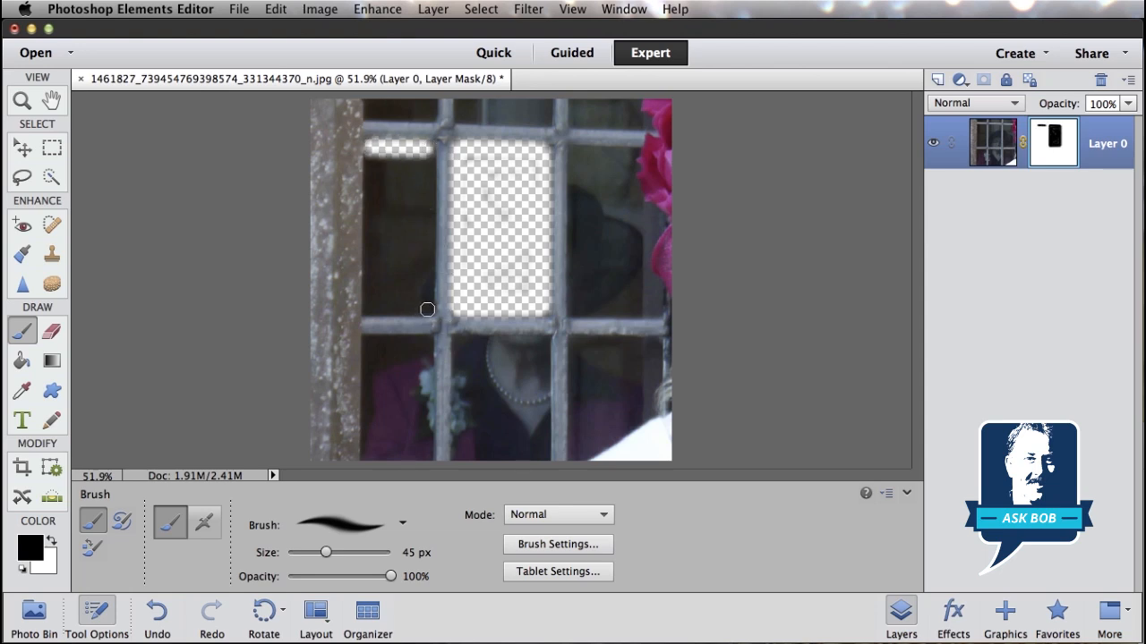
{"action": "left_click_drag", "start_coordinate": [426, 157], "coordinate": [369, 308]}
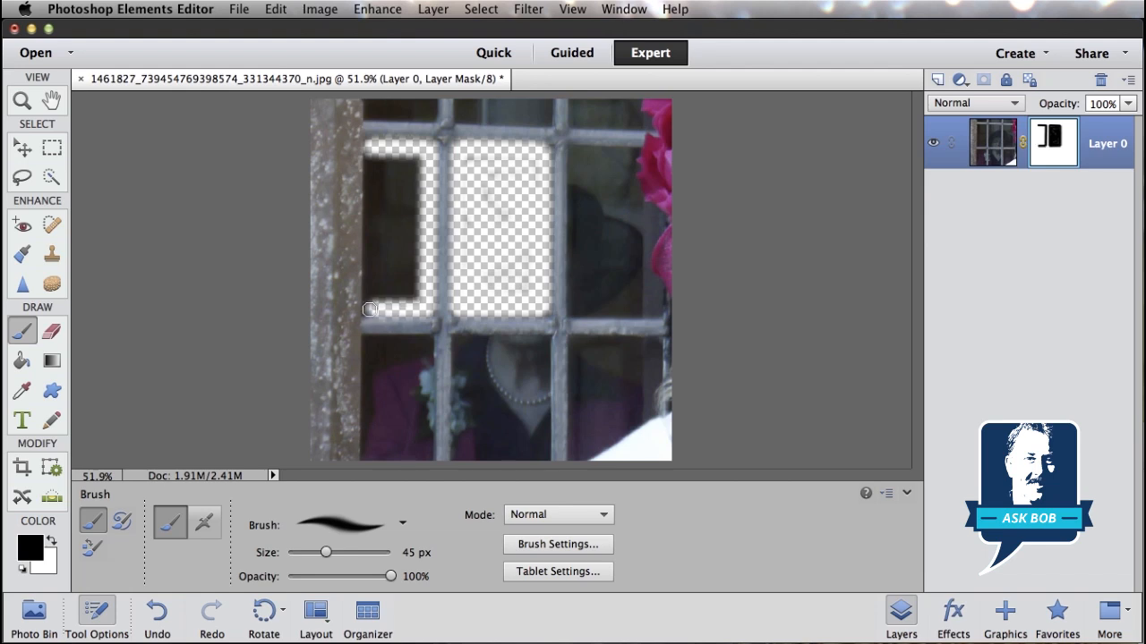
{"action": "left_click_drag", "start_coordinate": [369, 308], "coordinate": [405, 201]}
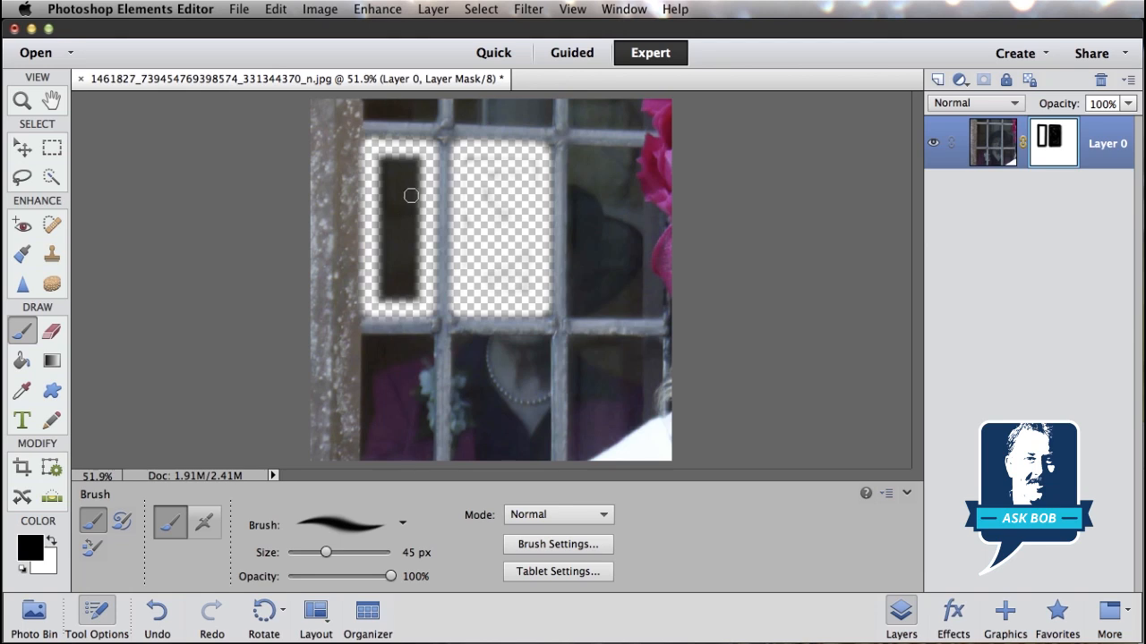
{"action": "left_click_drag", "start_coordinate": [412, 195], "coordinate": [395, 156]}
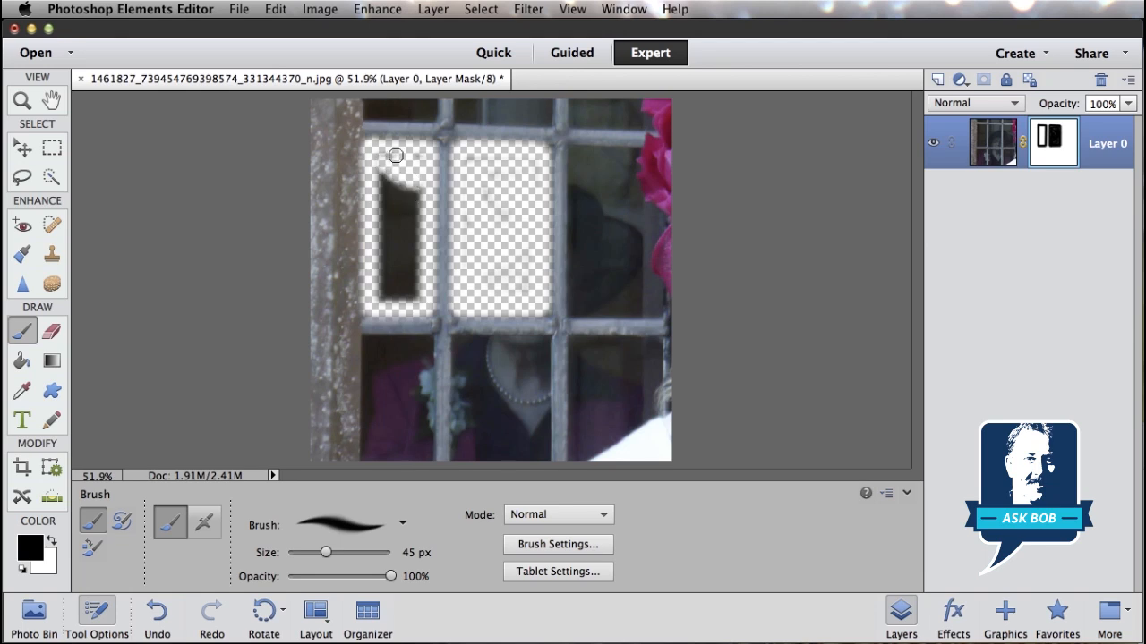
{"action": "left_click_drag", "start_coordinate": [397, 156], "coordinate": [408, 207]}
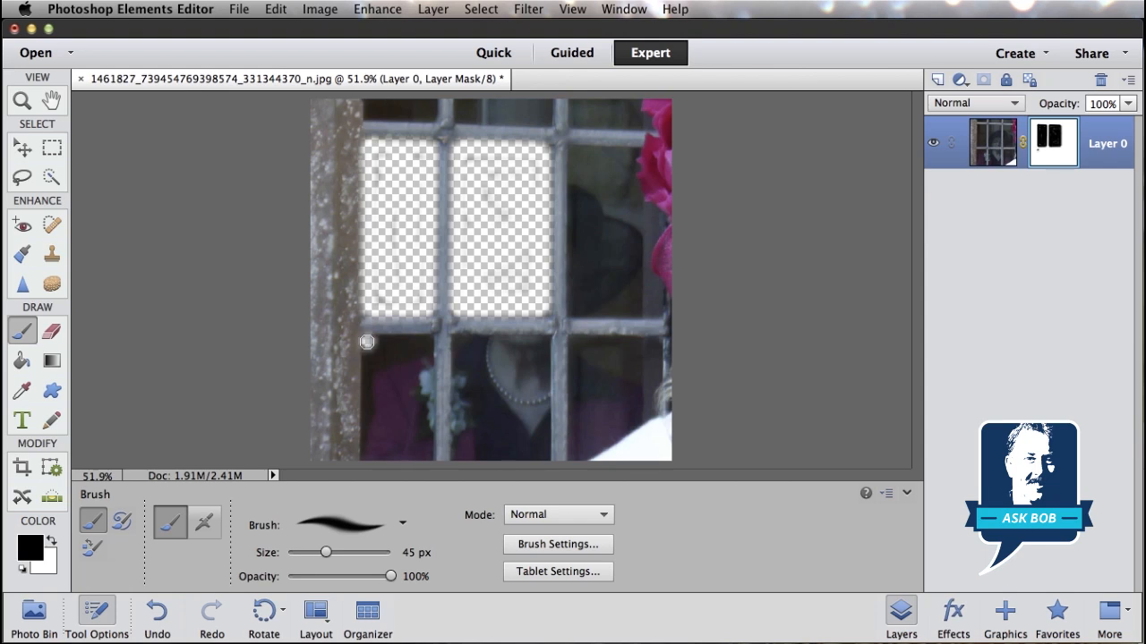
Step: Mask the lower left and lower middle panes to transparency
{"action": "left_click_drag", "start_coordinate": [367, 344], "coordinate": [428, 344]}
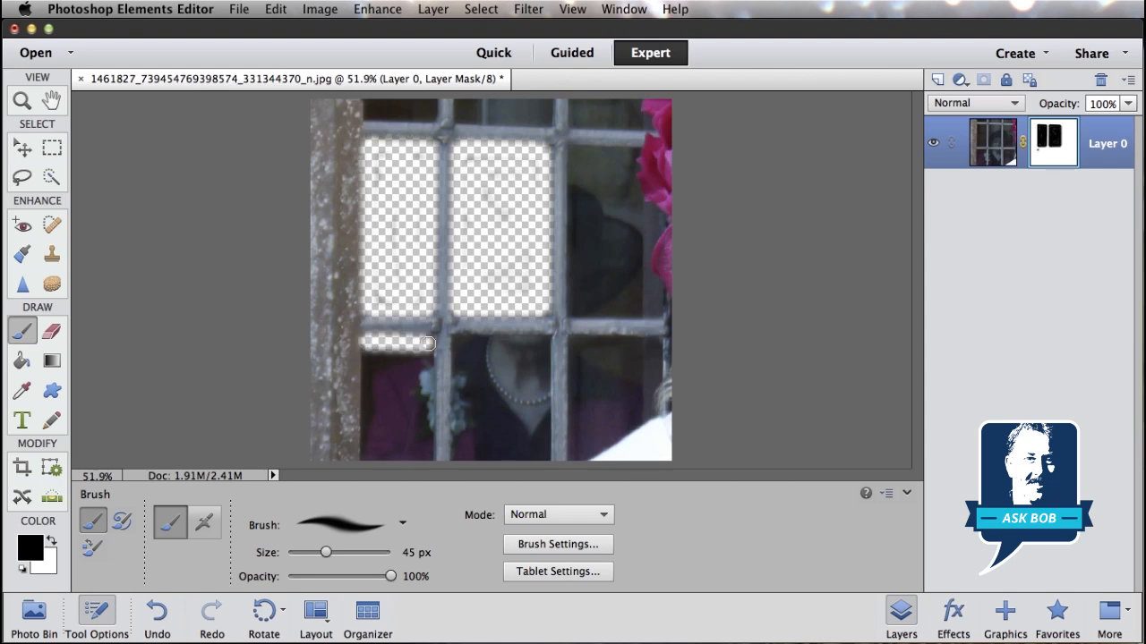
{"action": "left_click_drag", "start_coordinate": [428, 344], "coordinate": [428, 455]}
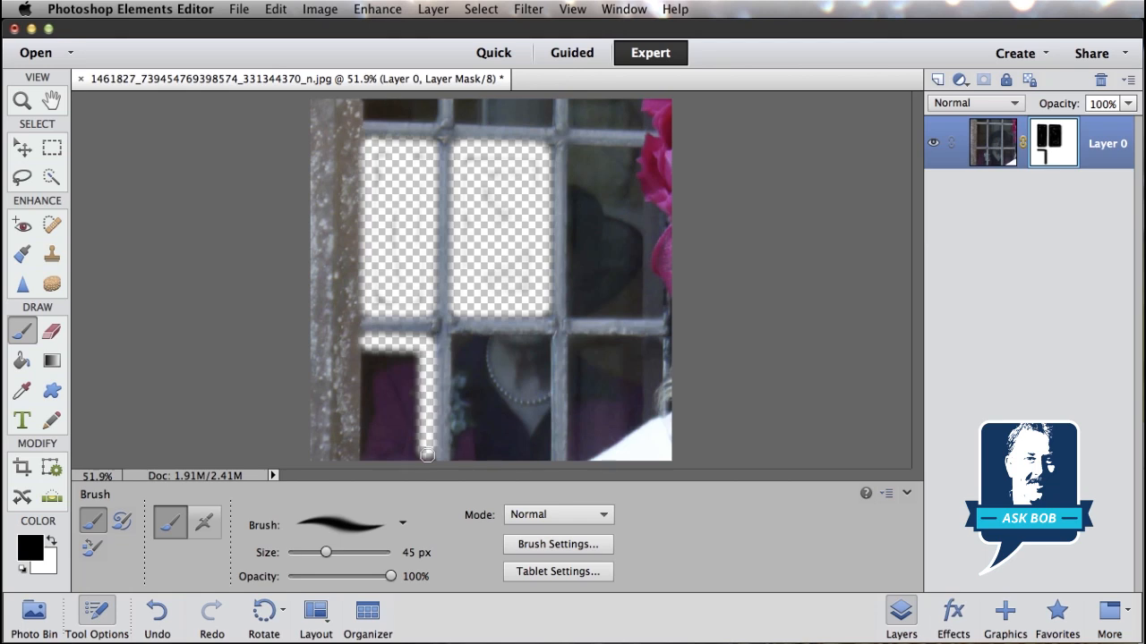
{"action": "left_click_drag", "start_coordinate": [428, 454], "coordinate": [372, 349]}
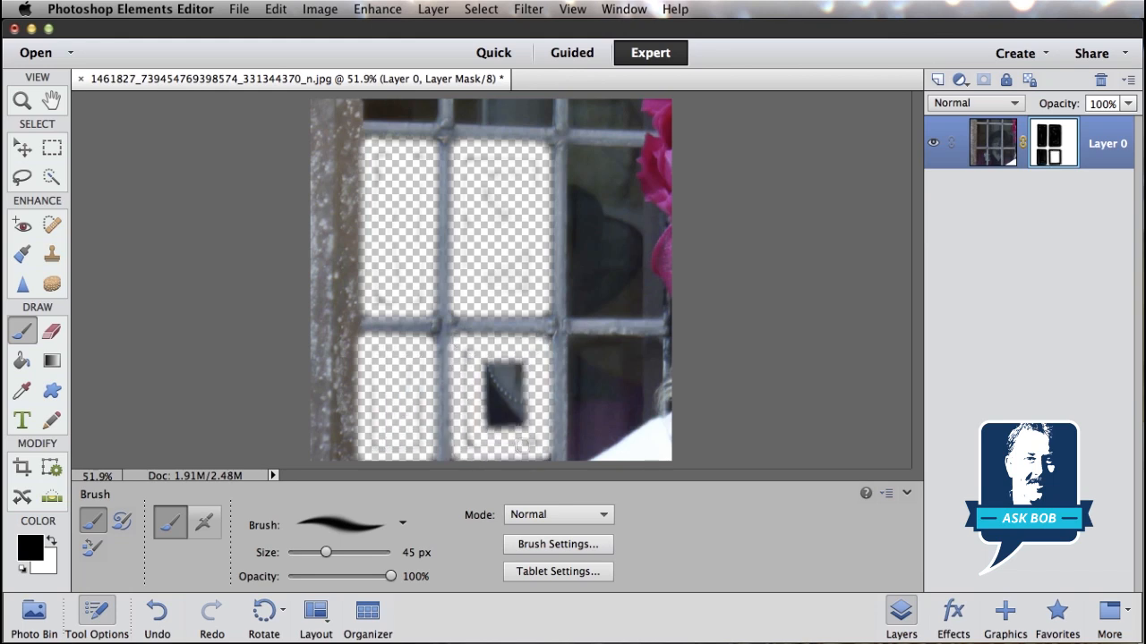
{"action": "left_click_drag", "start_coordinate": [516, 403], "coordinate": [652, 363]}
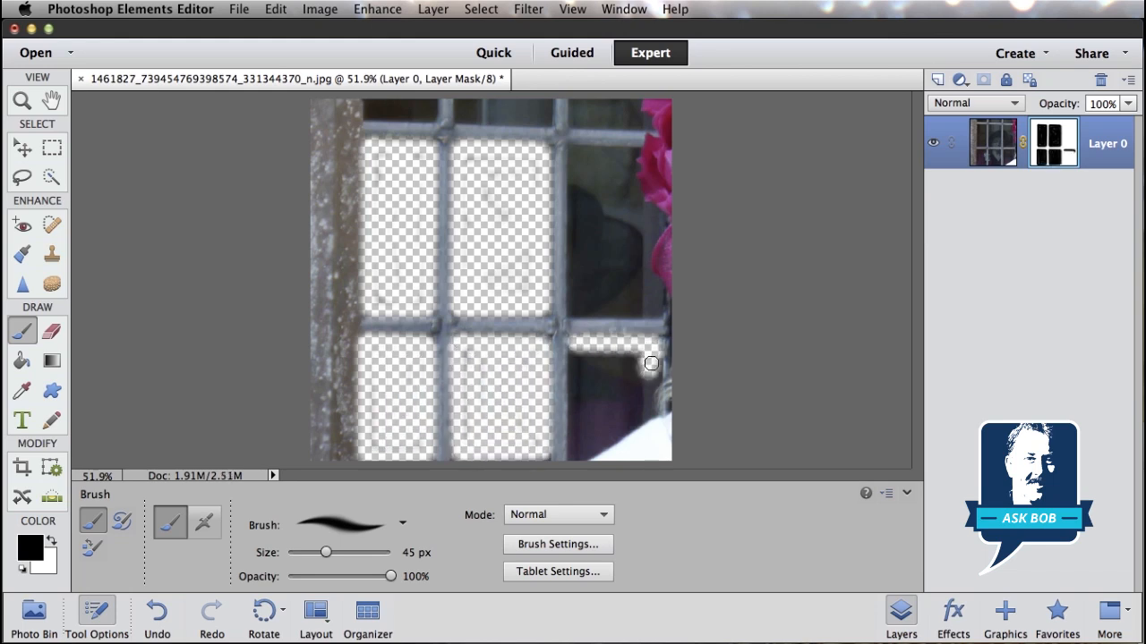
Step: Mask the lower right pane to transparency
{"action": "left_click_drag", "start_coordinate": [652, 364], "coordinate": [645, 400]}
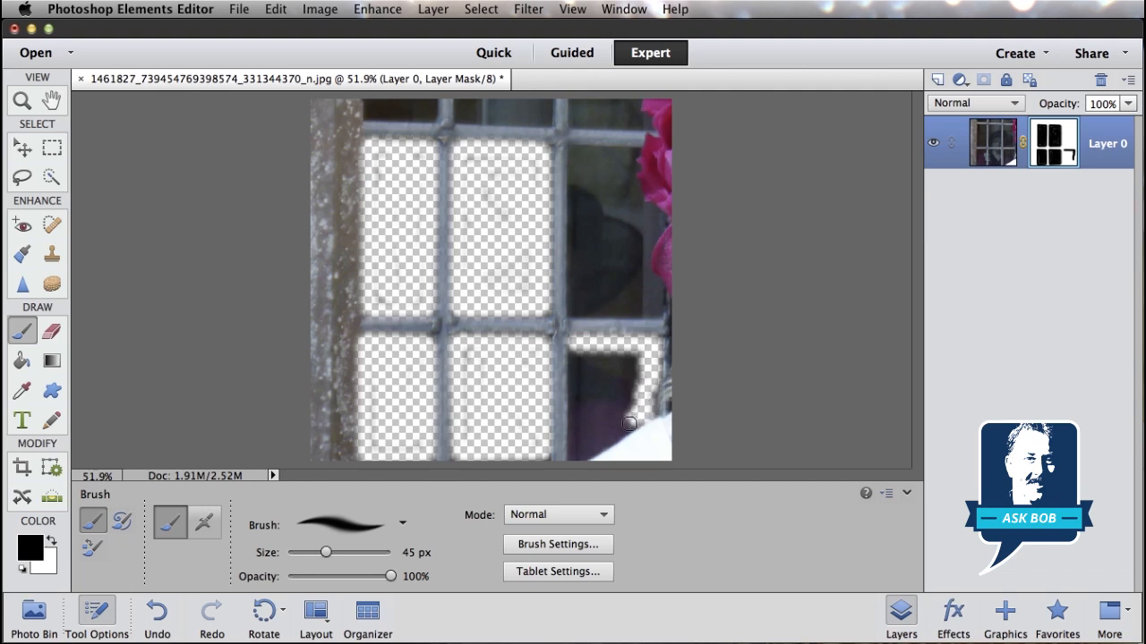
{"action": "left_click_drag", "start_coordinate": [630, 423], "coordinate": [578, 456]}
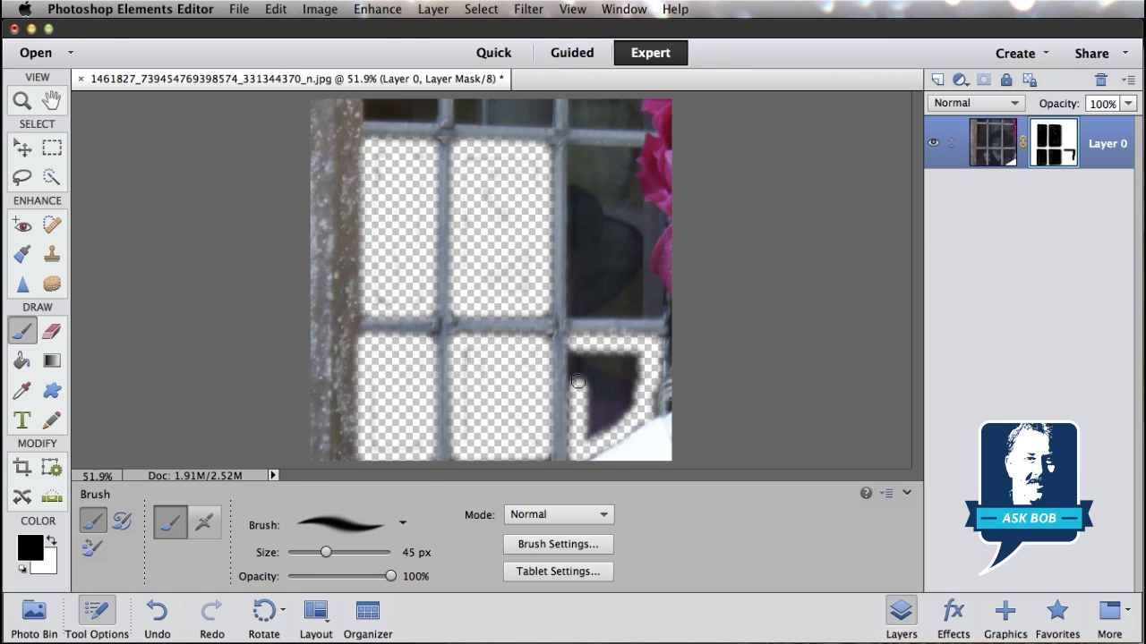
{"action": "left_click_drag", "start_coordinate": [579, 383], "coordinate": [624, 354]}
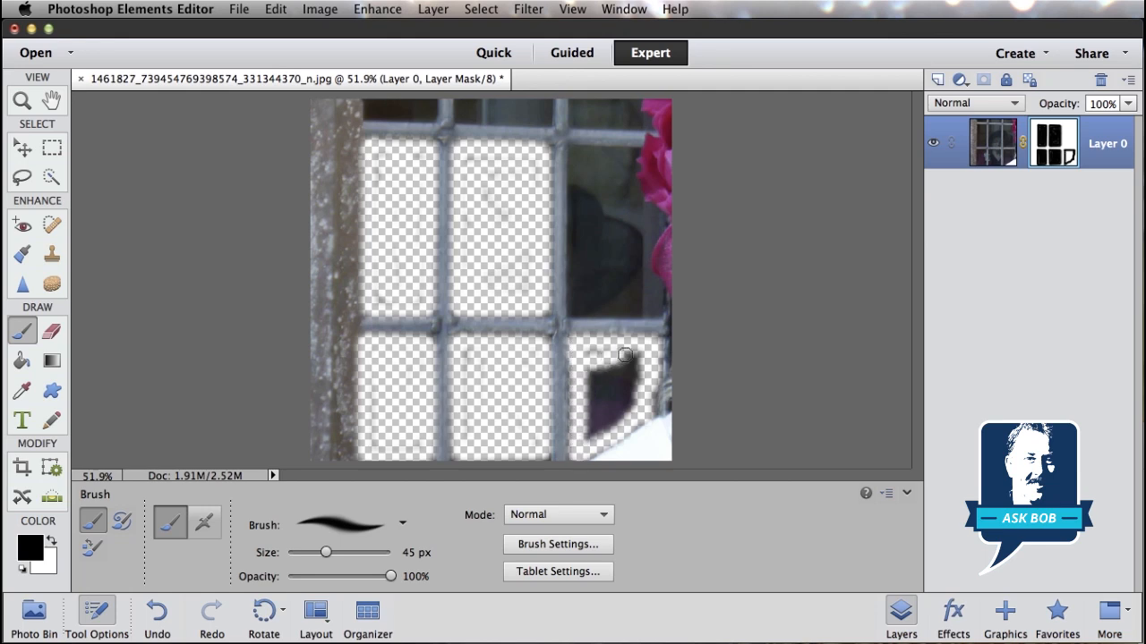
{"action": "left_click_drag", "start_coordinate": [625, 354], "coordinate": [595, 415]}
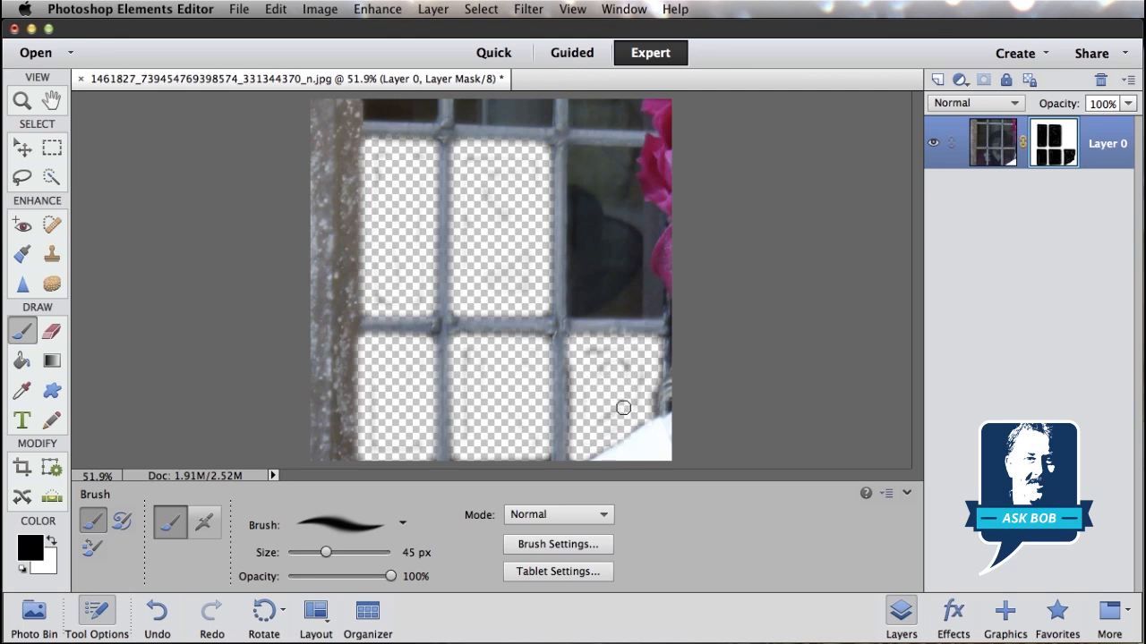
{"action": "left_click_drag", "start_coordinate": [623, 408], "coordinate": [596, 442]}
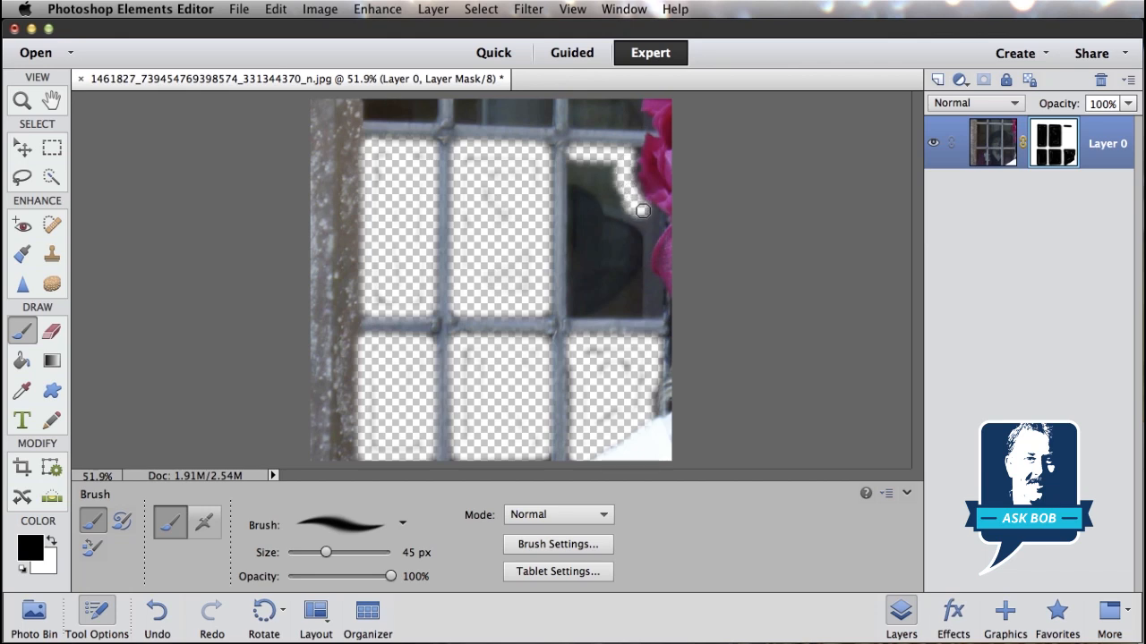
Step: Mask the middle right pane along the flowers and the remaining top-row spots
{"action": "left_click_drag", "start_coordinate": [640, 212], "coordinate": [641, 258]}
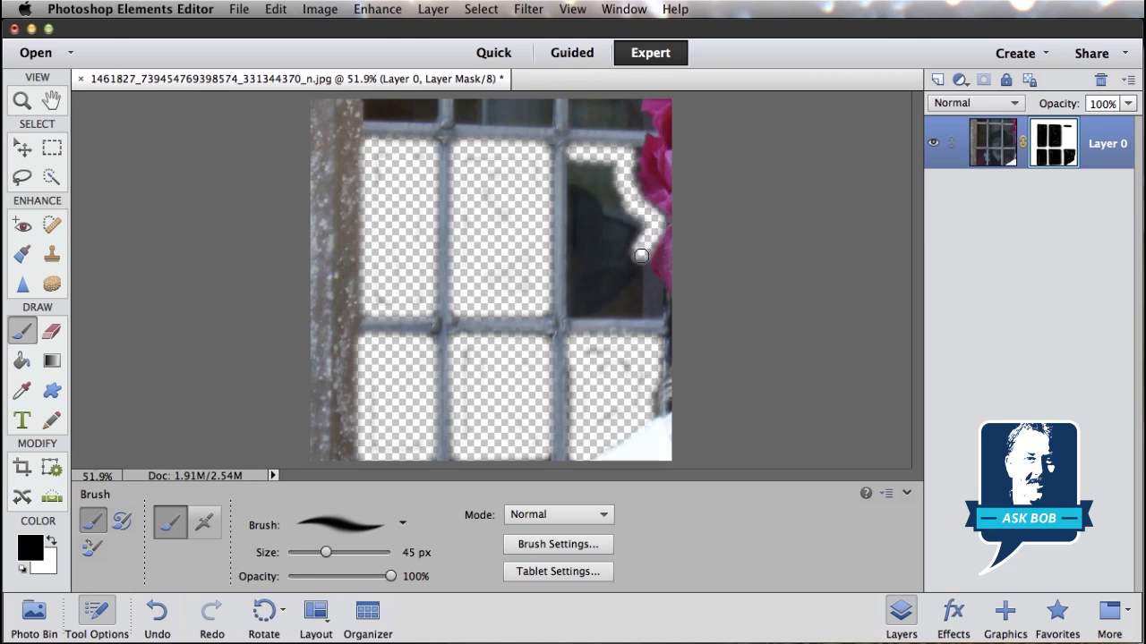
{"action": "left_click_drag", "start_coordinate": [641, 256], "coordinate": [655, 308]}
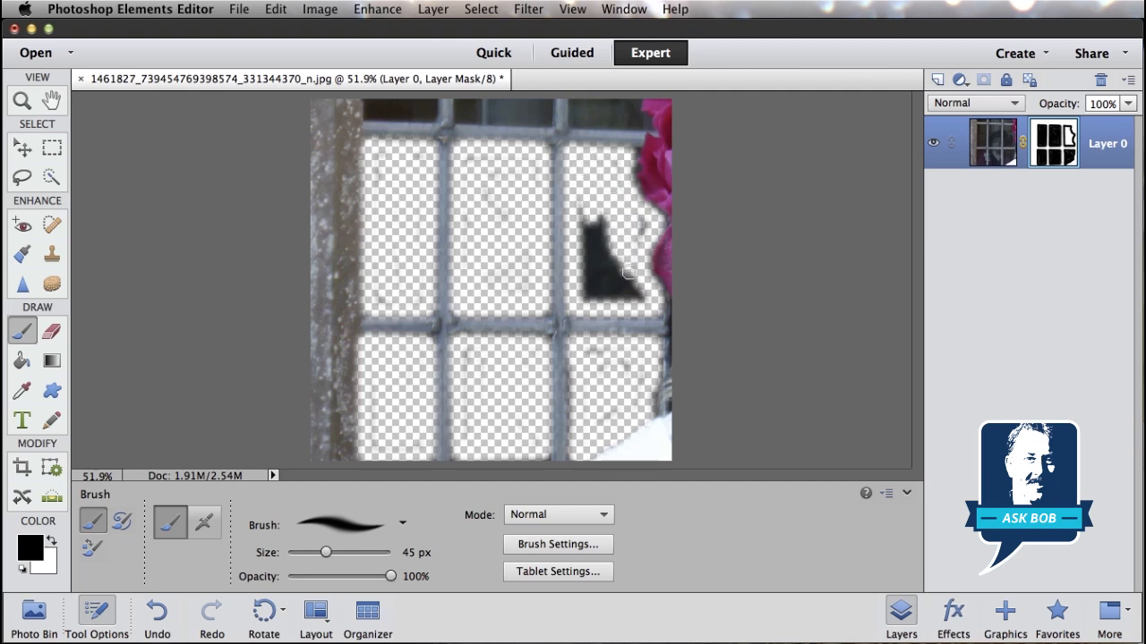
{"action": "left_click_drag", "start_coordinate": [626, 272], "coordinate": [592, 297]}
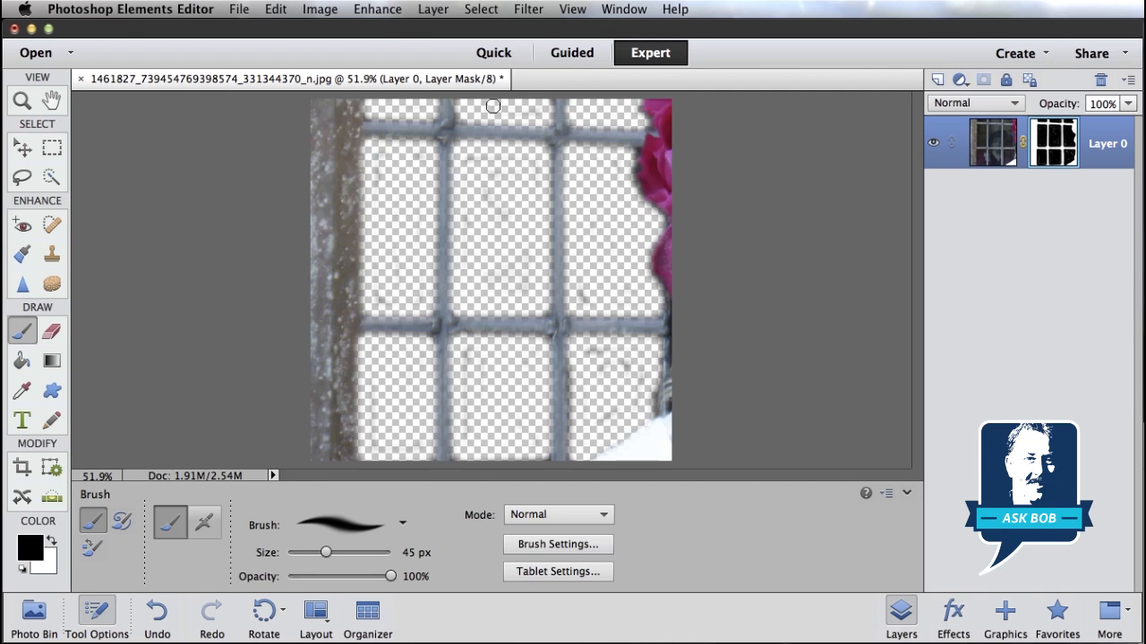
{"action": "mouse_move", "coordinate": [479, 152]}
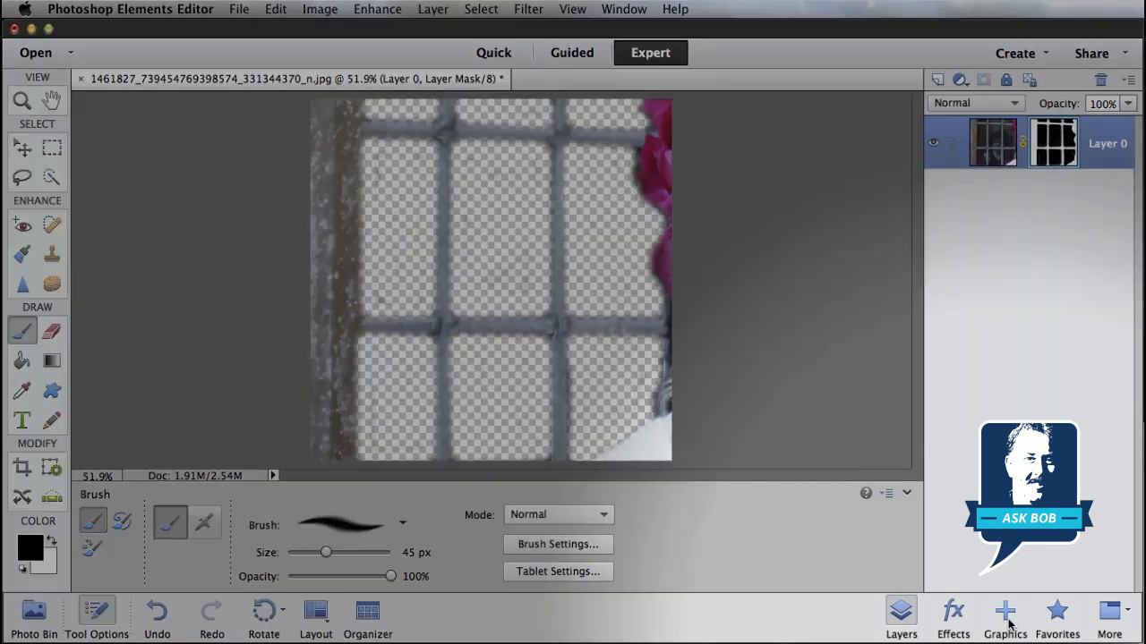
Step: Apply a green textured backdrop from the Backgrounds category as a new Background layer
{"action": "left_click", "coordinate": [1004, 616]}
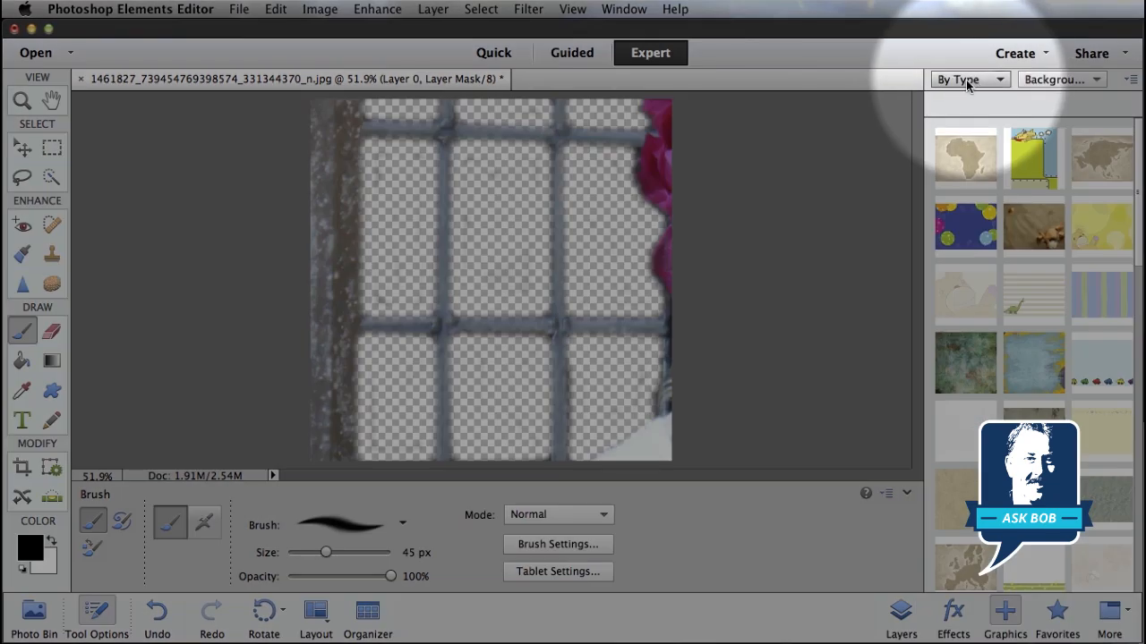
{"action": "left_click", "coordinate": [963, 79]}
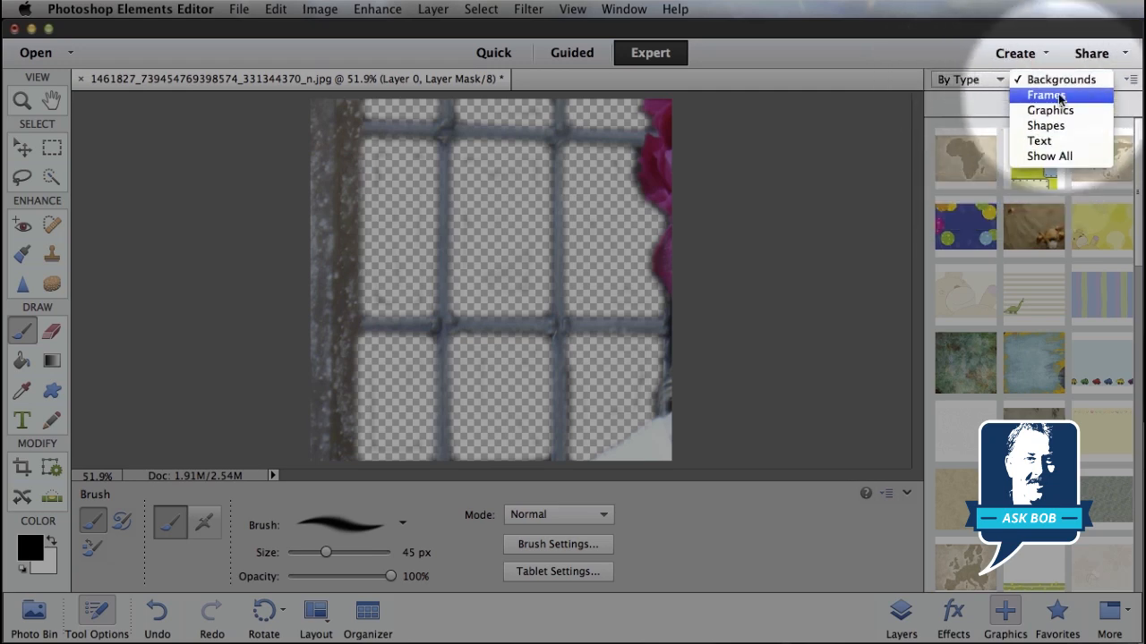
{"action": "left_click", "coordinate": [1046, 95]}
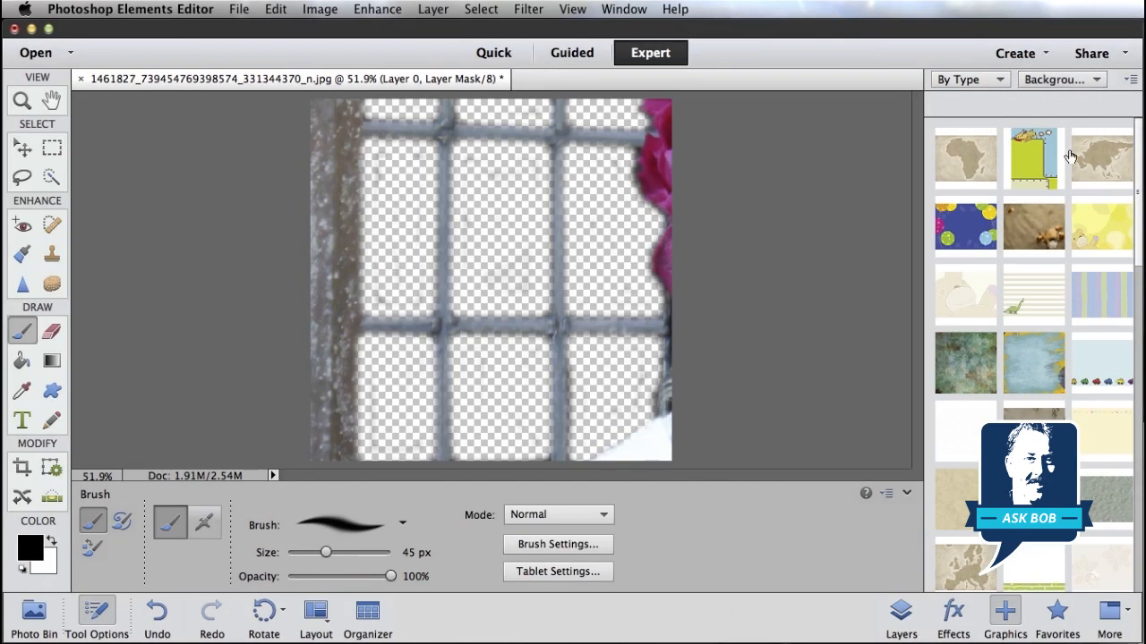
{"action": "mouse_move", "coordinate": [1053, 265]}
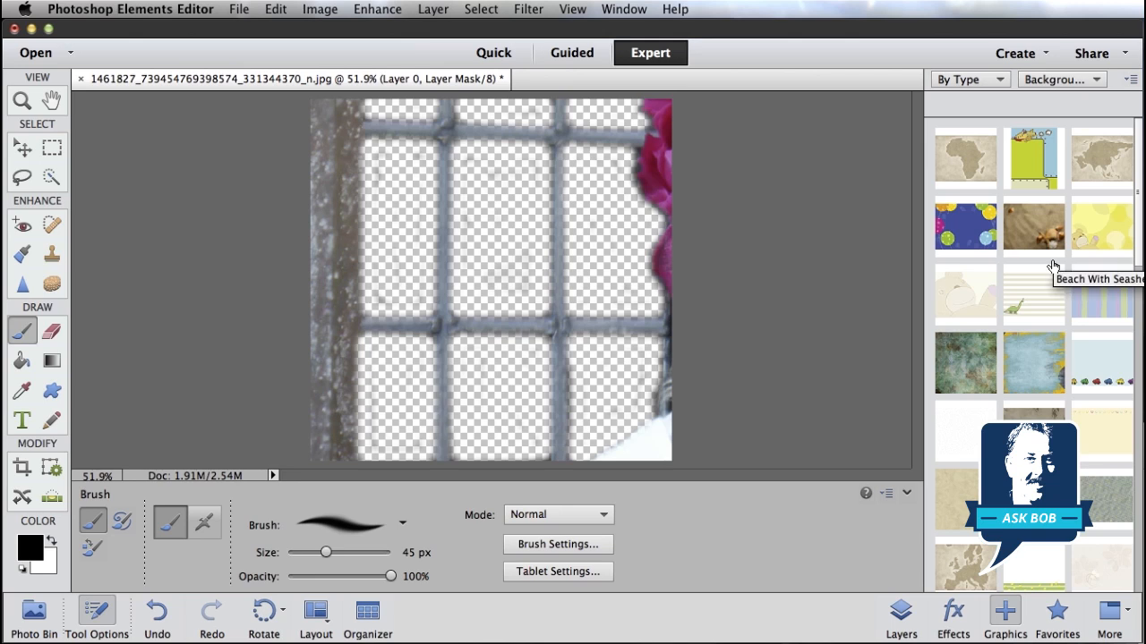
{"action": "mouse_move", "coordinate": [1056, 264]}
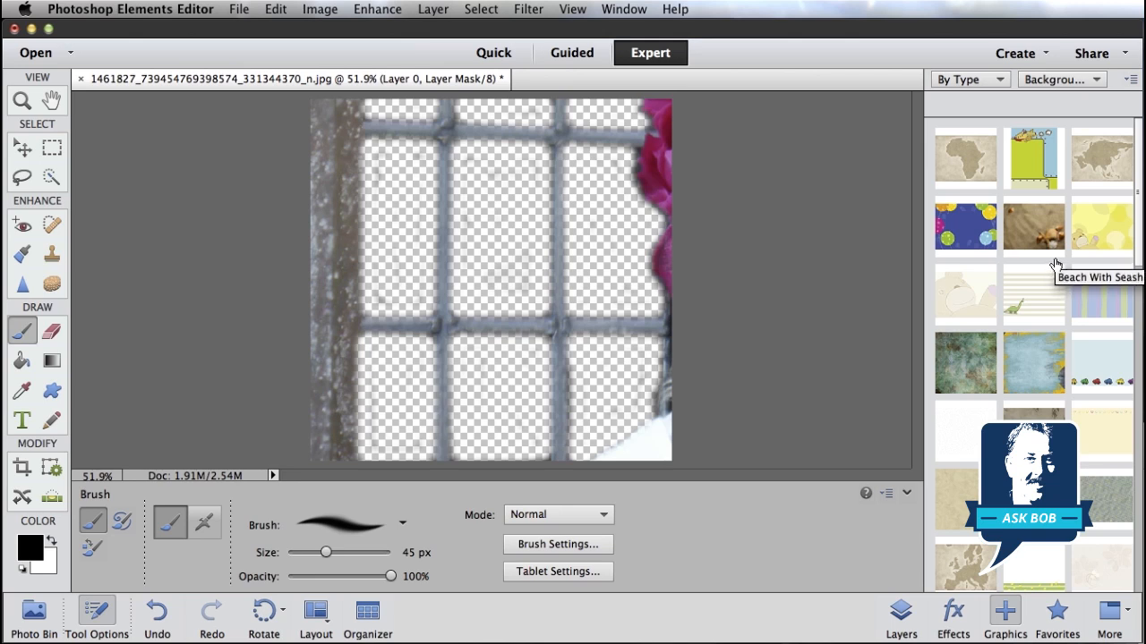
{"action": "left_click", "coordinate": [965, 361]}
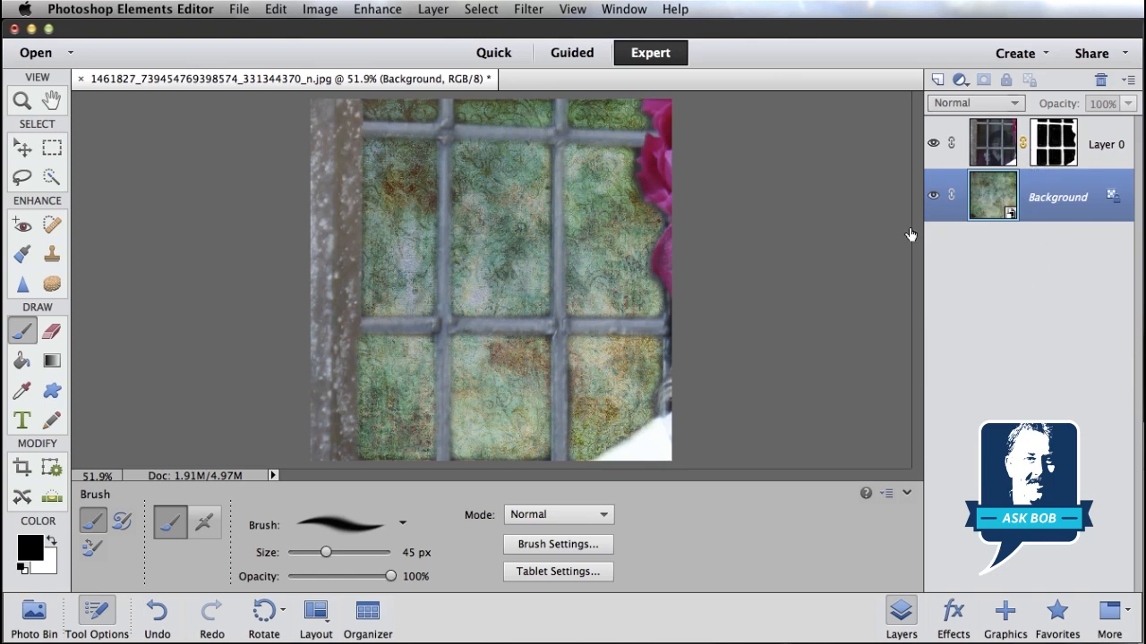
{"action": "mouse_move", "coordinate": [605, 304]}
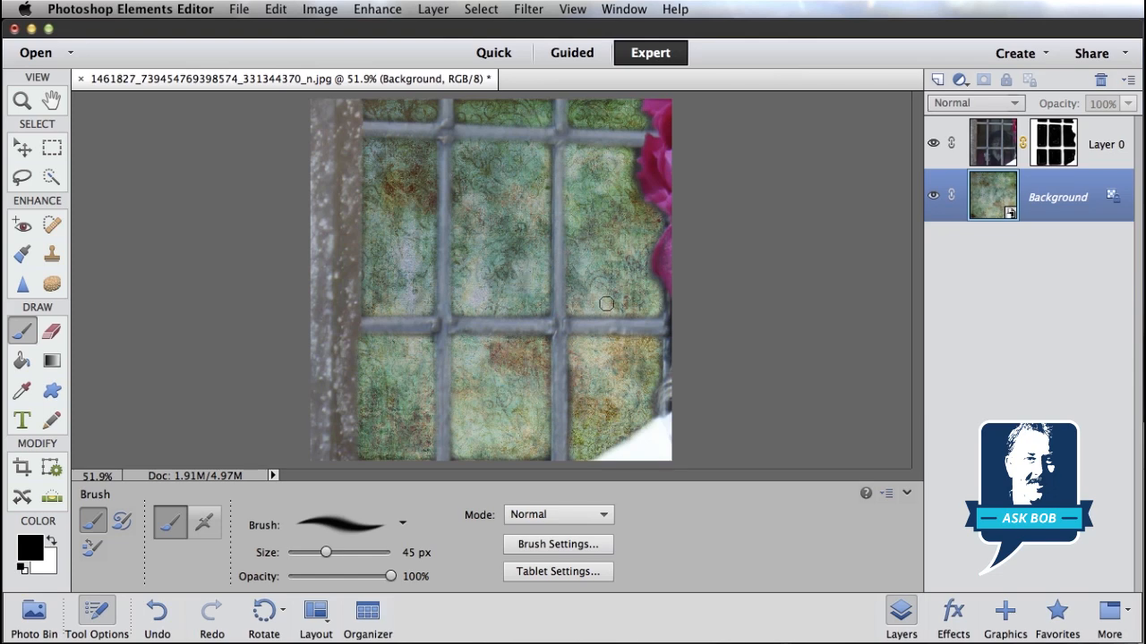
{"action": "mouse_move", "coordinate": [974, 489]}
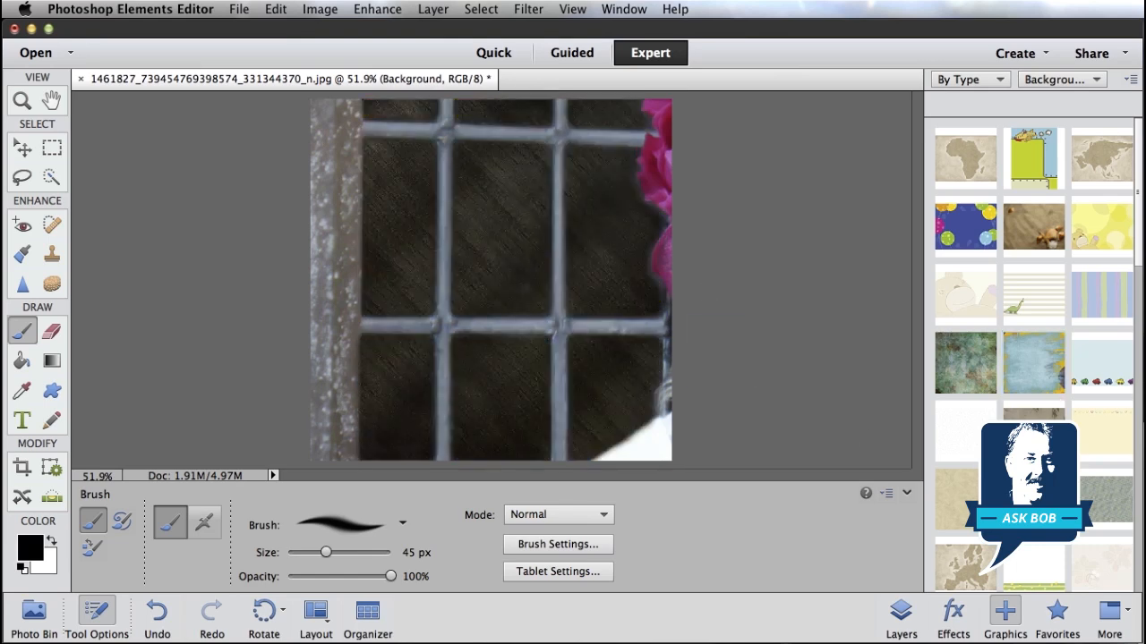
{"action": "scroll", "scroll_direction": "down", "scroll_amount": 3}
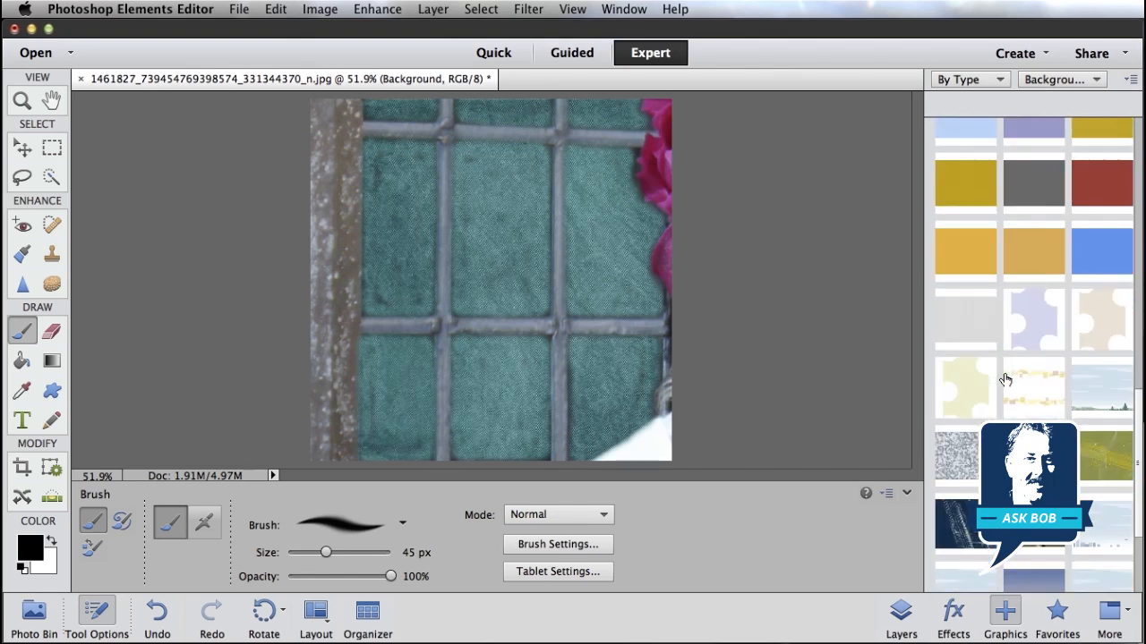
{"action": "scroll", "scroll_direction": "down", "scroll_amount": 3}
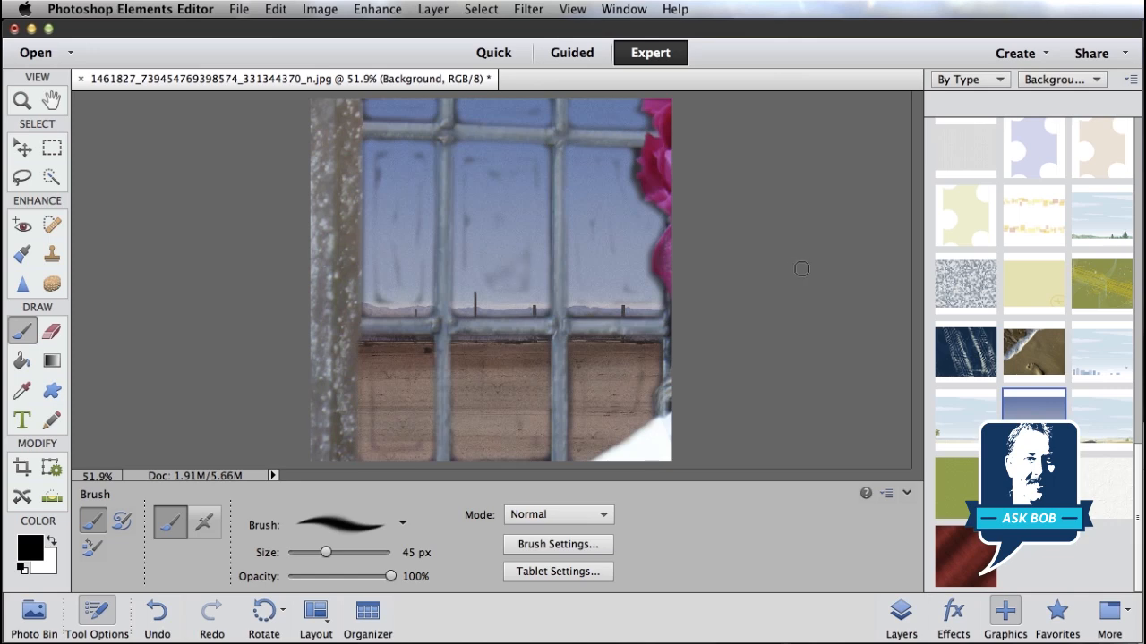
{"action": "mouse_move", "coordinate": [603, 231]}
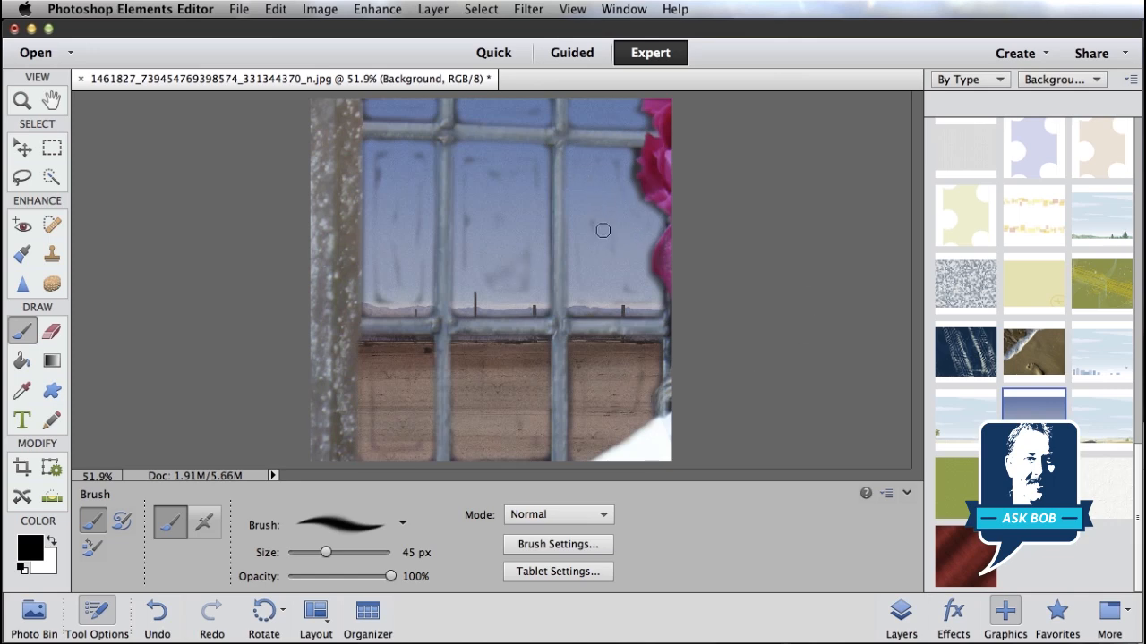
{"action": "mouse_move", "coordinate": [781, 527]}
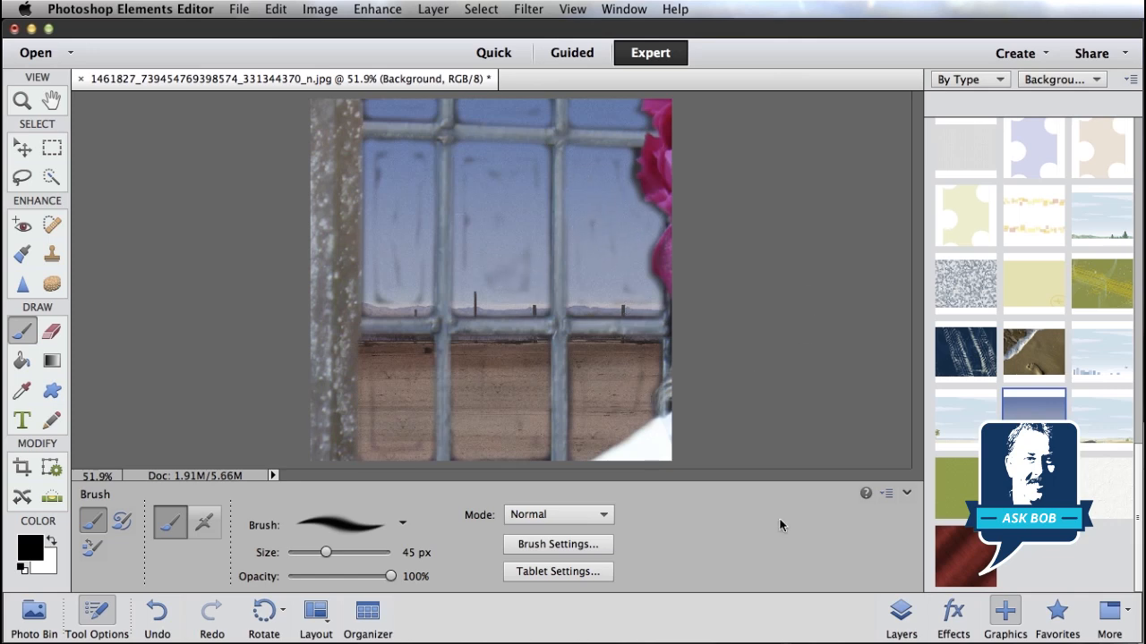
Step: Paint black over the glass panes in Layer 0's layer mask
{"action": "left_click", "coordinate": [901, 612]}
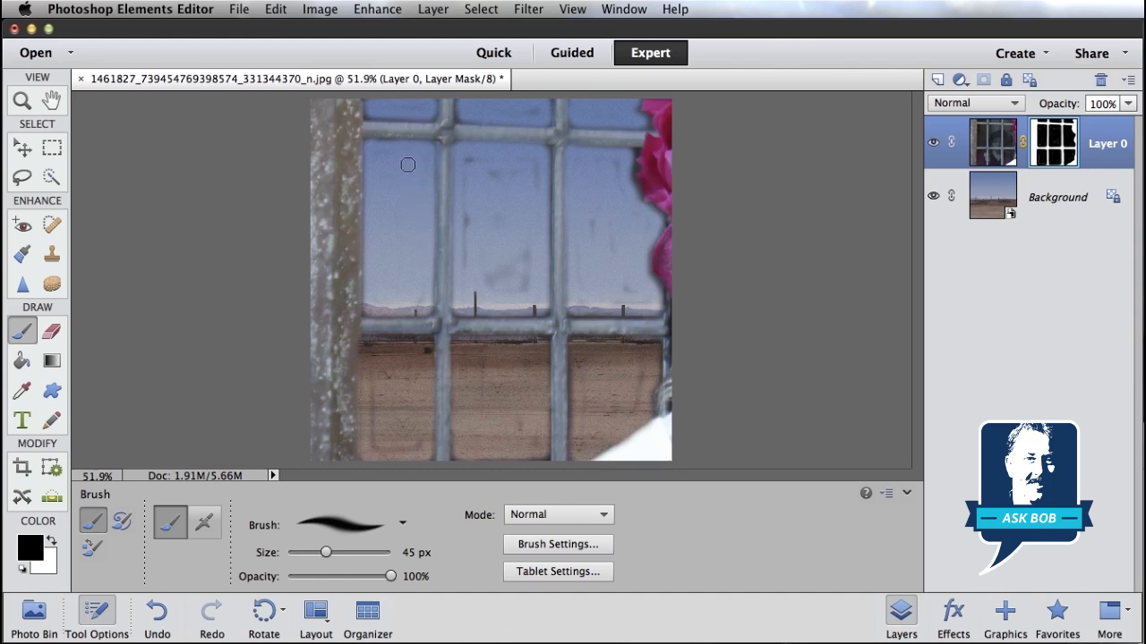
{"action": "left_click_drag", "start_coordinate": [408, 164], "coordinate": [489, 283]}
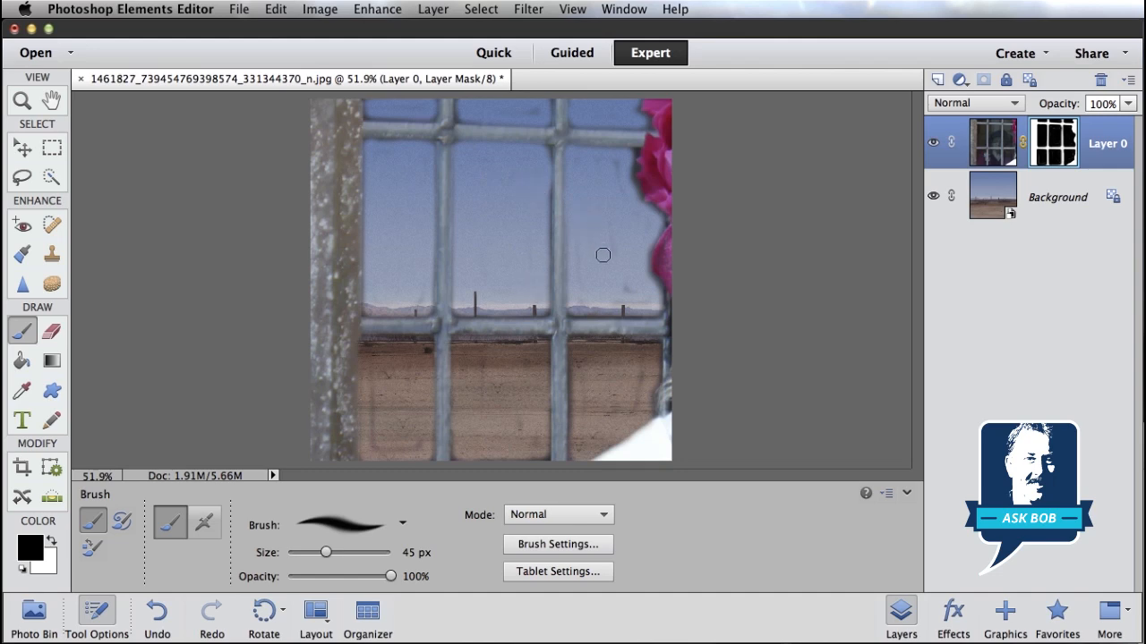
{"action": "mouse_move", "coordinate": [611, 161]}
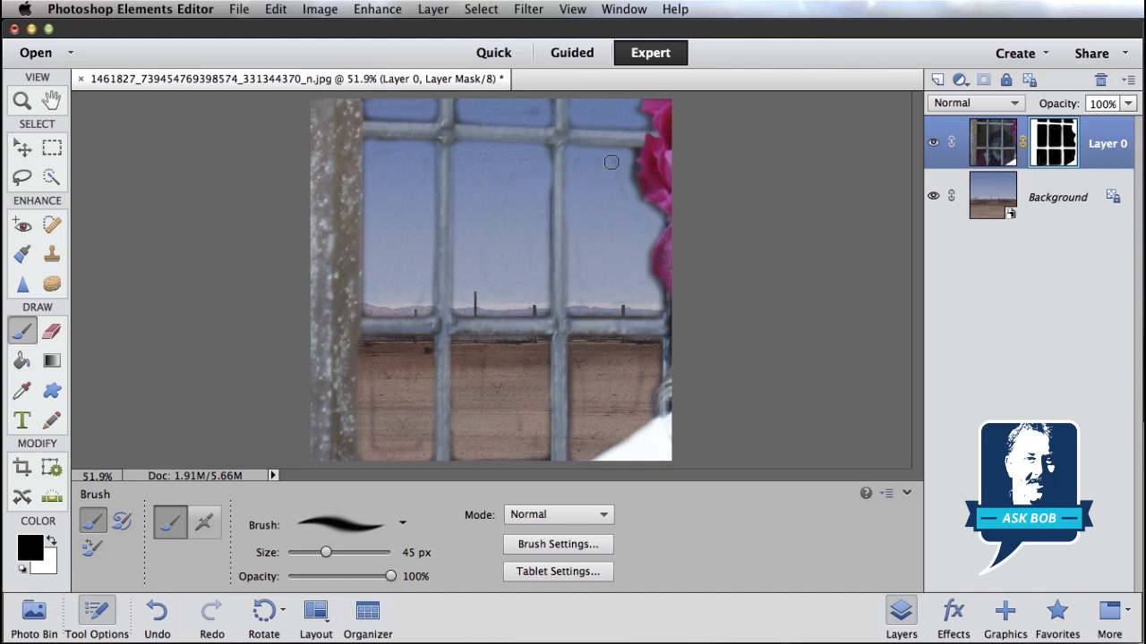
{"action": "mouse_move", "coordinate": [641, 370]}
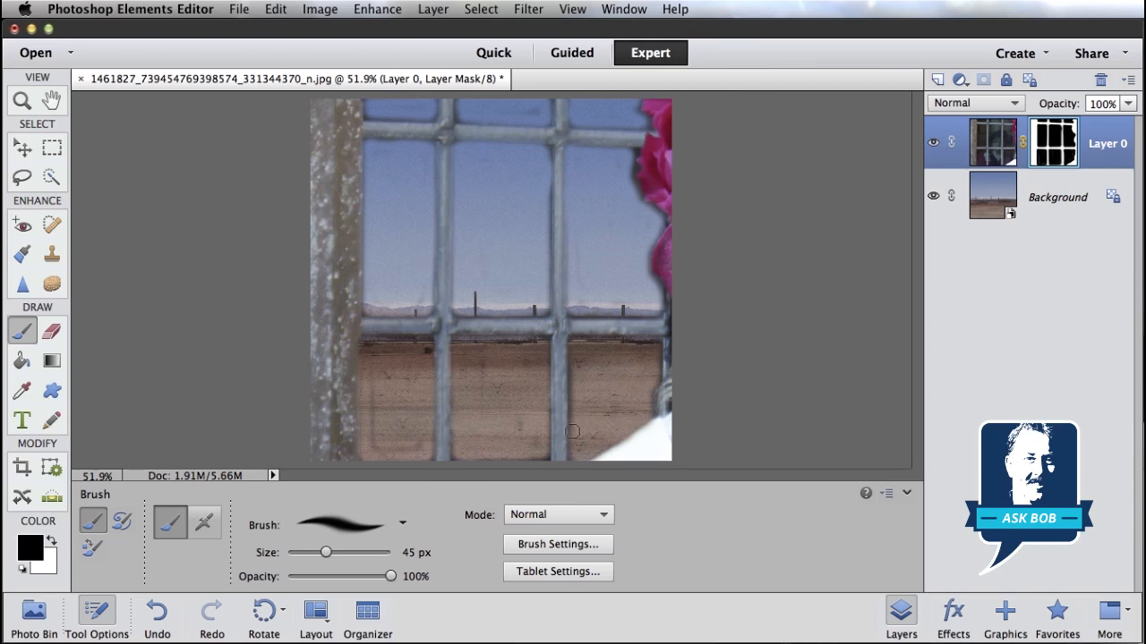
{"action": "mouse_move", "coordinate": [476, 423]}
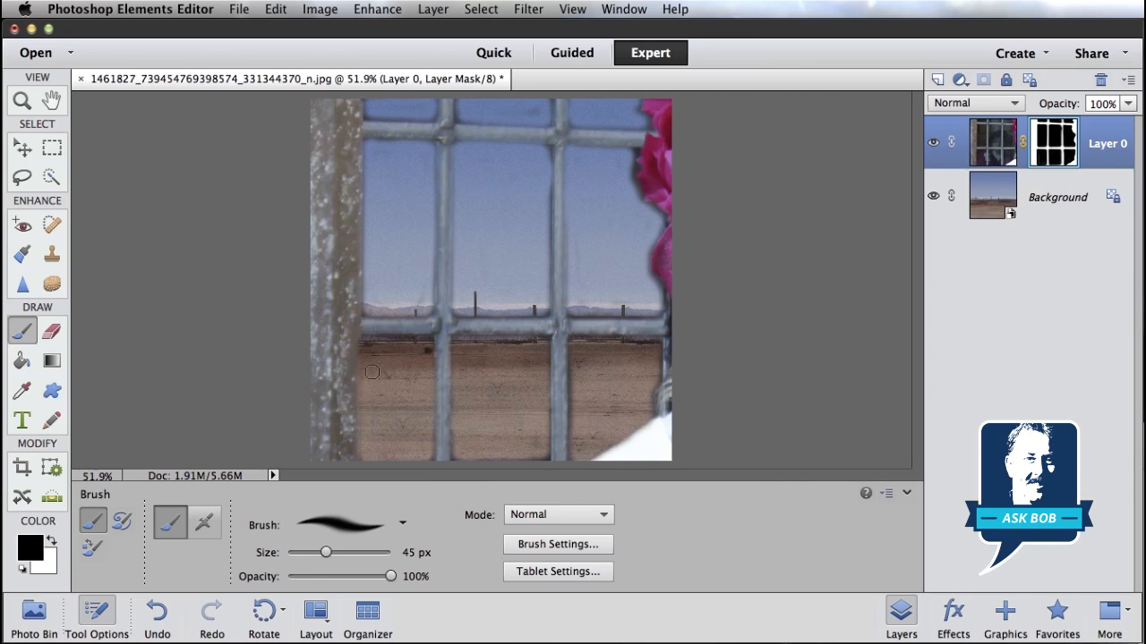
{"action": "mouse_move", "coordinate": [537, 110]}
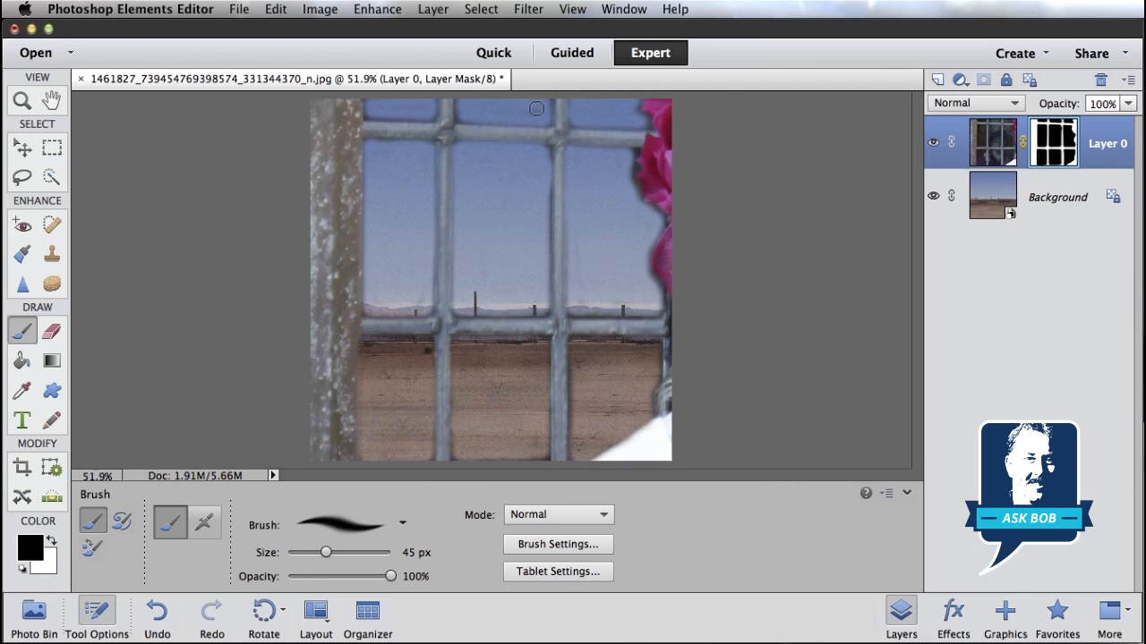
{"action": "mouse_move", "coordinate": [379, 97]}
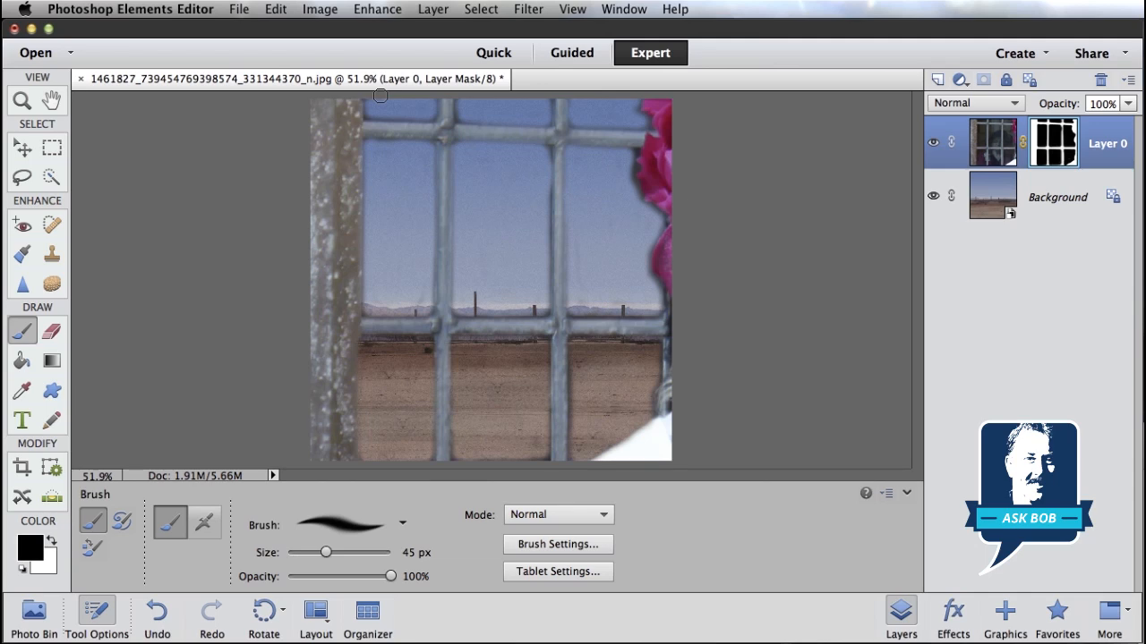
{"action": "mouse_move", "coordinate": [731, 547]}
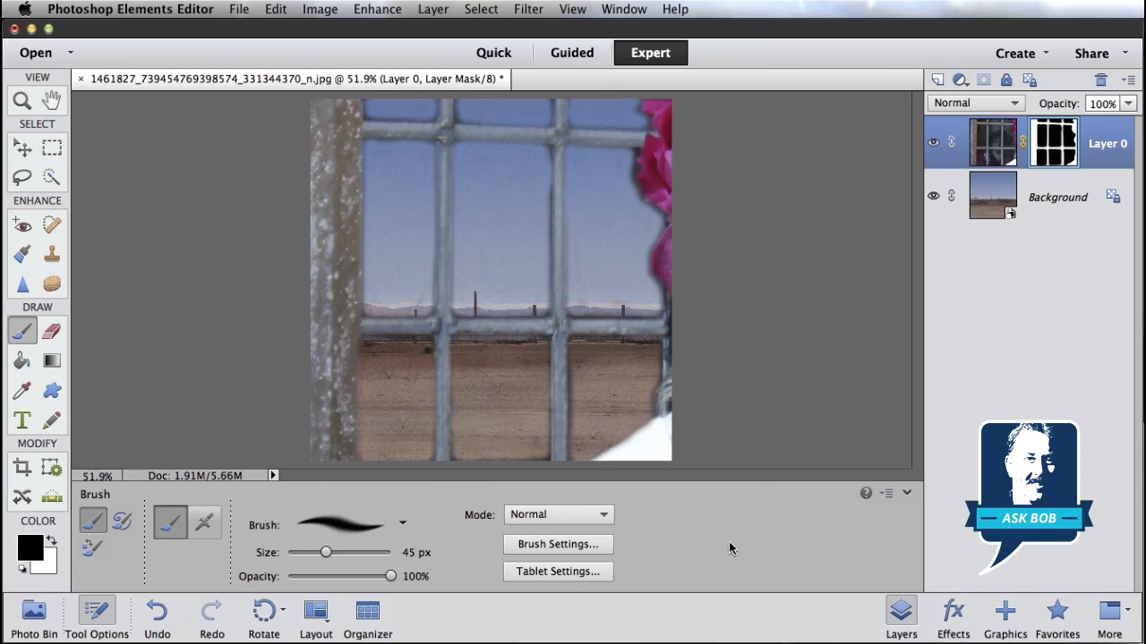
Step: Show the America's Cup 2013 album in the Photo Bin and pick up the San Francisco pier photo
{"action": "left_click", "coordinate": [33, 612]}
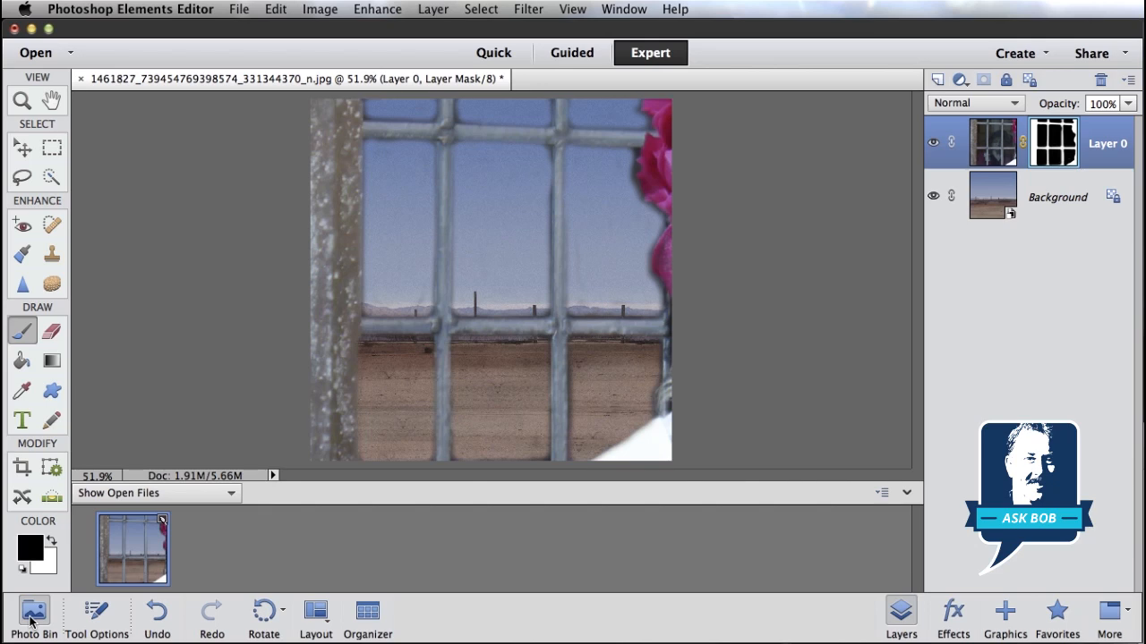
{"action": "left_click", "coordinate": [158, 494]}
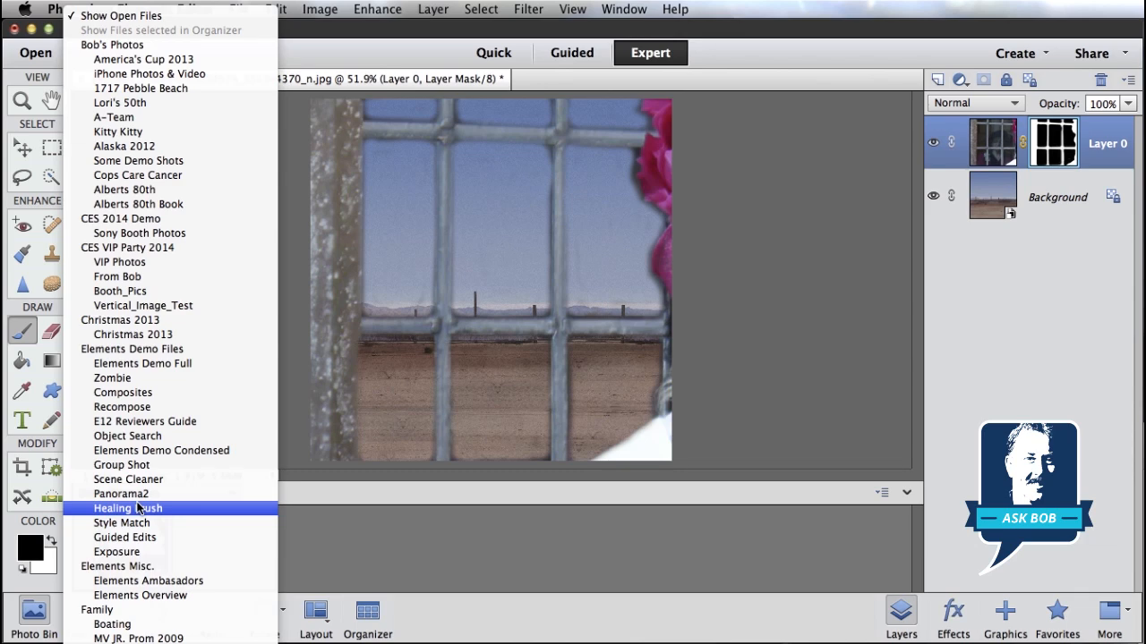
{"action": "mouse_move", "coordinate": [143, 59]}
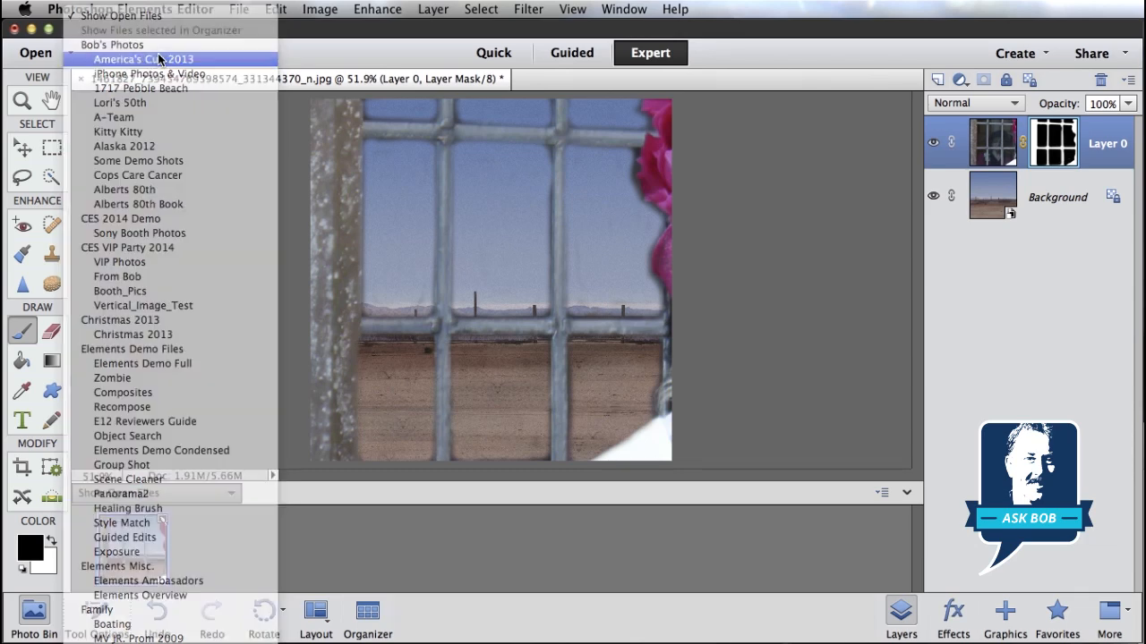
{"action": "left_click", "coordinate": [143, 58]}
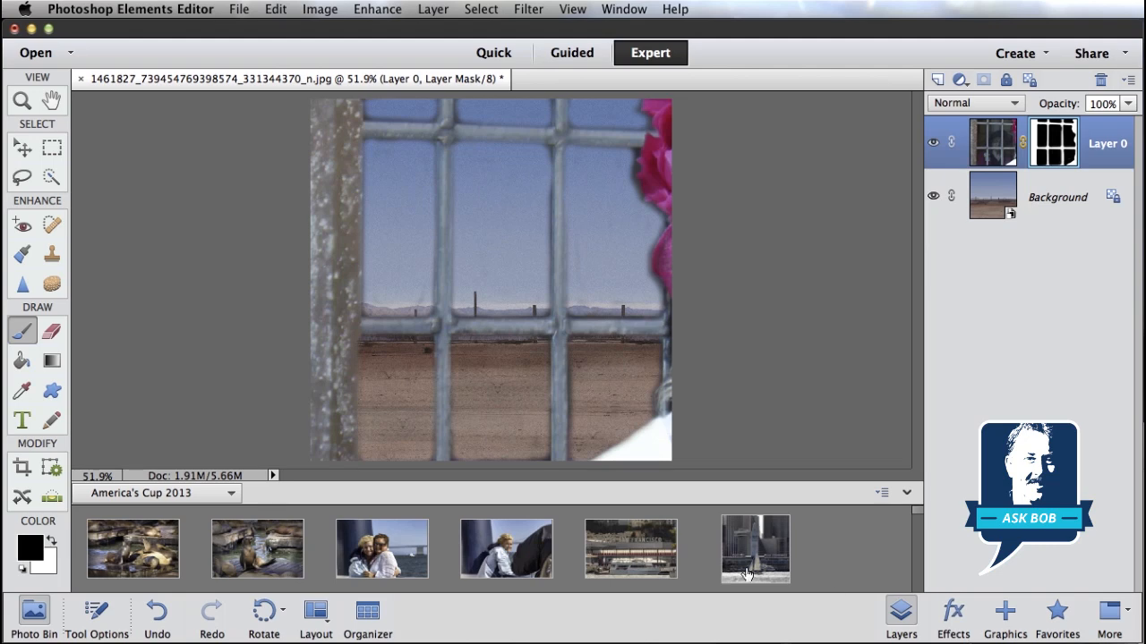
{"action": "mouse_move", "coordinate": [646, 562]}
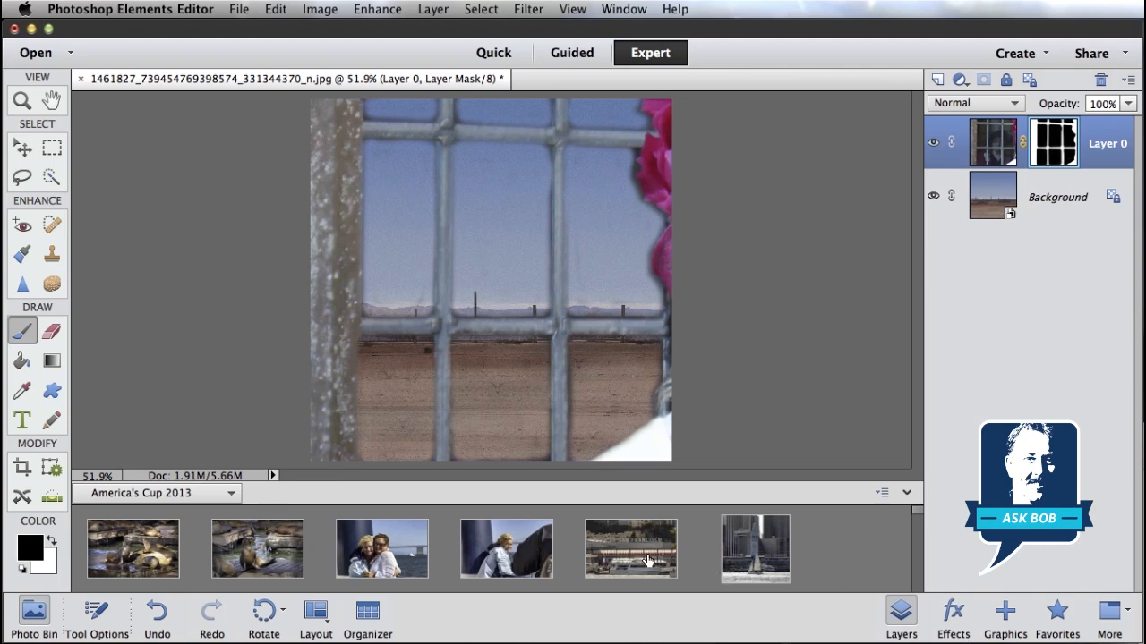
{"action": "left_click_drag", "start_coordinate": [630, 548], "coordinate": [615, 481]}
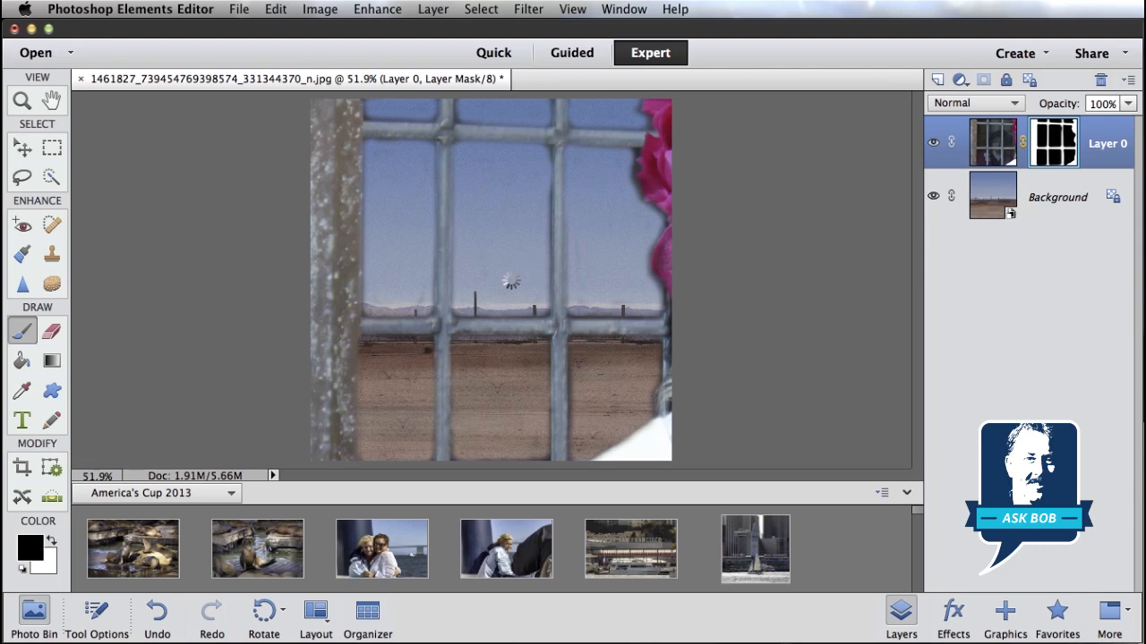
Step: Drop photo _MG_3706 beneath Layer 0 and begin resizing it to fill the panes
{"action": "left_click", "coordinate": [630, 547]}
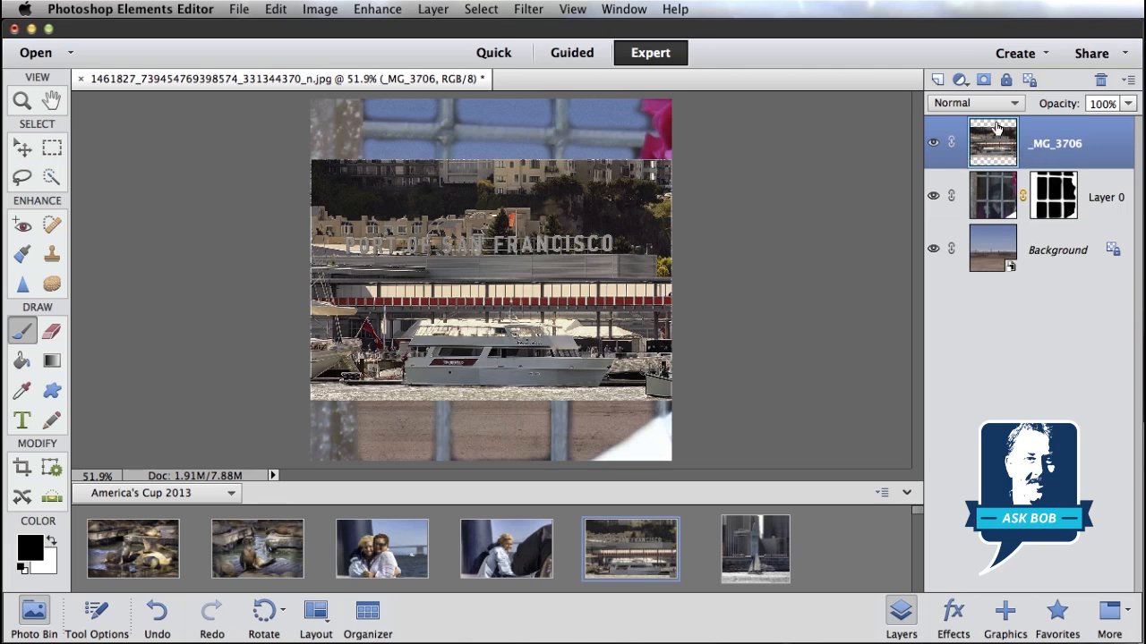
{"action": "mouse_move", "coordinate": [698, 315]}
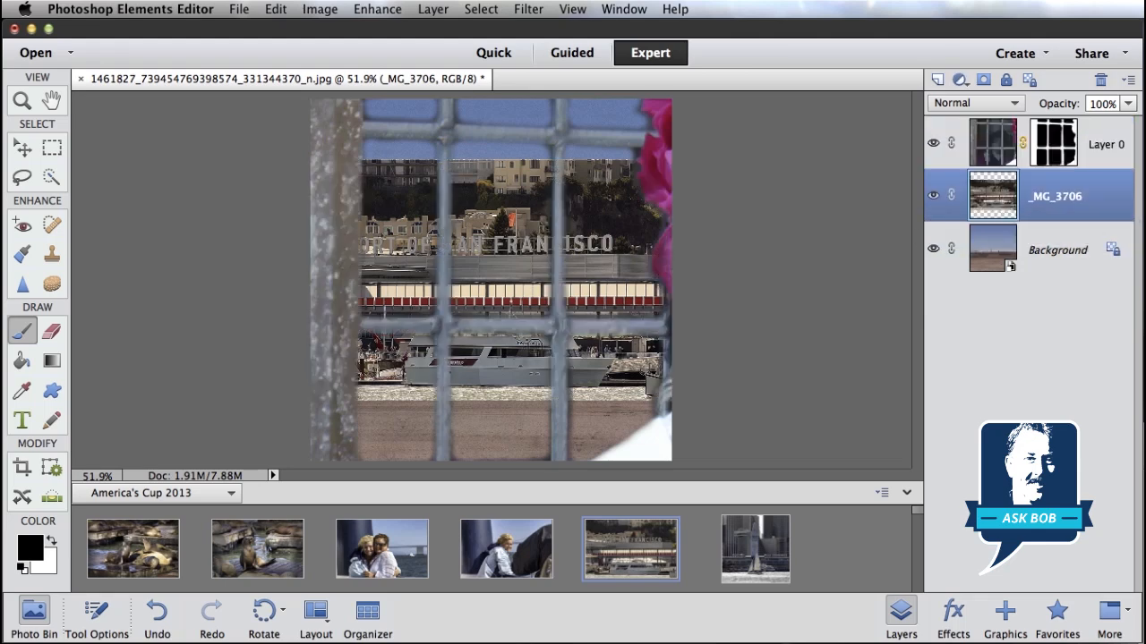
{"action": "left_click", "coordinate": [21, 147]}
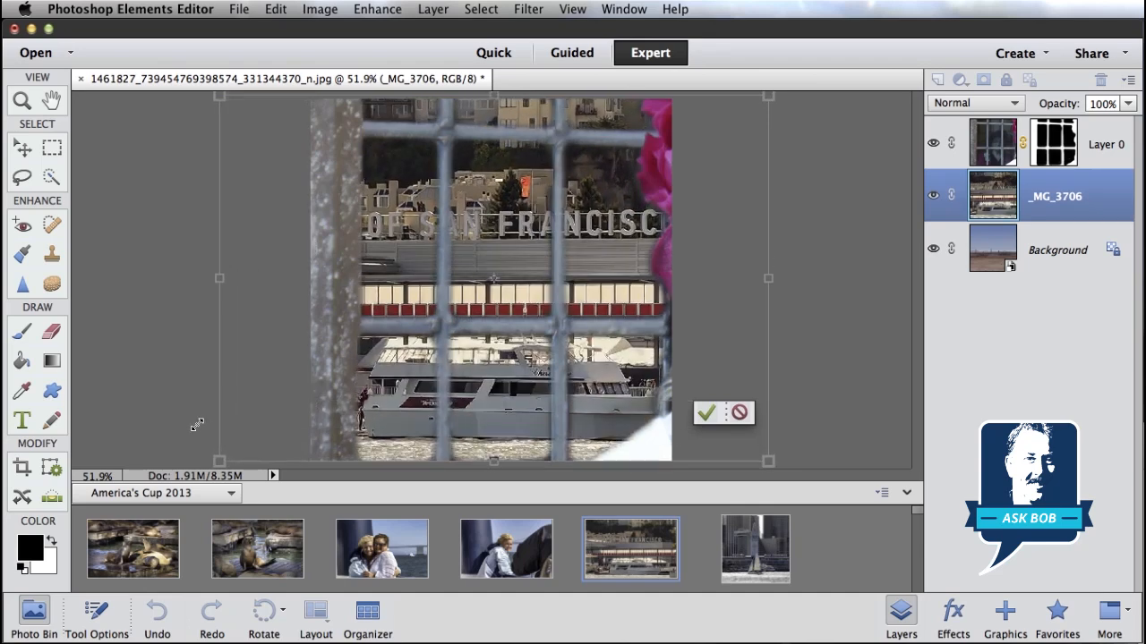
Step: Commit the enlarged San Francisco photo's transform and make the Background layer active
{"action": "left_click", "coordinate": [707, 412]}
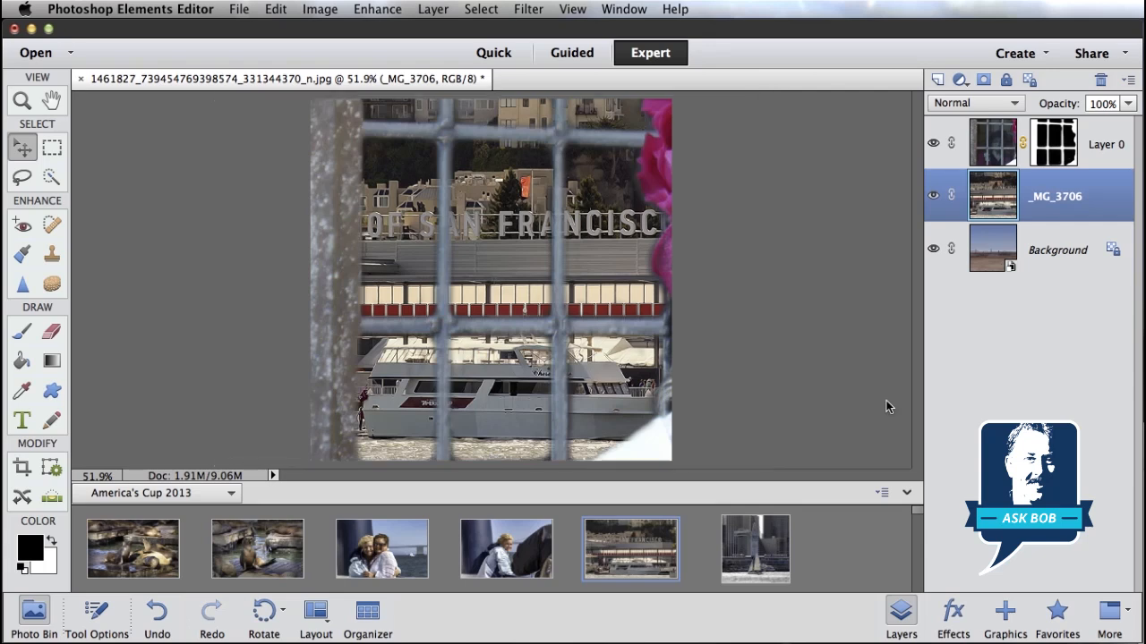
{"action": "left_click", "coordinate": [1057, 251]}
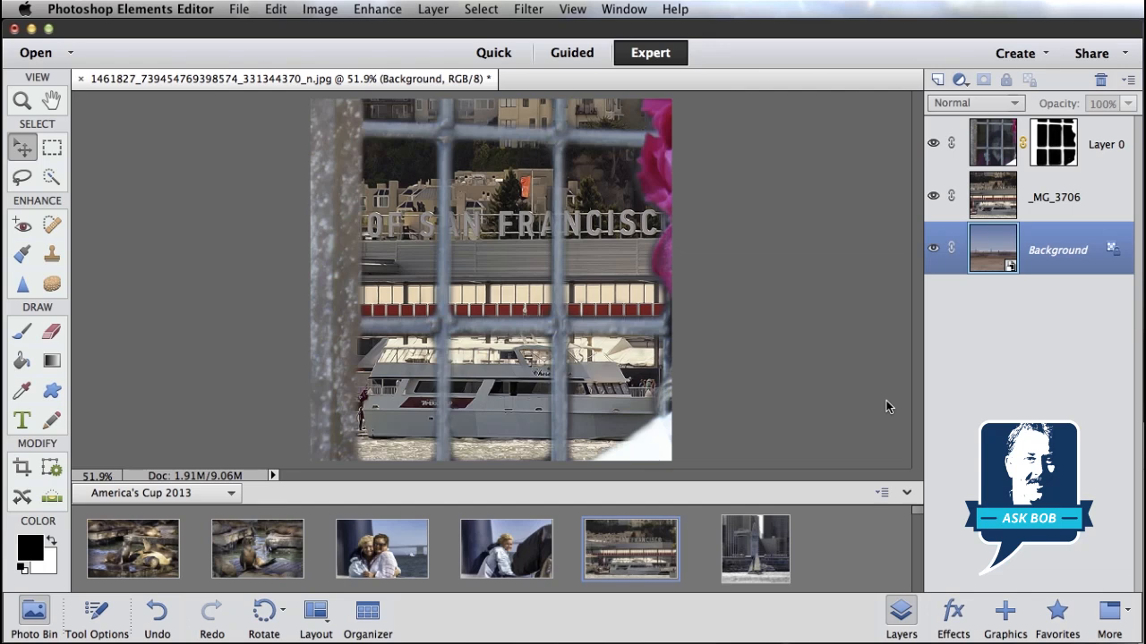
{"action": "mouse_move", "coordinate": [1016, 147]}
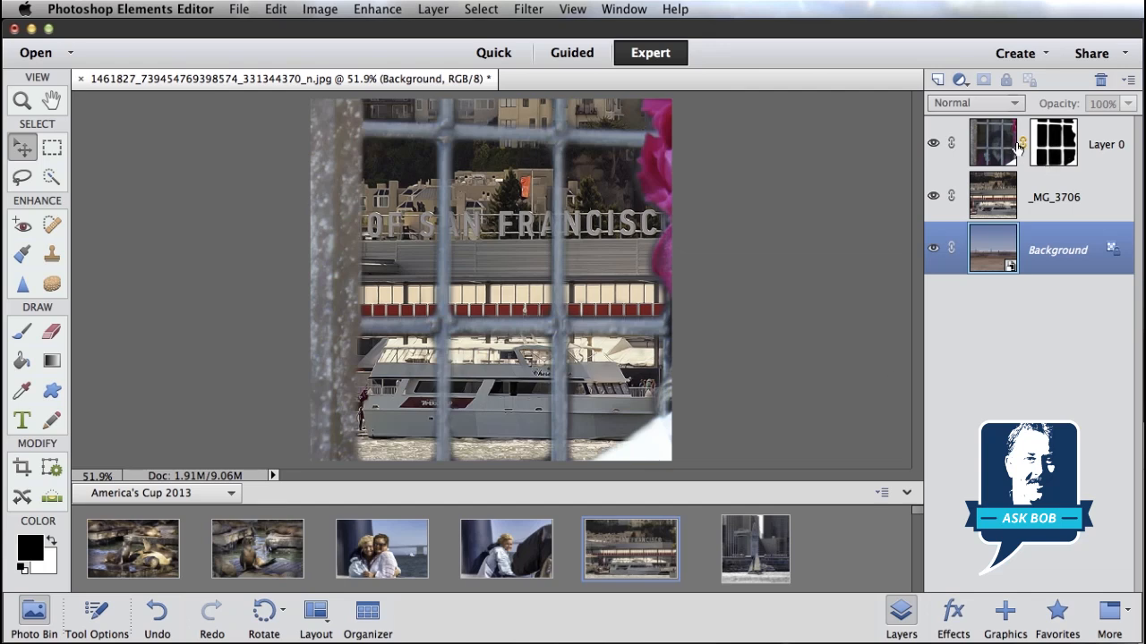
{"action": "mouse_move", "coordinate": [992, 141]}
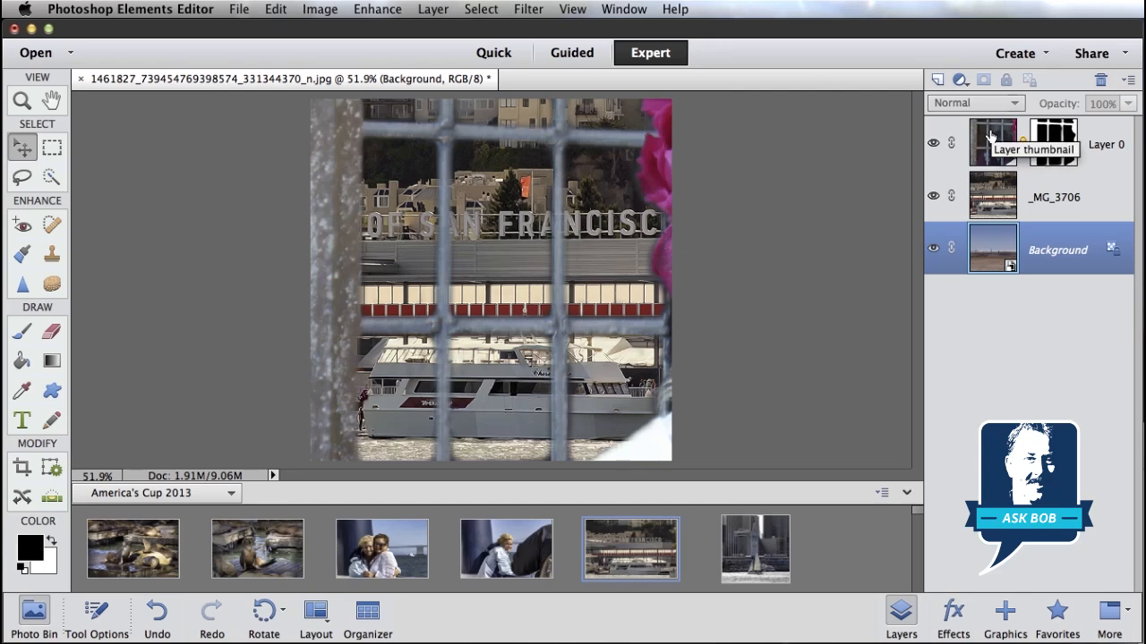